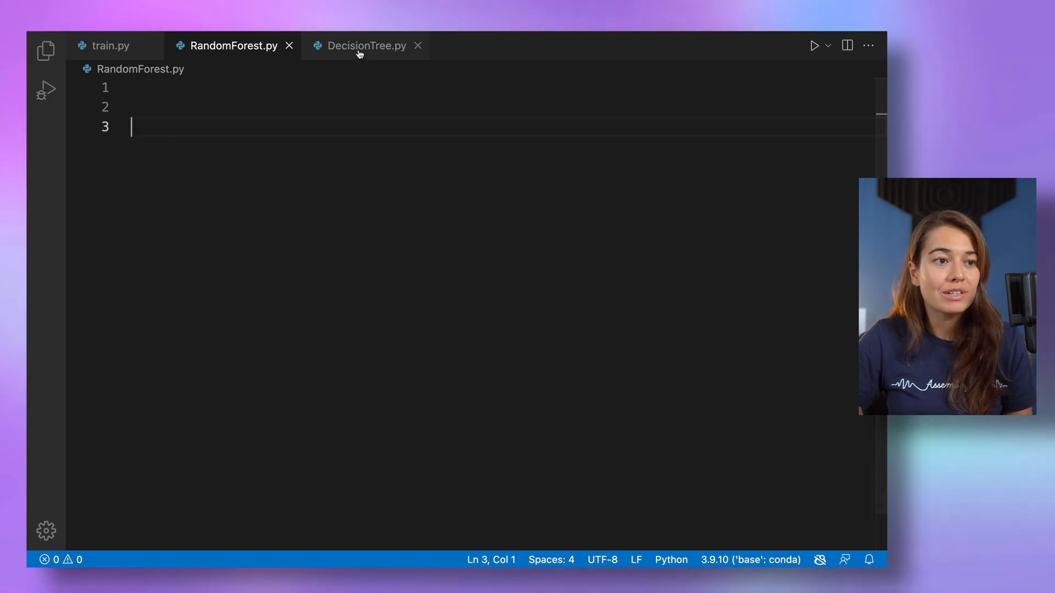
Step: After glancing at DecisionTree.py, declare class RandomForest: in the empty RandomForest.py
left_click(365, 46)
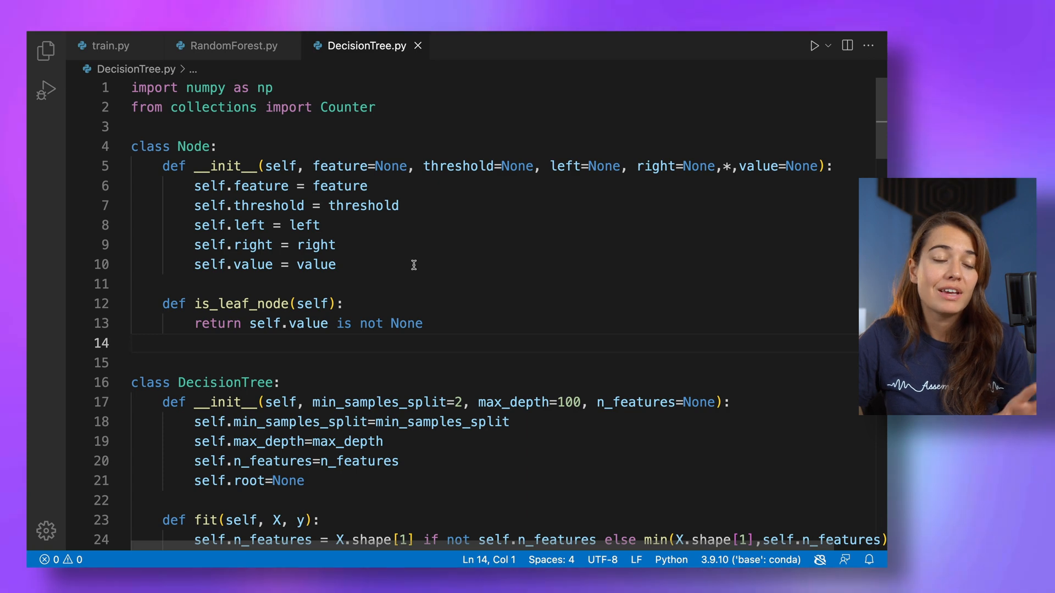
mouse_move(420, 257)
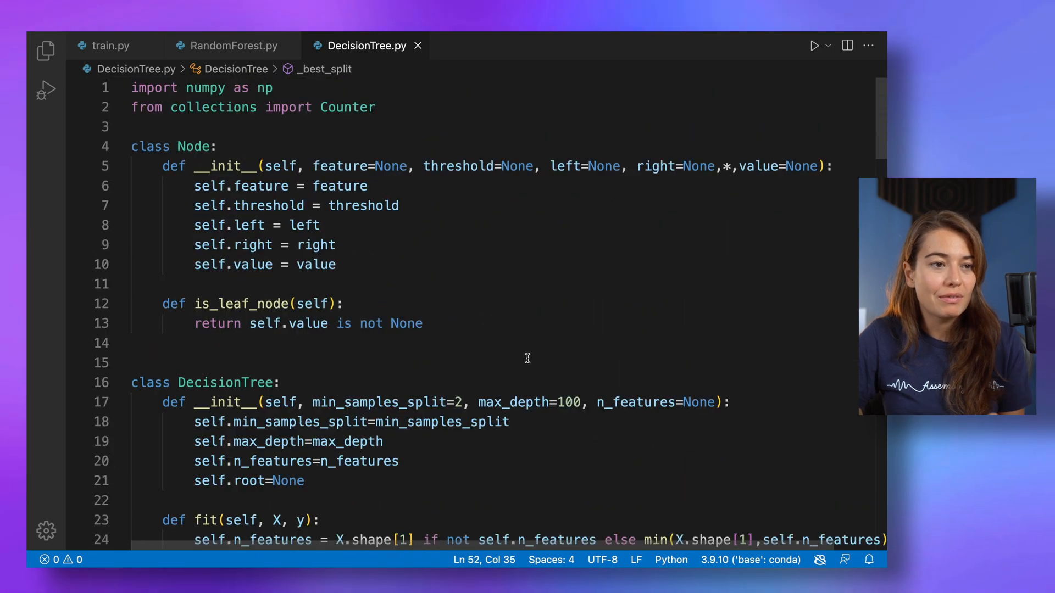
left_click(233, 45)
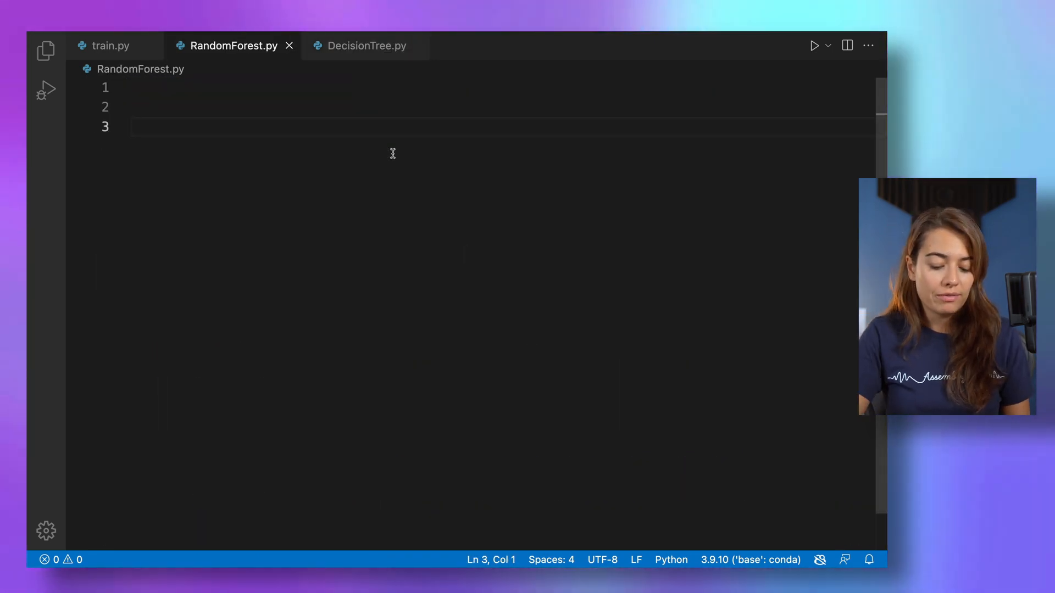
type("class Ran")
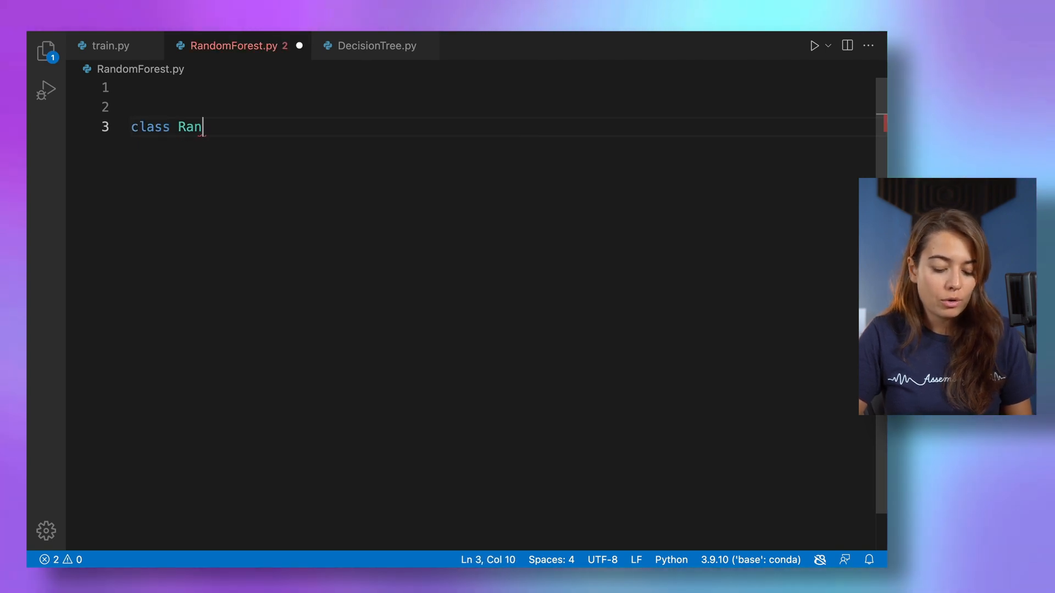
type("domForest")
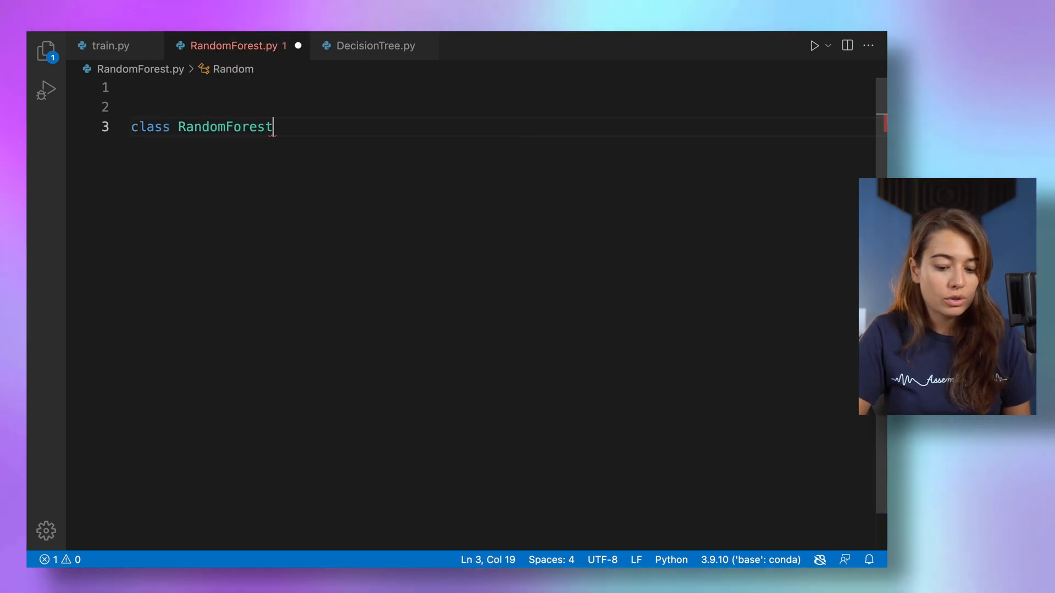
key("enter")
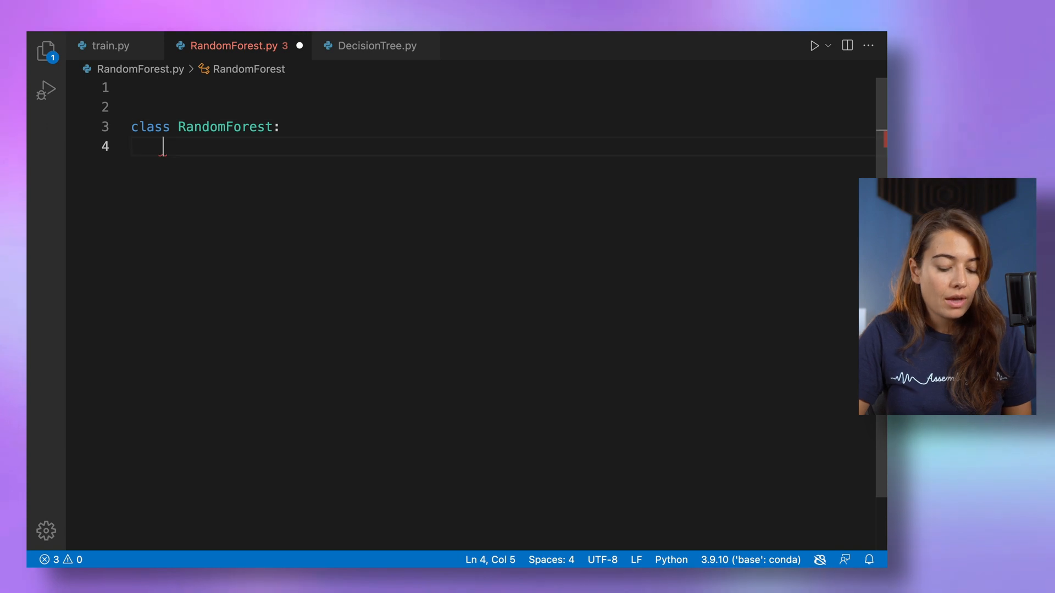
Step: Write __init__ assigning self.n_trees, self.max_depth, self.min_samples_split, self.n_features and self.trees = []
type("def __init__():")
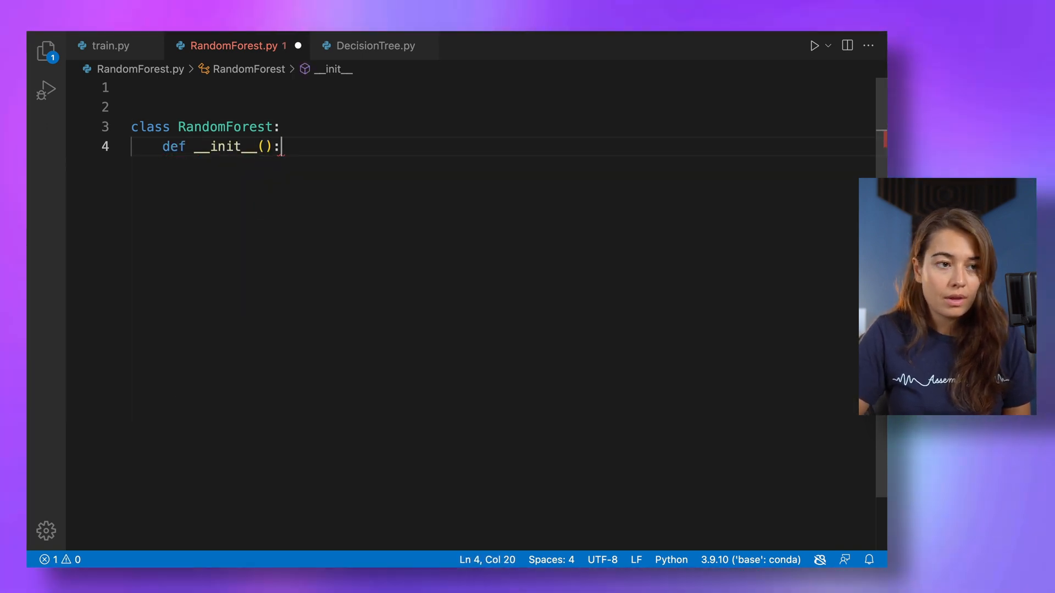
type("self.")
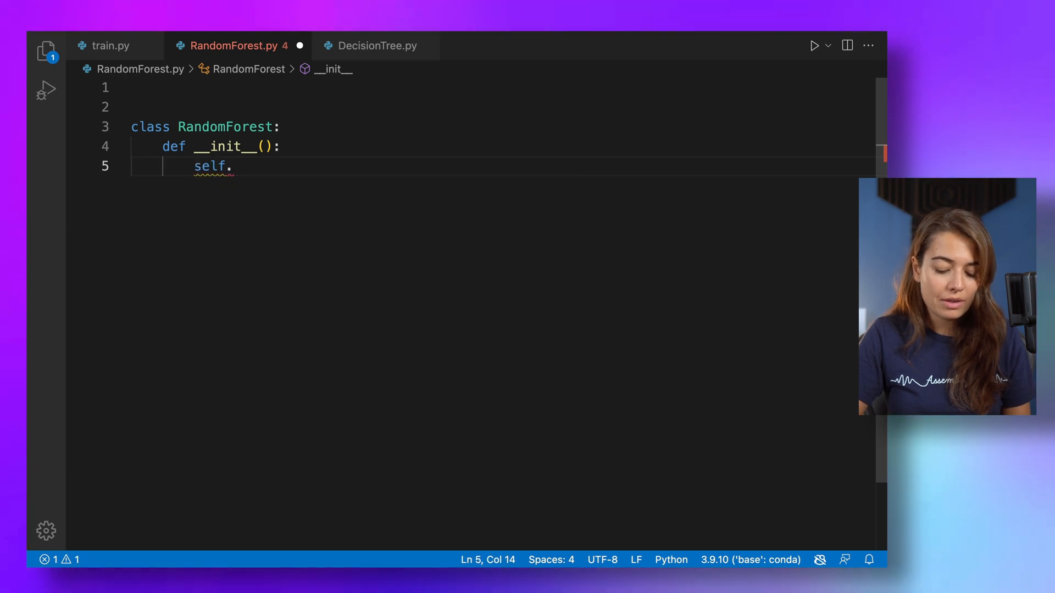
type("n_trees =")
type("sel")
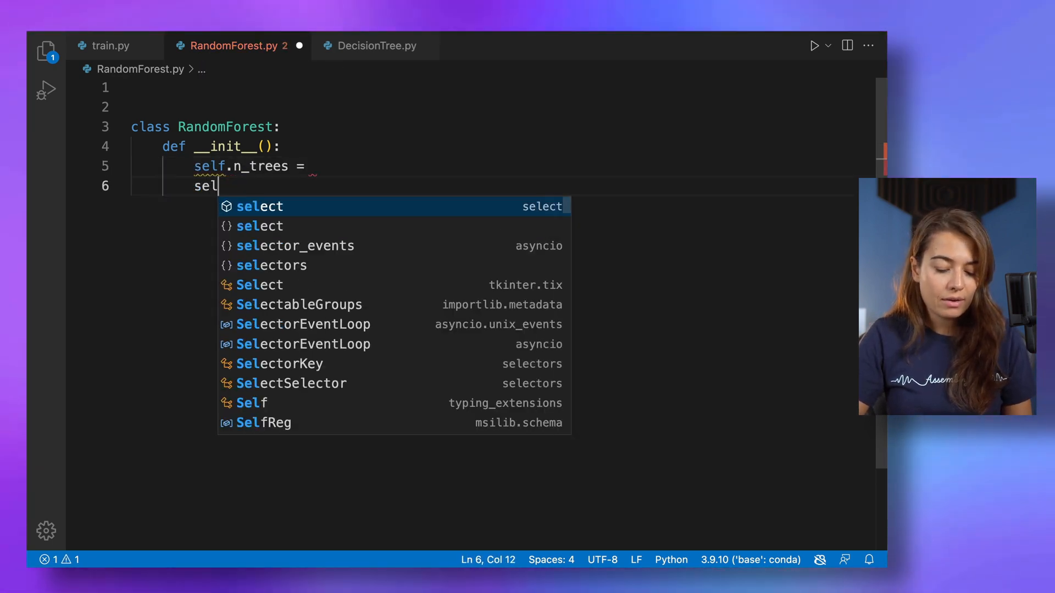
type("f.max_depth=")
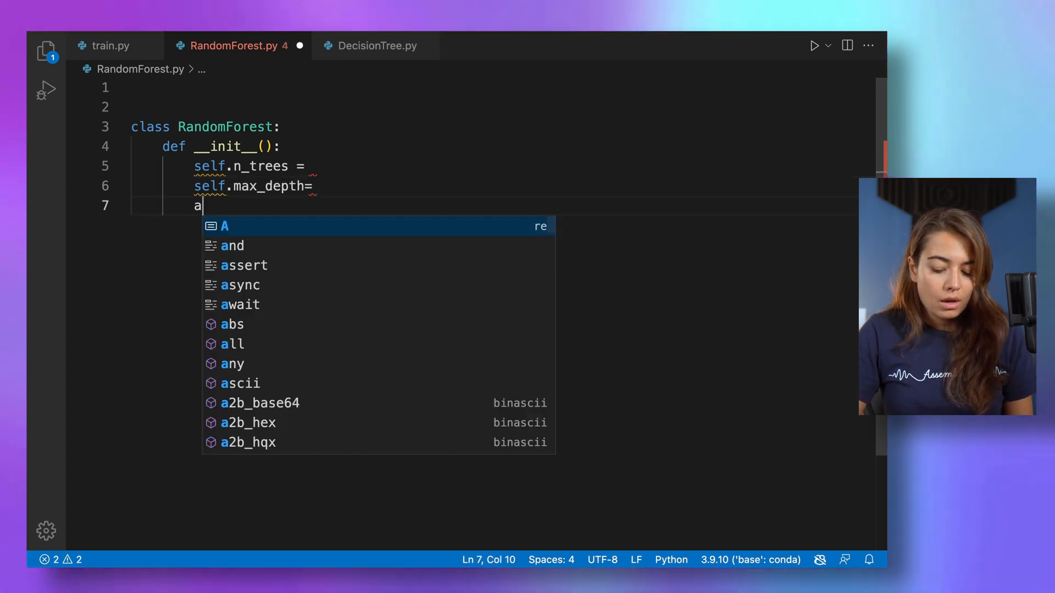
type("self.min")
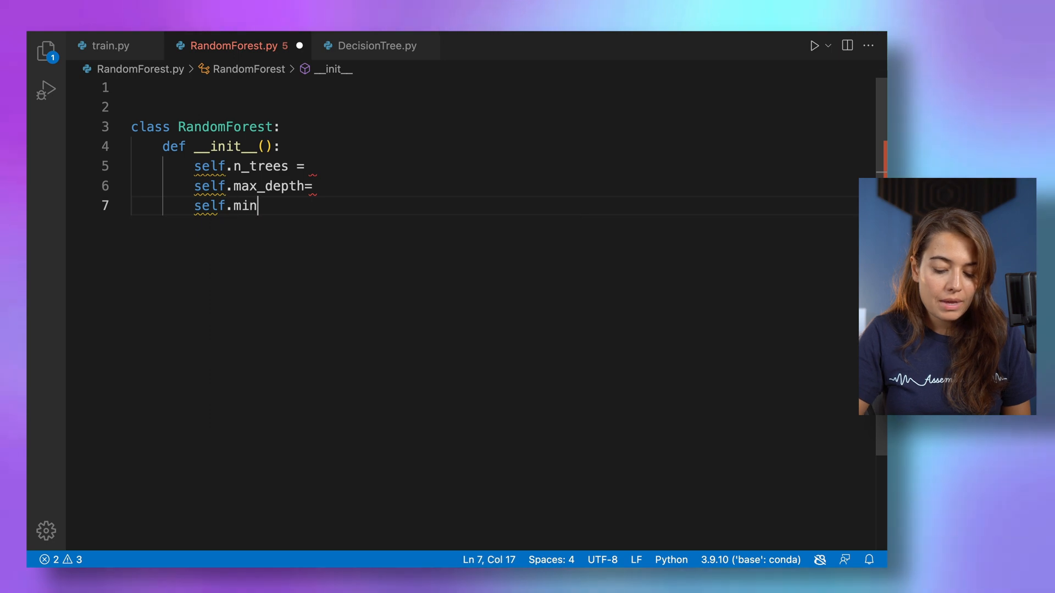
type("_samples_split=")
type("n_fe")
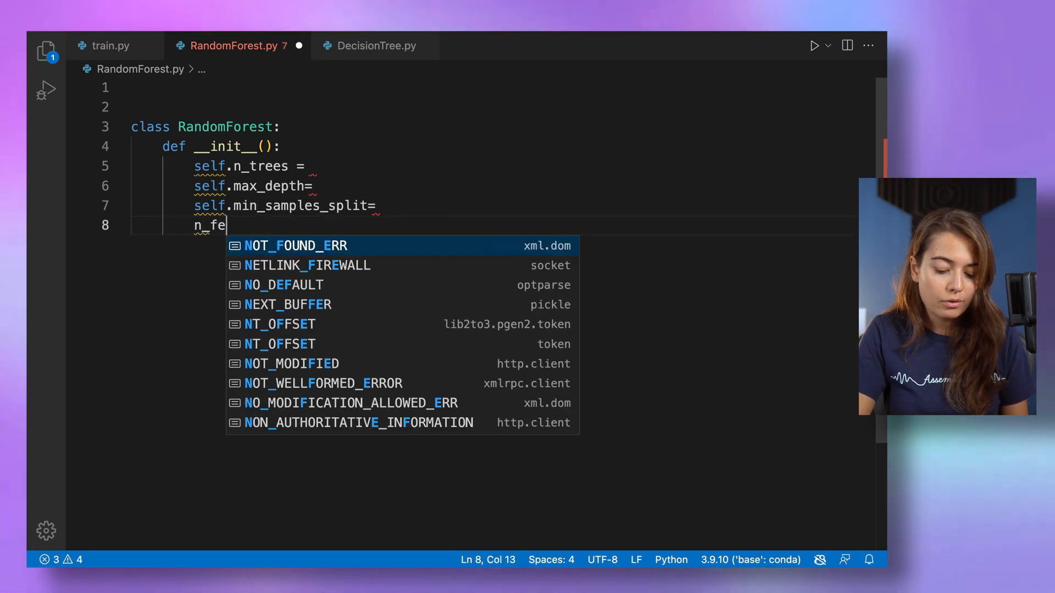
type("atures")
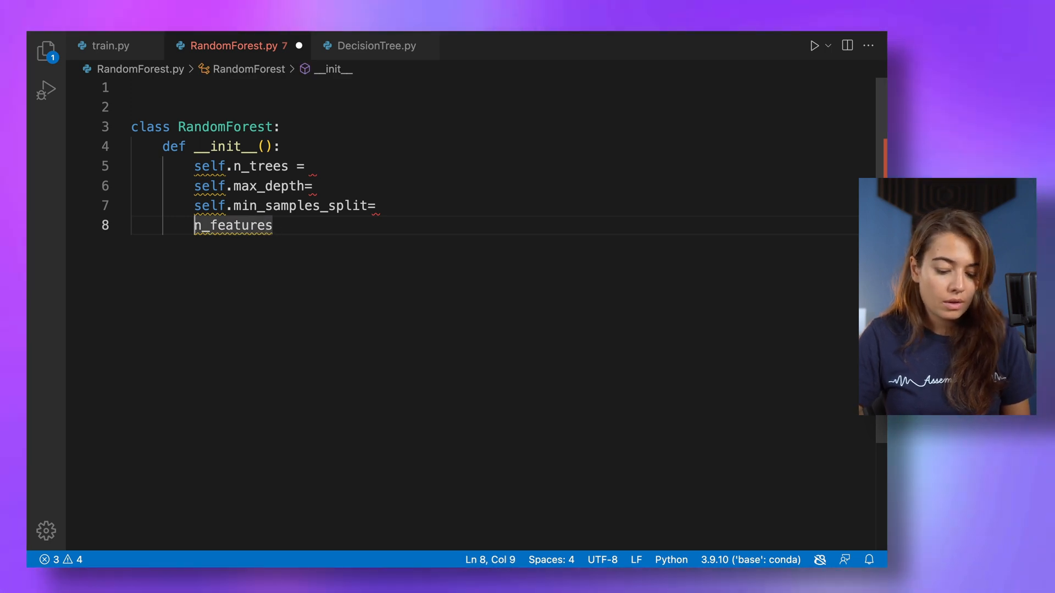
type("self.")
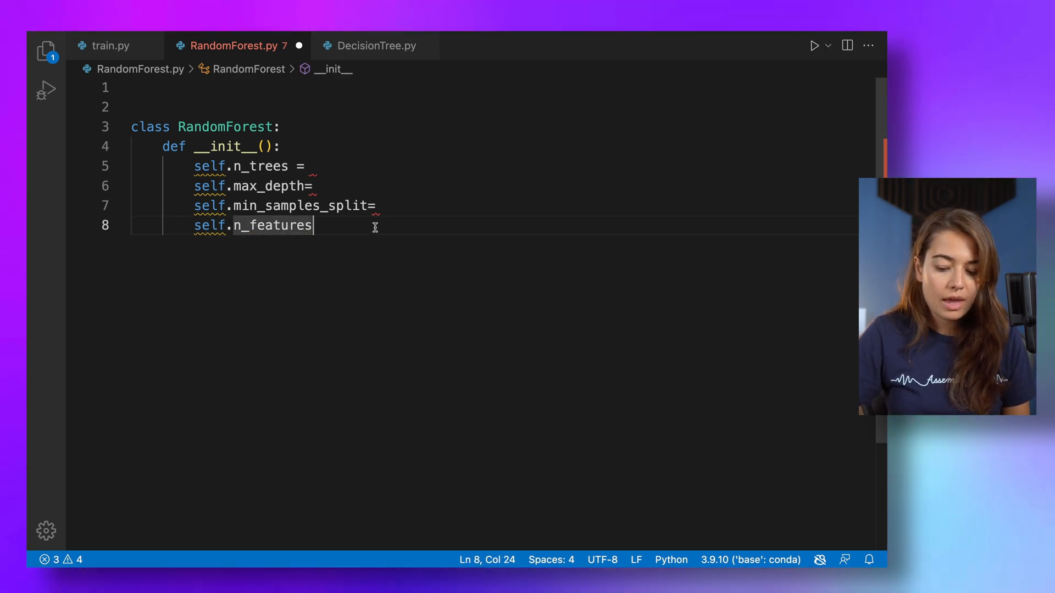
type("=")
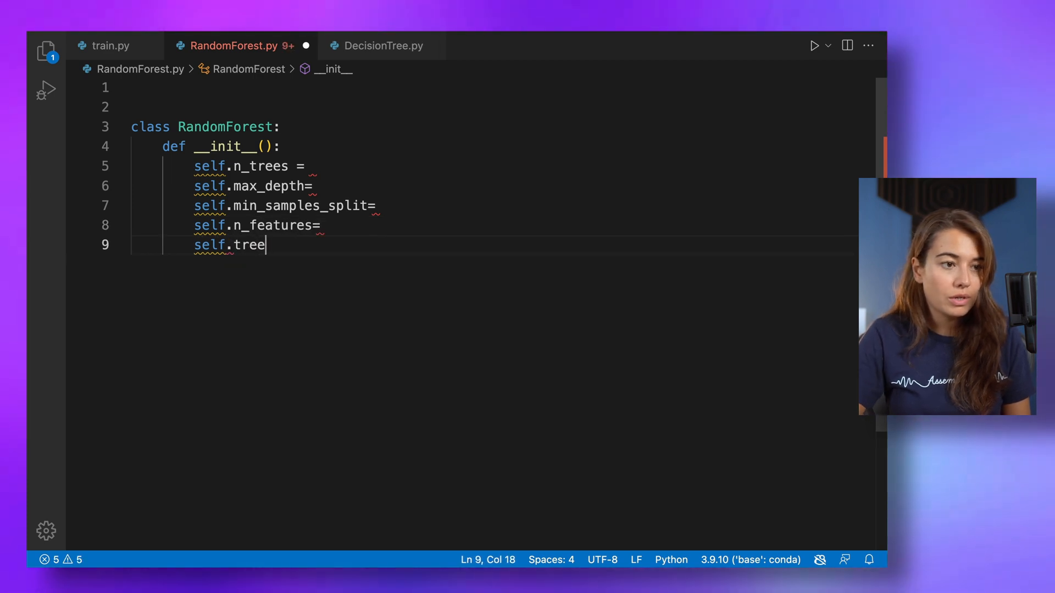
type("s = []")
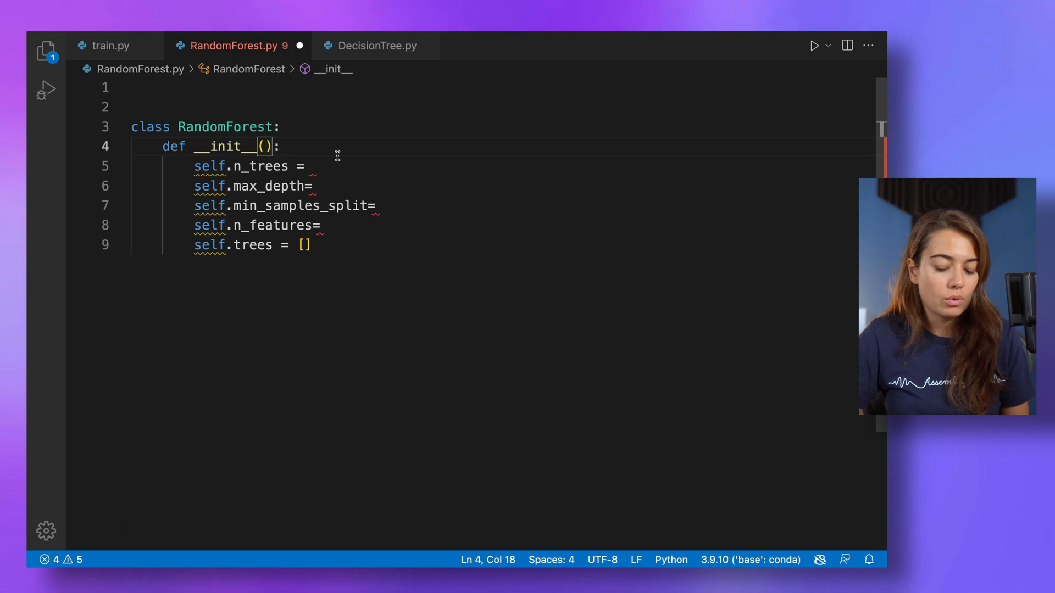
Step: Give __init__ the parameters n_trees=10, max_depth=10, min_samples_split=2, n_feature=None
type("n_trees=1")
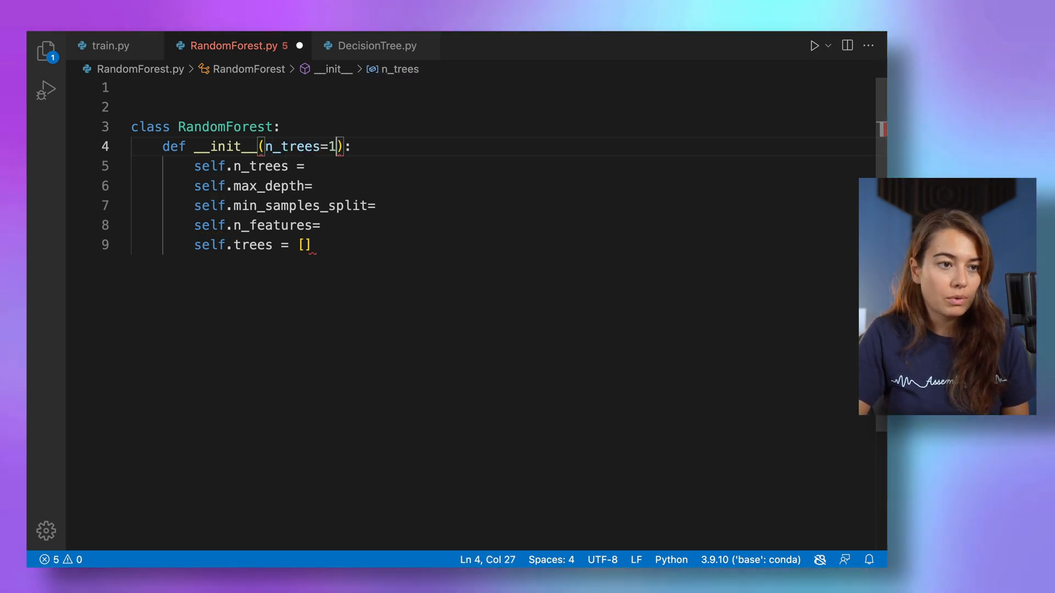
type("0,")
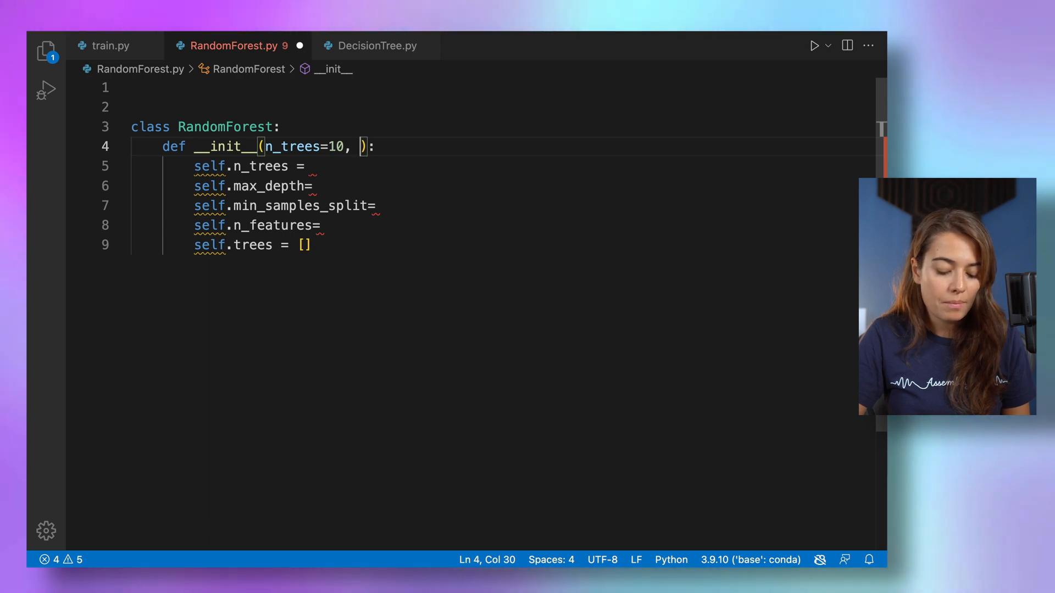
type("max_depth=")
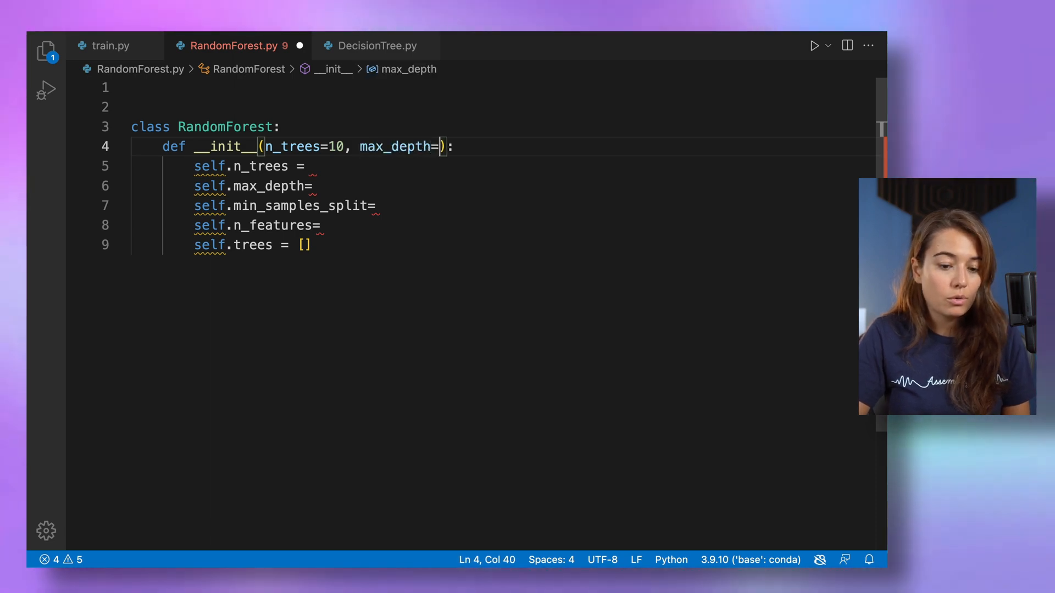
type("10,")
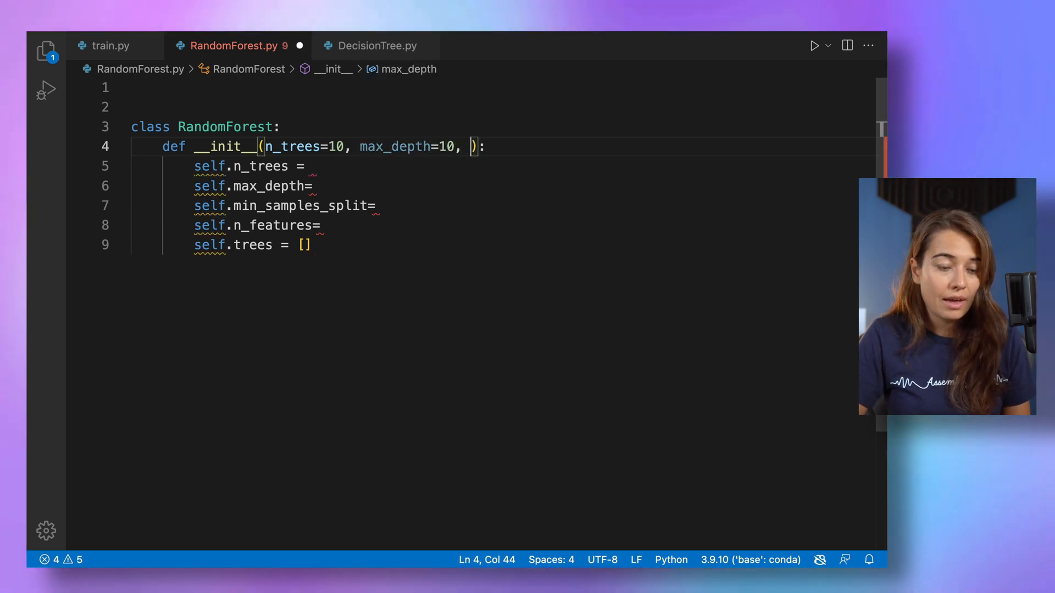
type("min_samples")
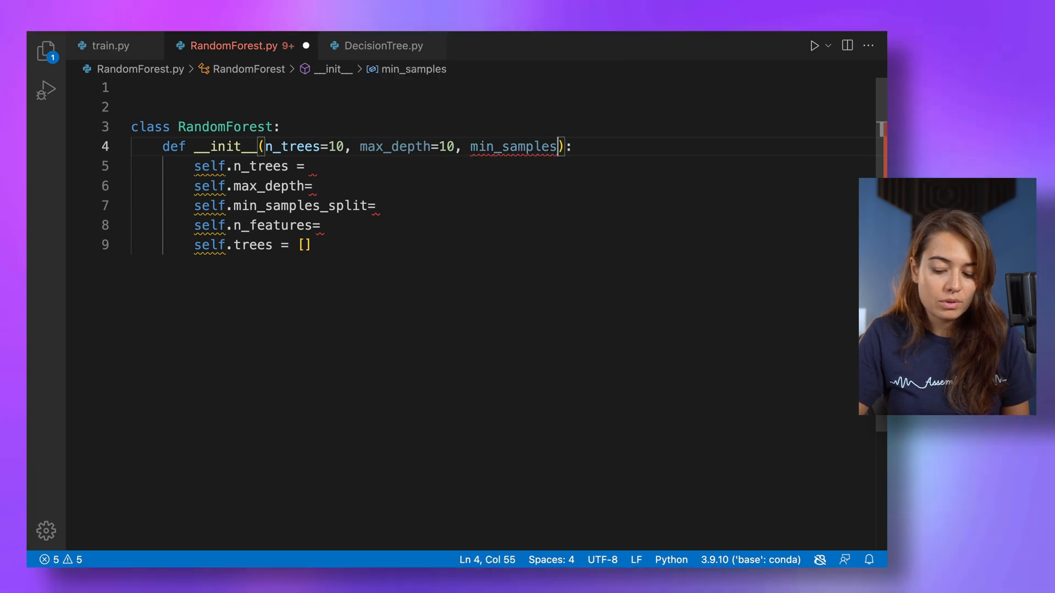
type("_split=")
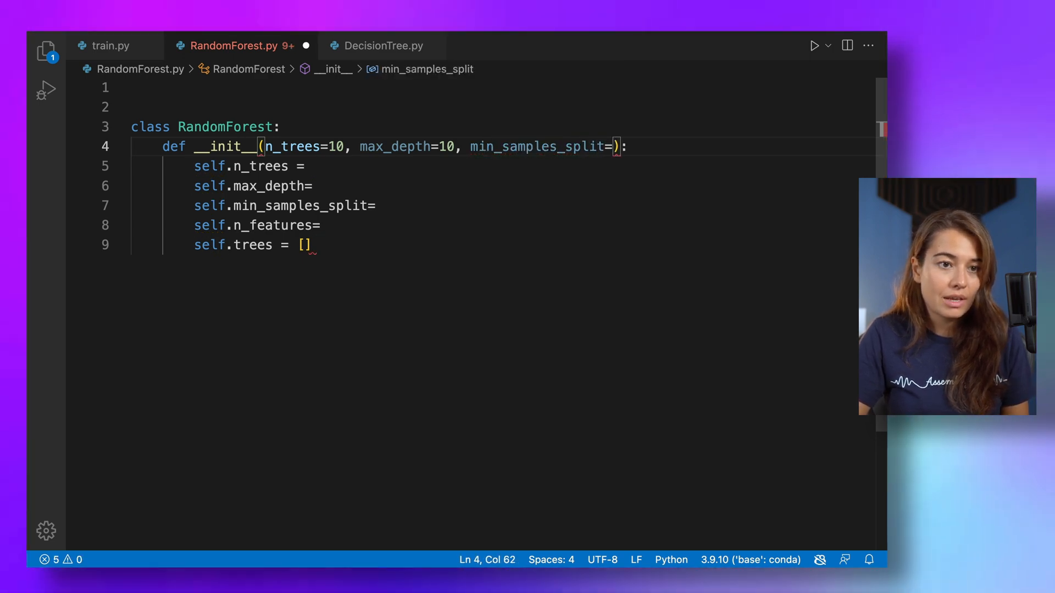
type("2")
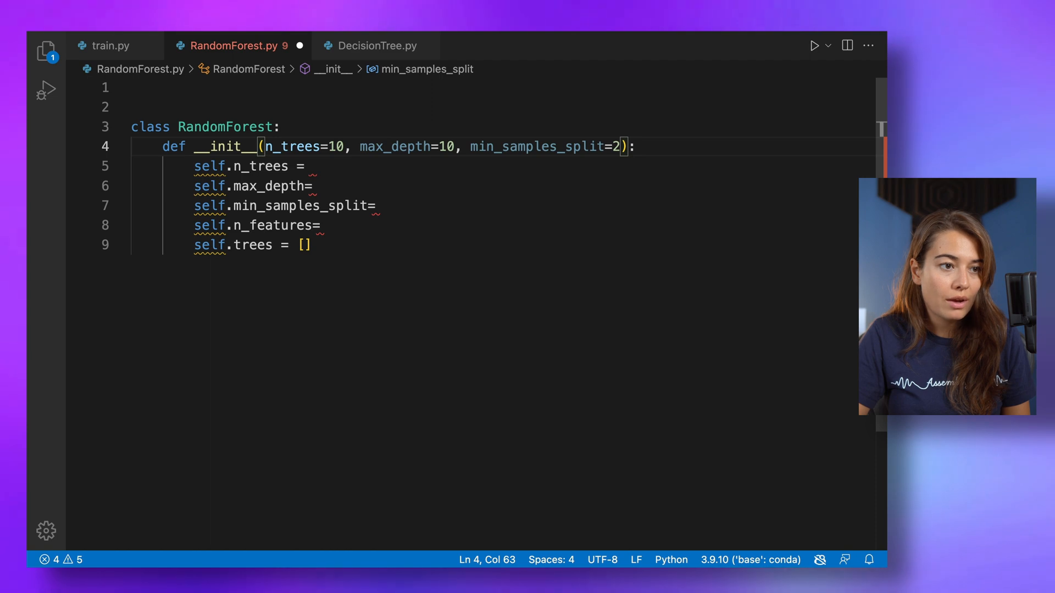
type(", n")
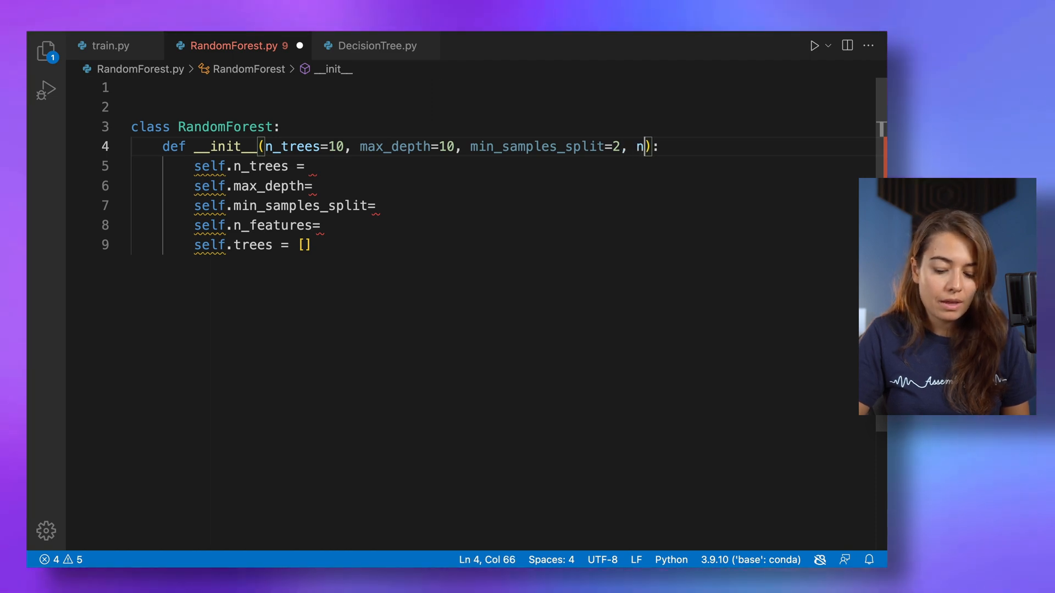
type("_feature=")
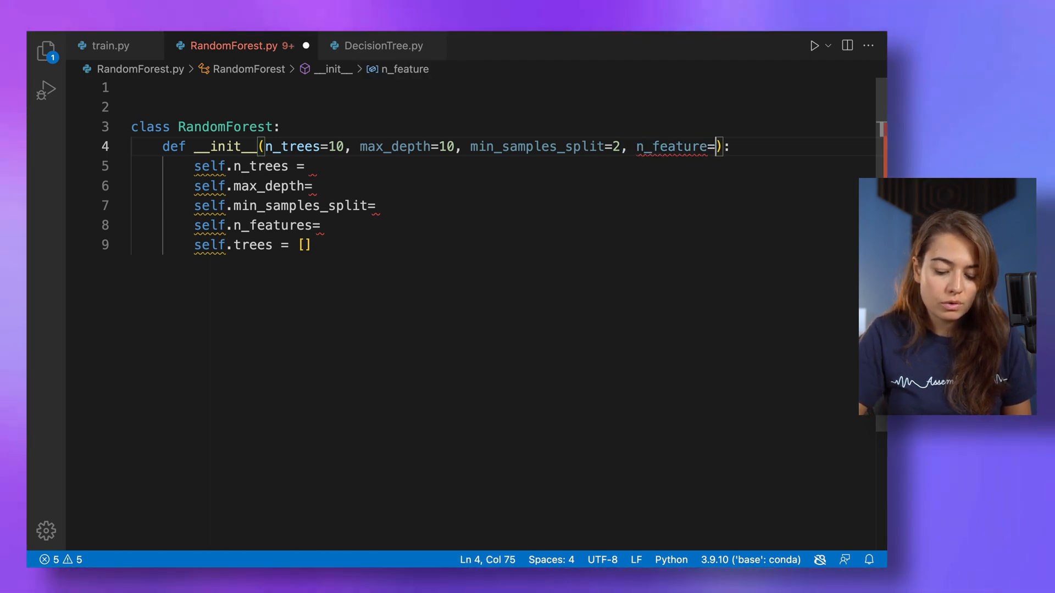
type("None")
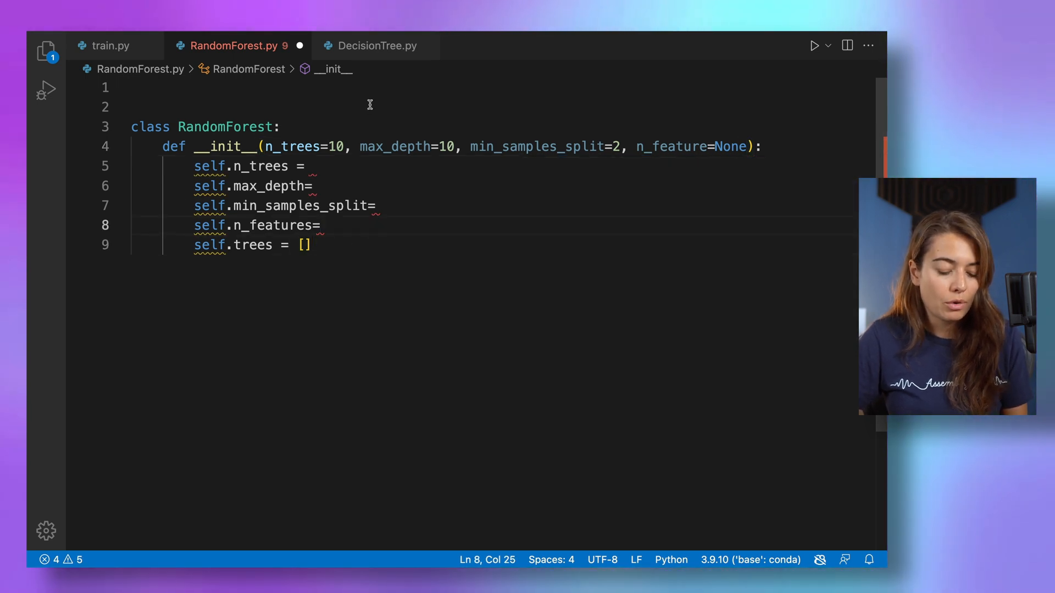
mouse_move(374, 46)
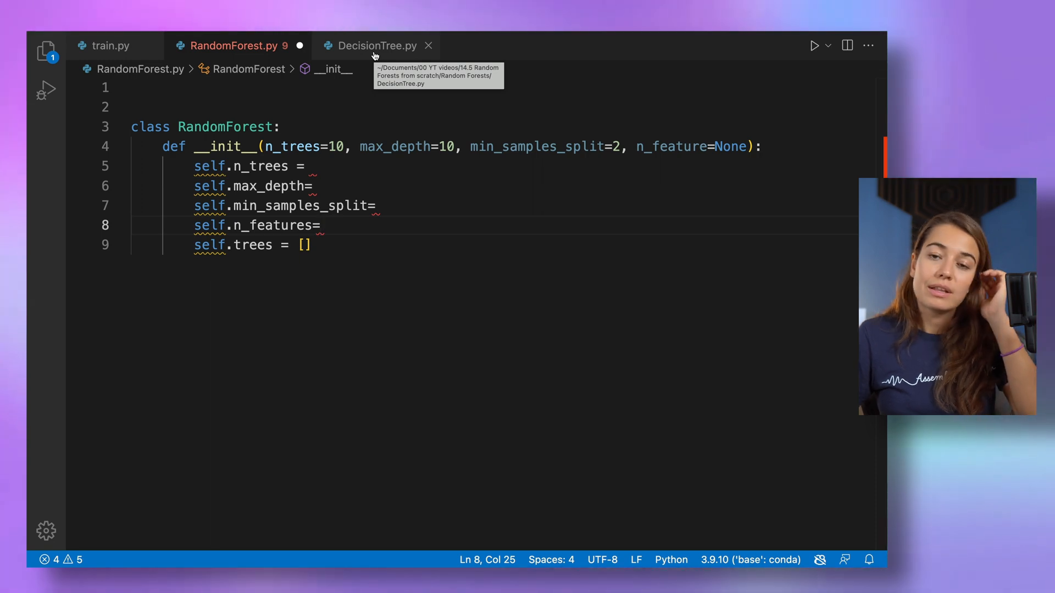
Step: Fix the attribute assignments so max_depth and n_features take their parameter values
left_click(313, 166)
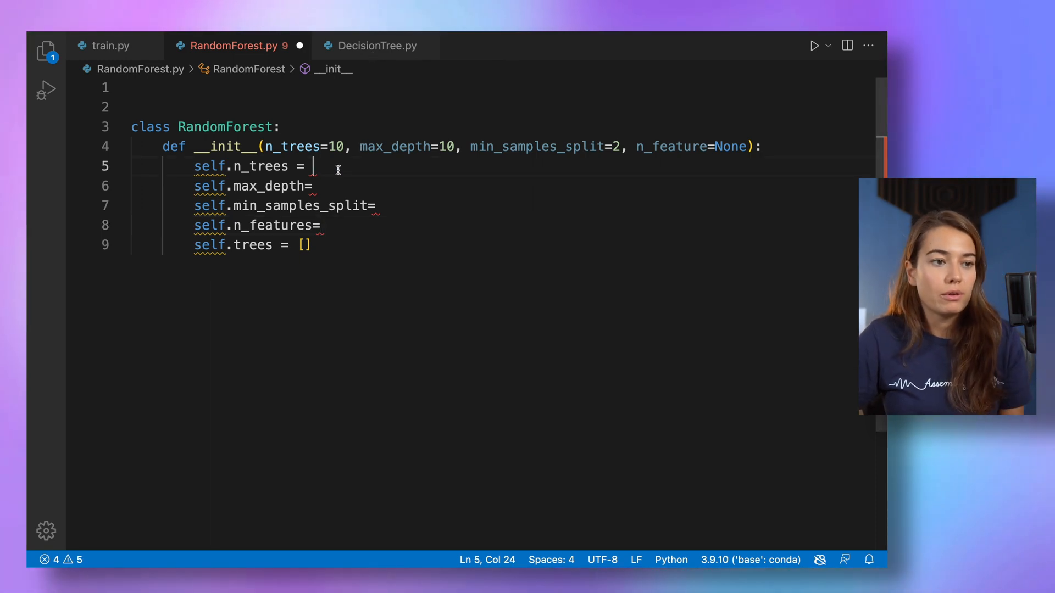
double_click(292, 147)
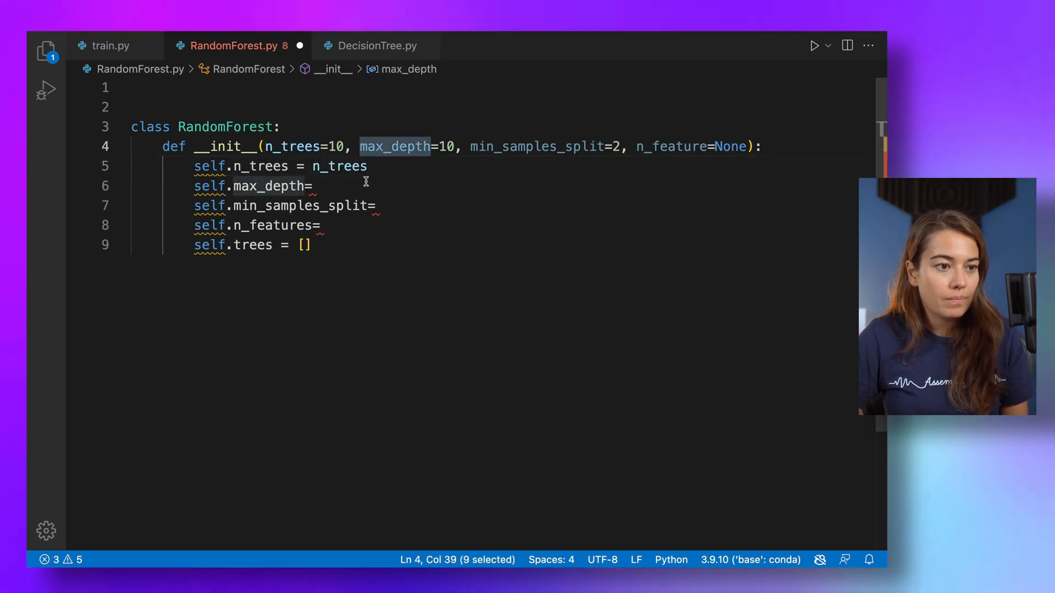
type("max_depth")
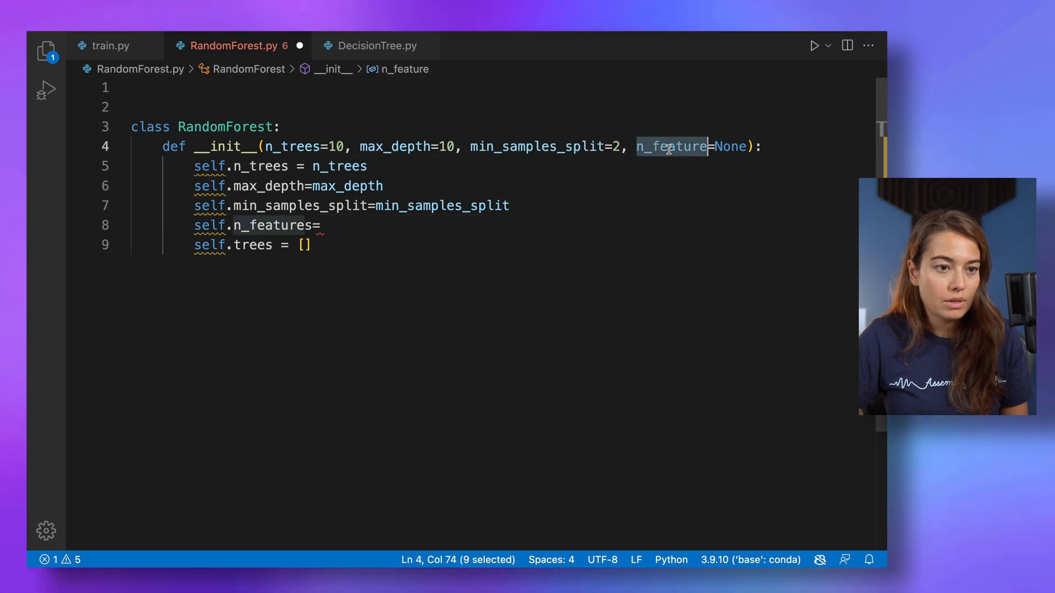
type("n_feature")
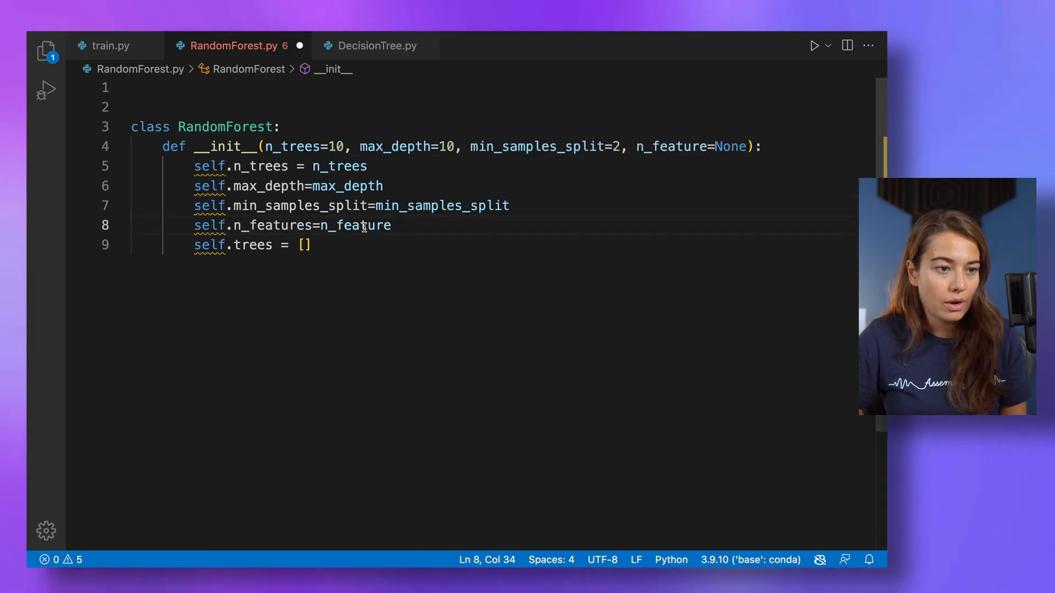
type("self, ")
key("enter")
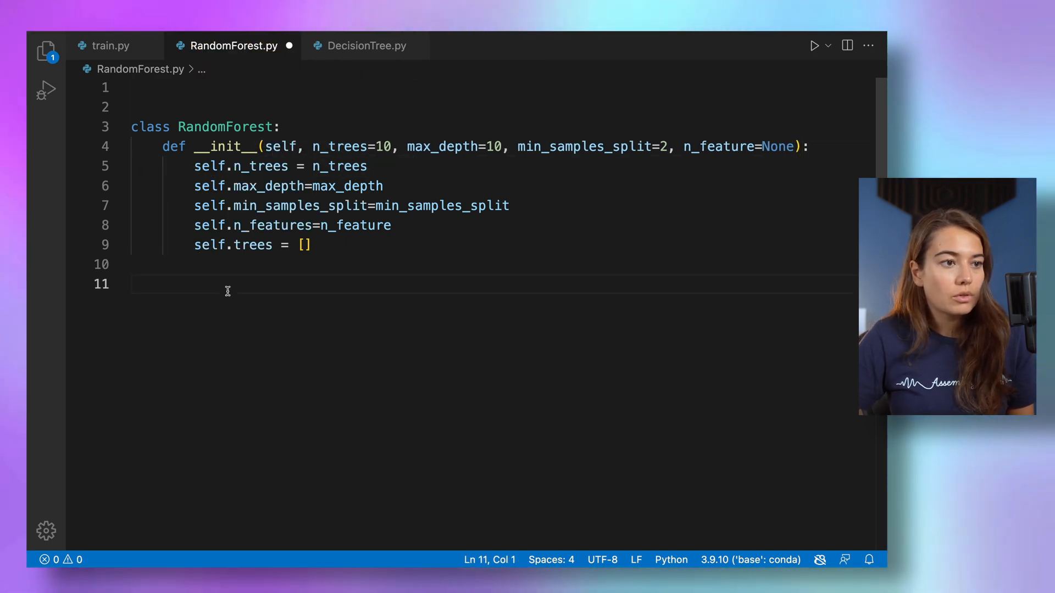
Step: Add empty def fit(): and def predict(): stubs below the constructor
type("d")
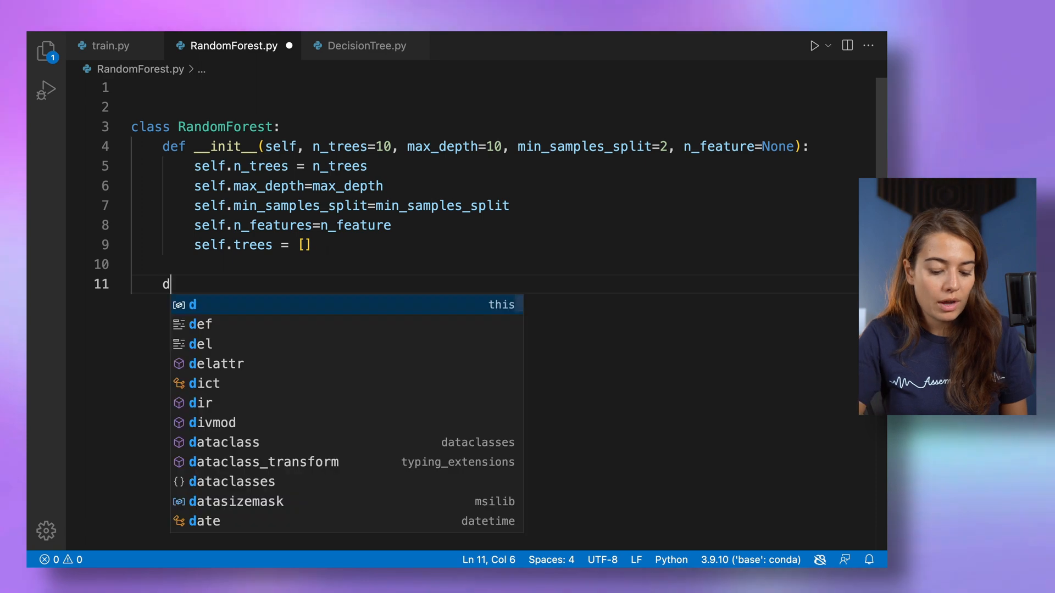
type("ef fit():")
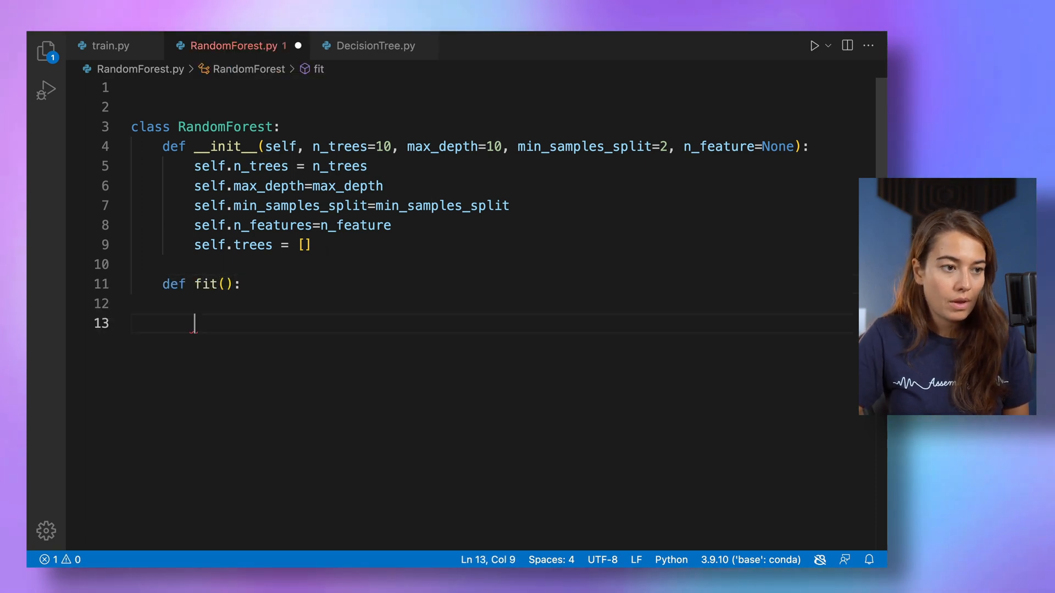
type("def predic")
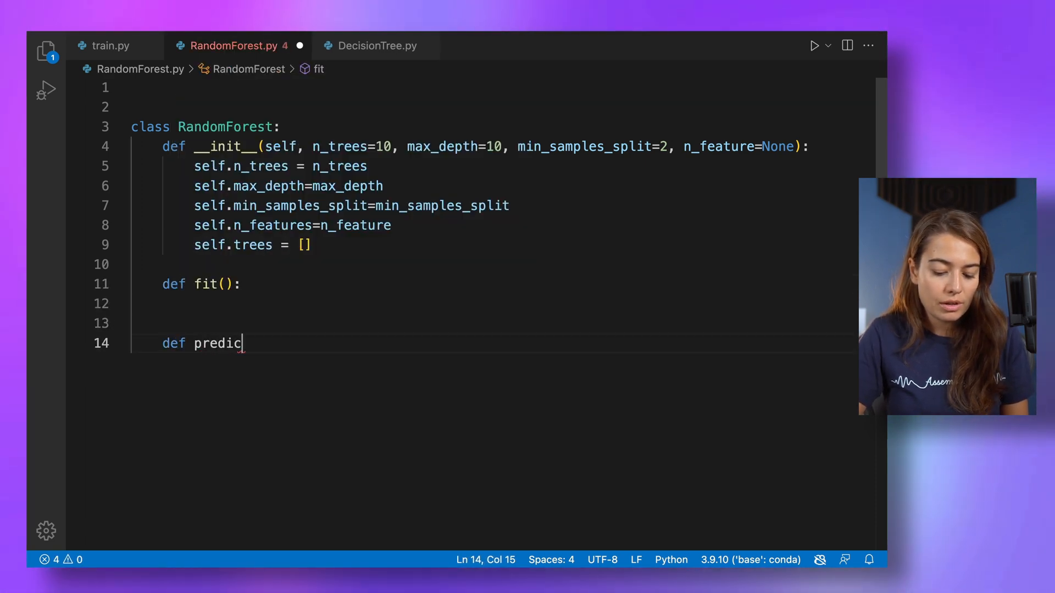
type("t():")
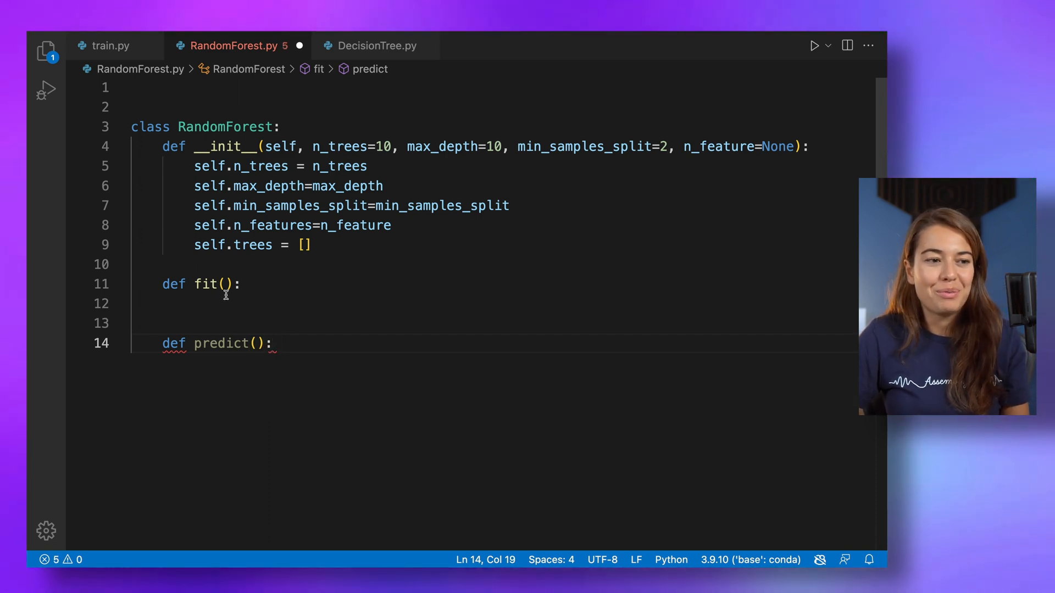
left_click(228, 106)
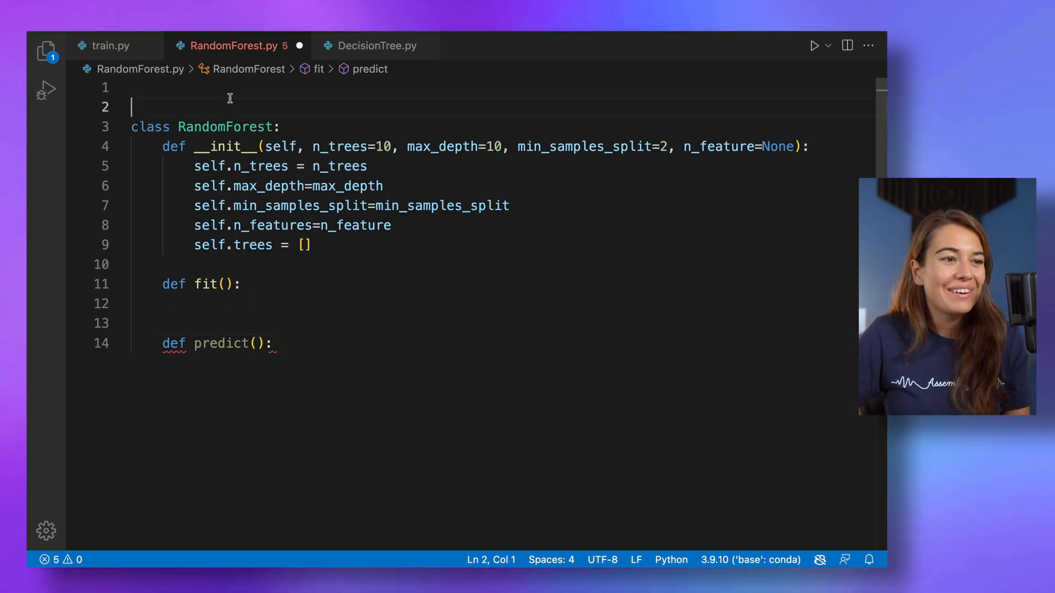
Step: Add 'from DecisionTree import DecisionTree' at the top of the file
type("from Deci")
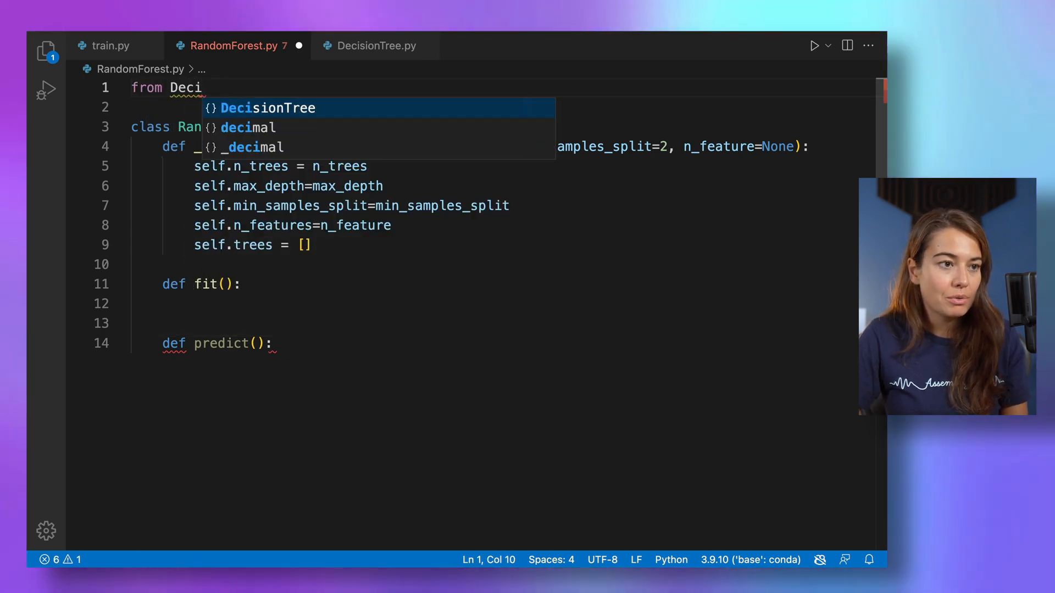
type("sionTree import De")
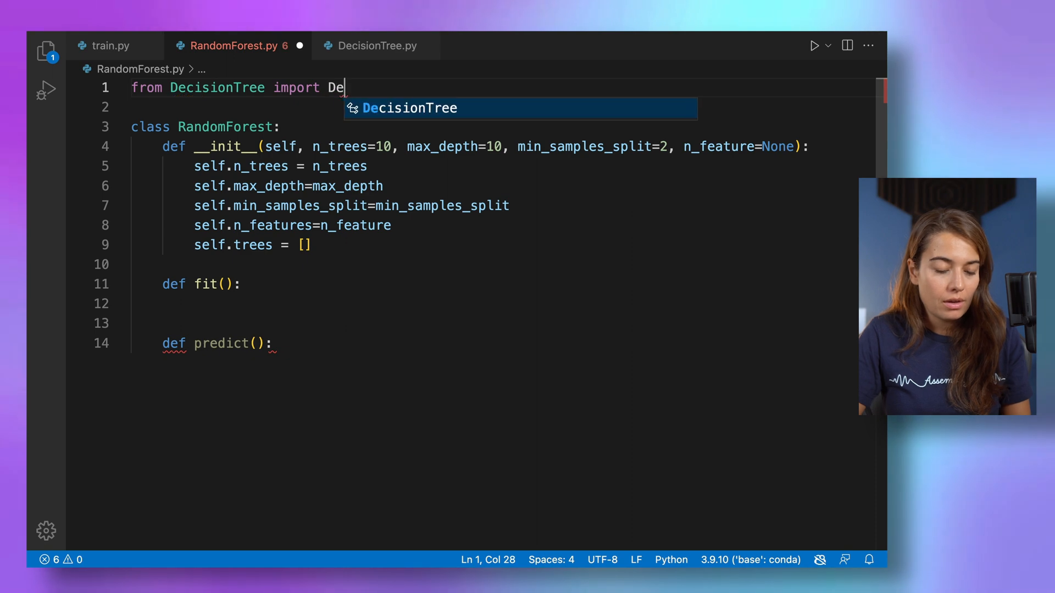
key("Tab")
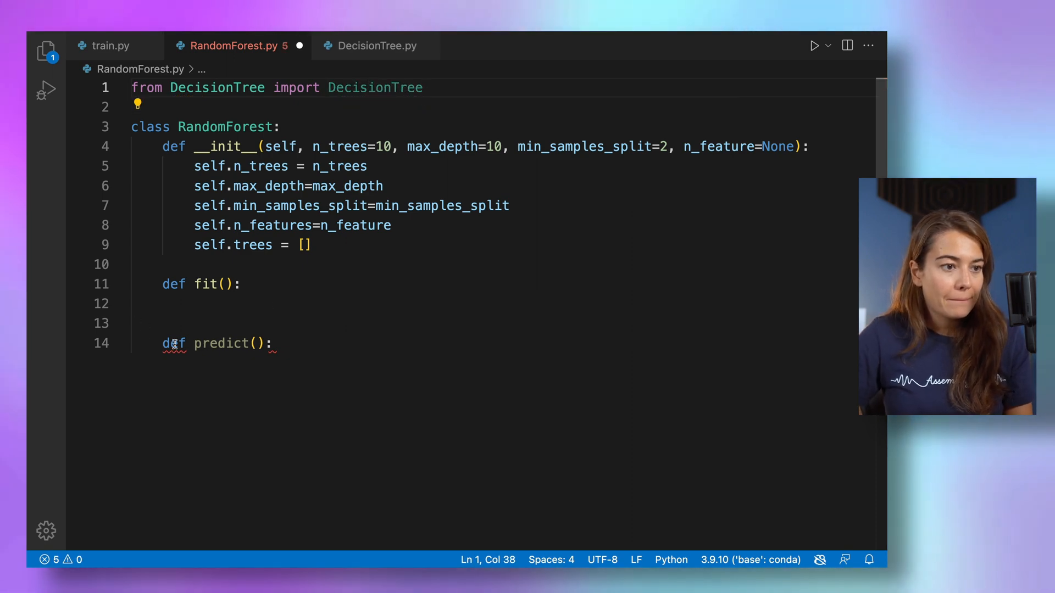
Step: In fit(self), reset self.trees = [] and loop for _ in range(self.n_trees) creating a DecisionTree
type("self,")
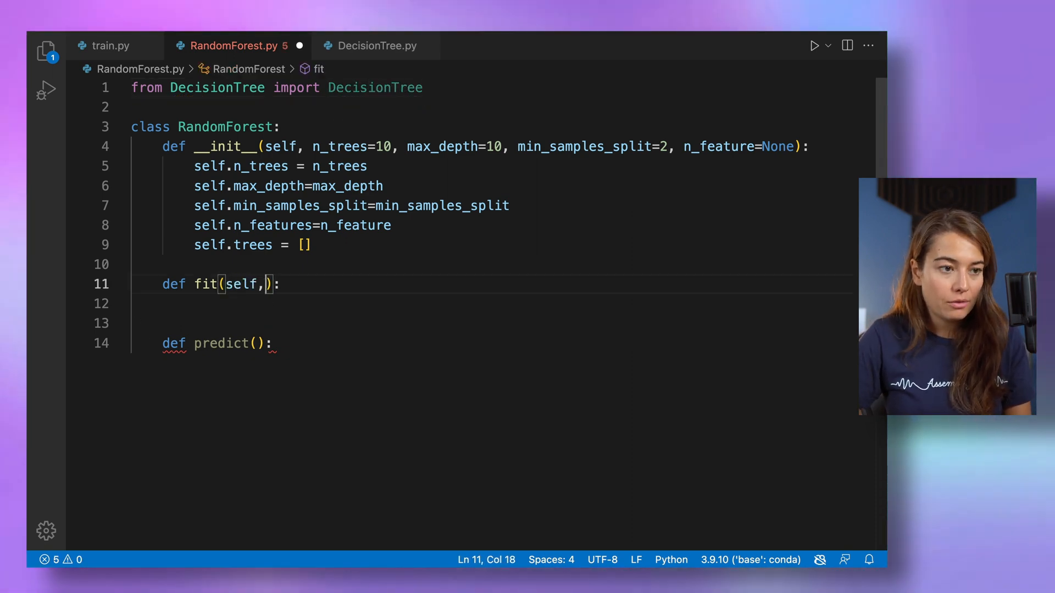
type("self.tr")
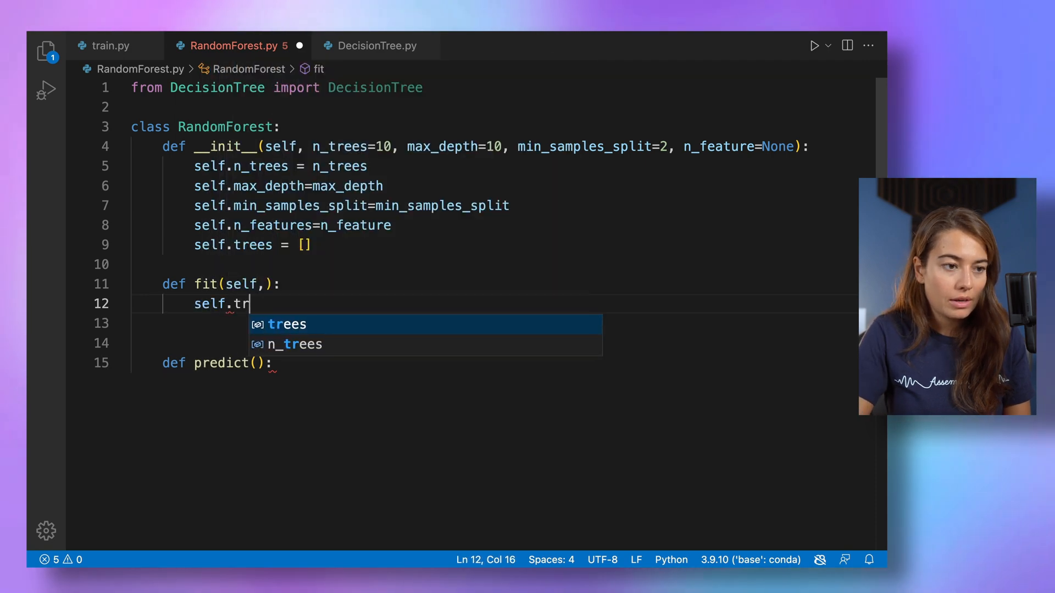
type("rees =")
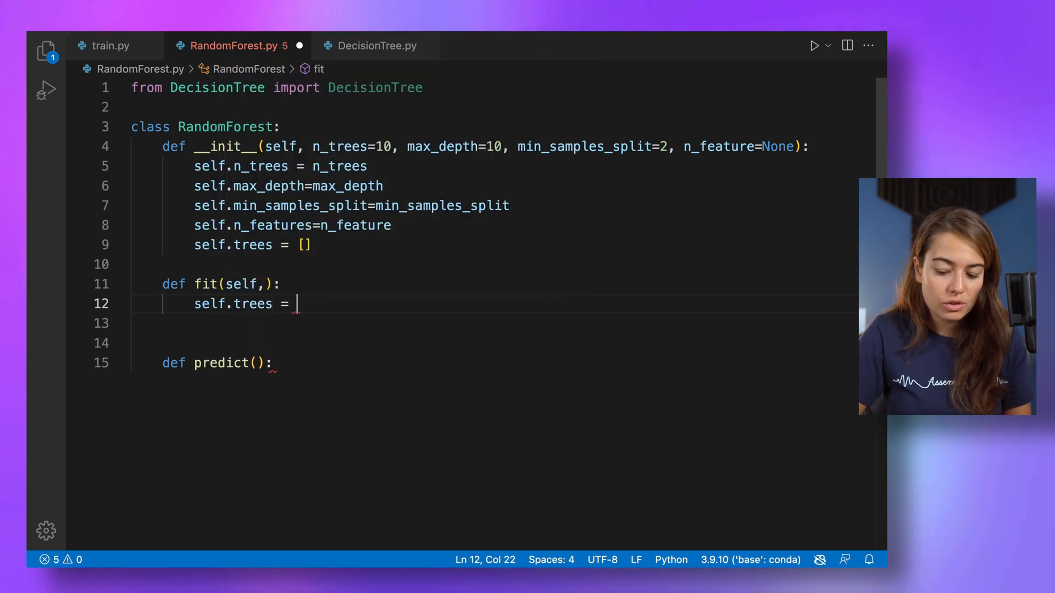
type("[]")
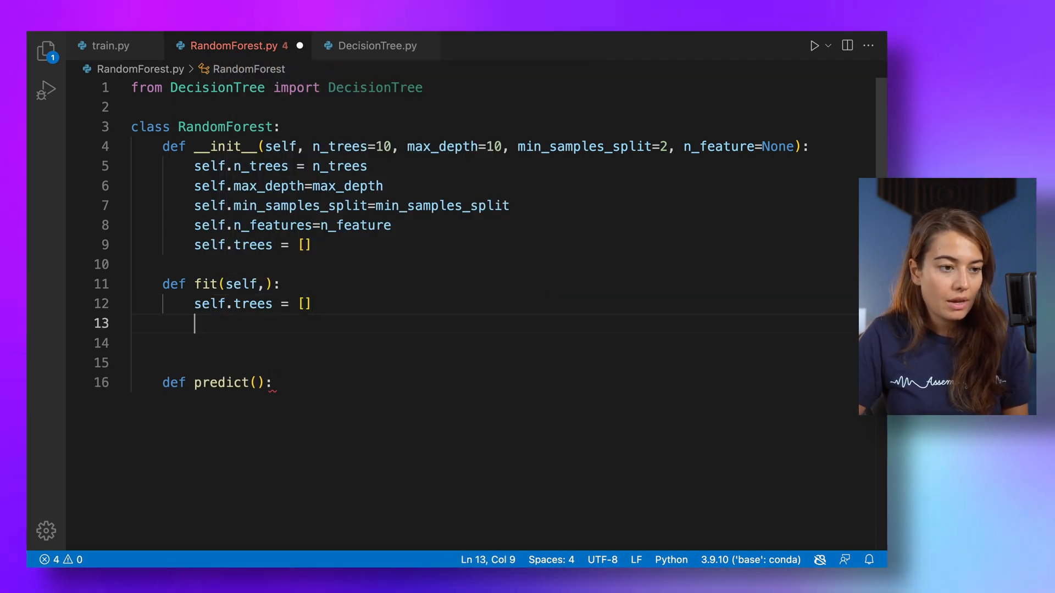
type("for")
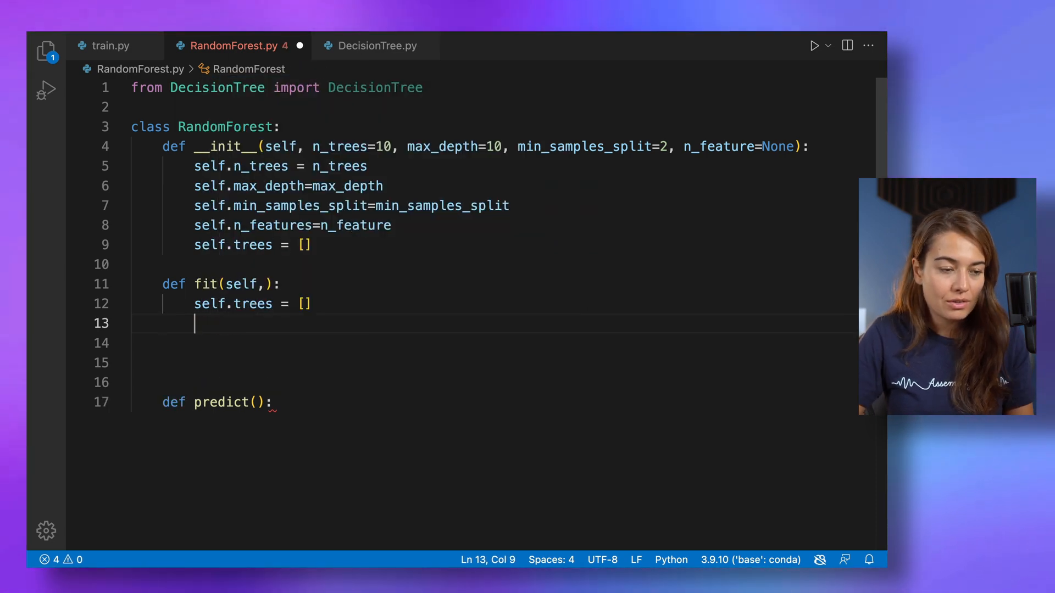
type("for _ in")
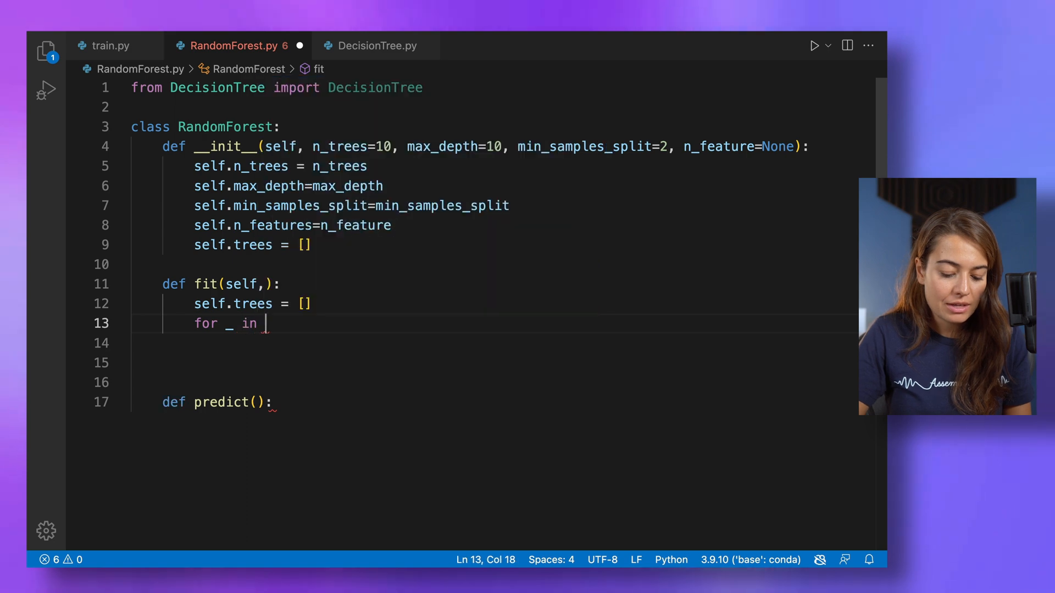
type("range(n_")
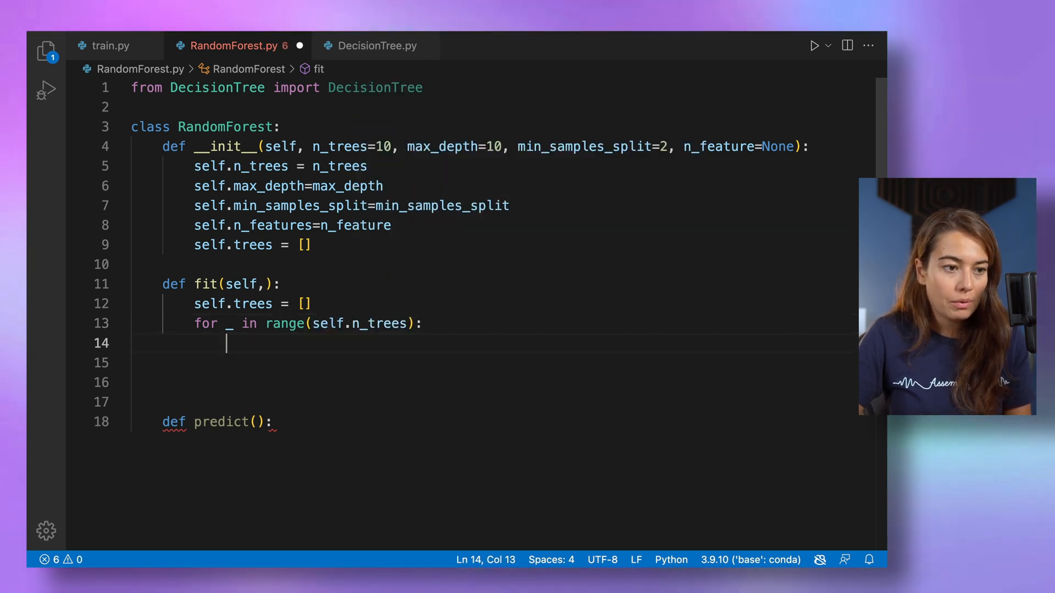
type("DecisionTree(")
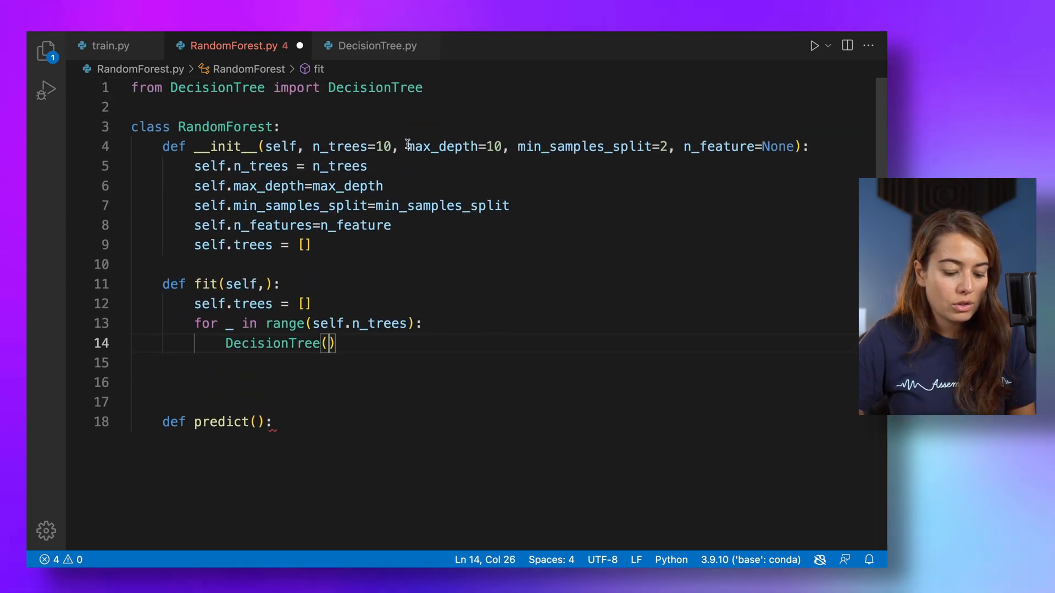
left_click(376, 46)
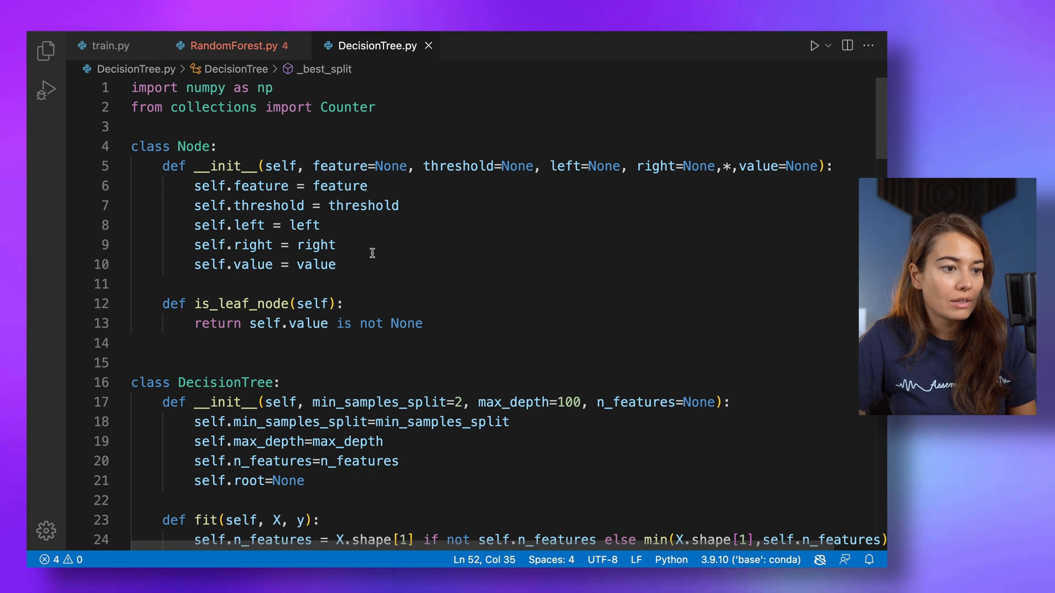
scroll("down", 3)
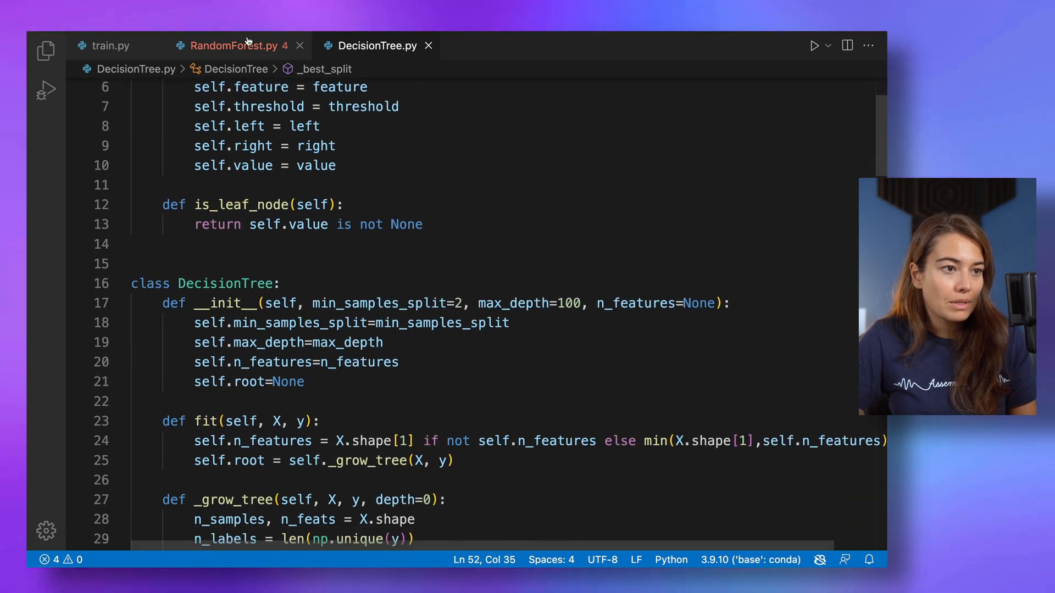
mouse_move(236, 45)
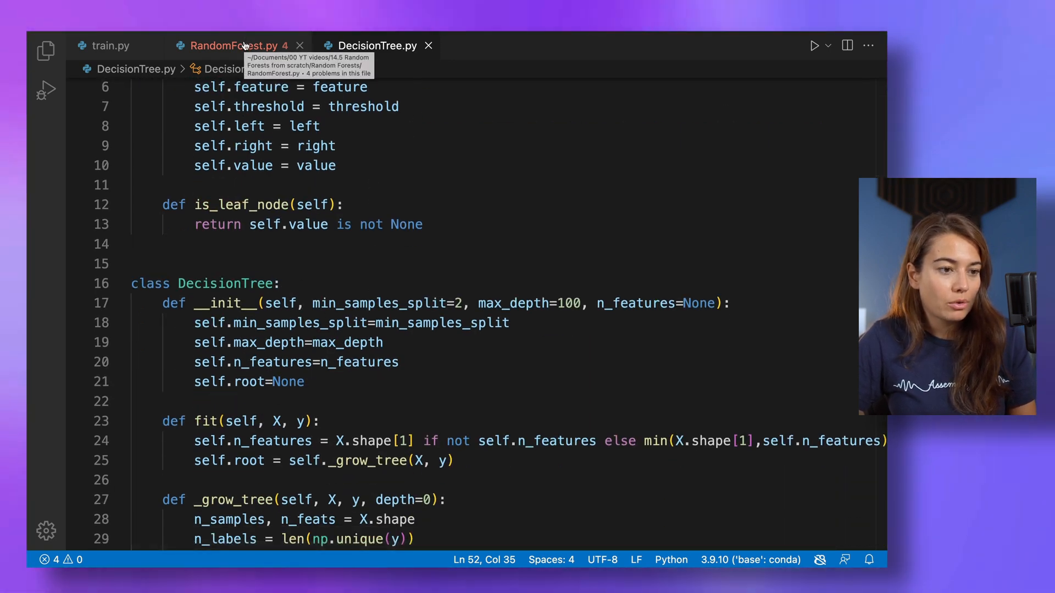
left_click(237, 46)
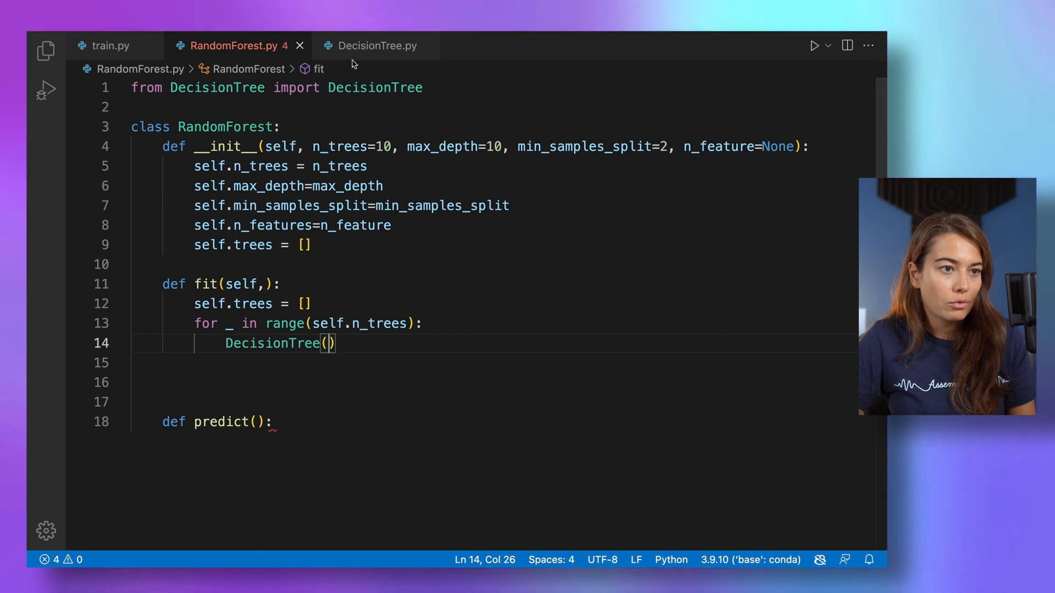
left_click(377, 46)
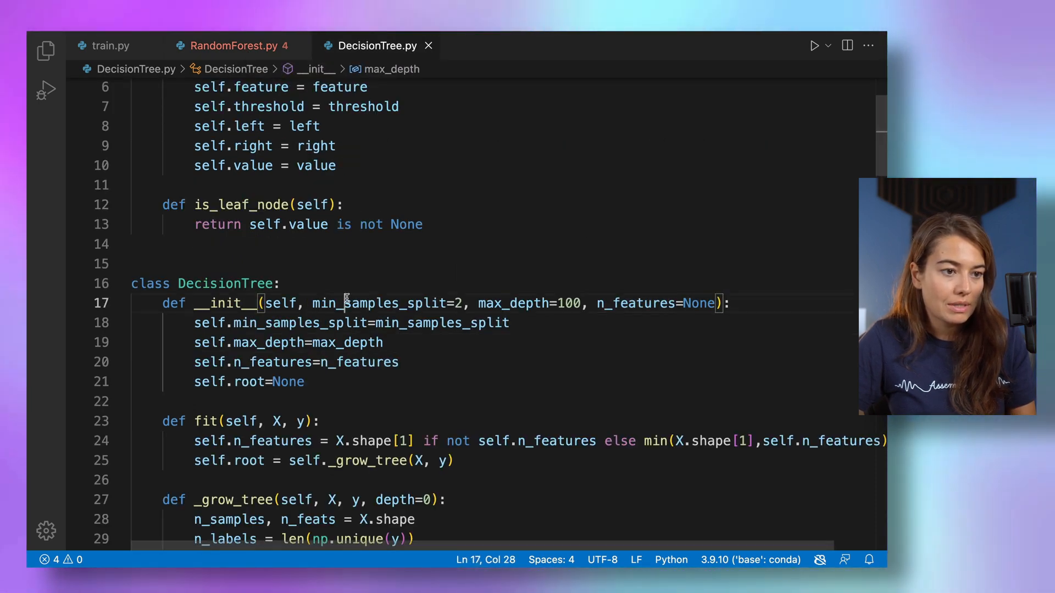
left_click(229, 45)
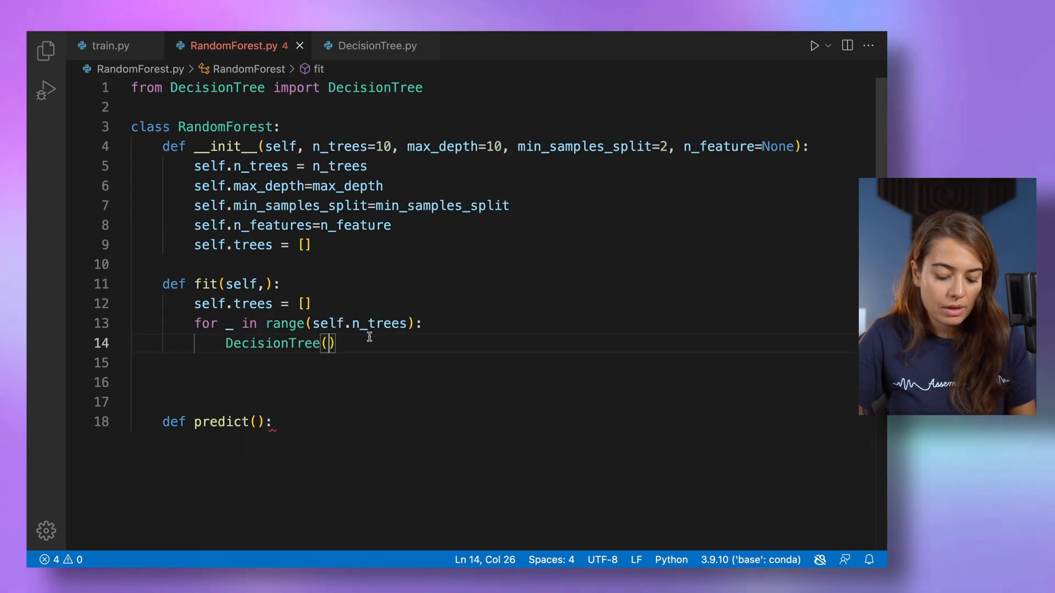
Step: Pass max_depth=self.max_depth and min_samples_split=self.min_samples_split to DecisionTree
type("max_depth=")
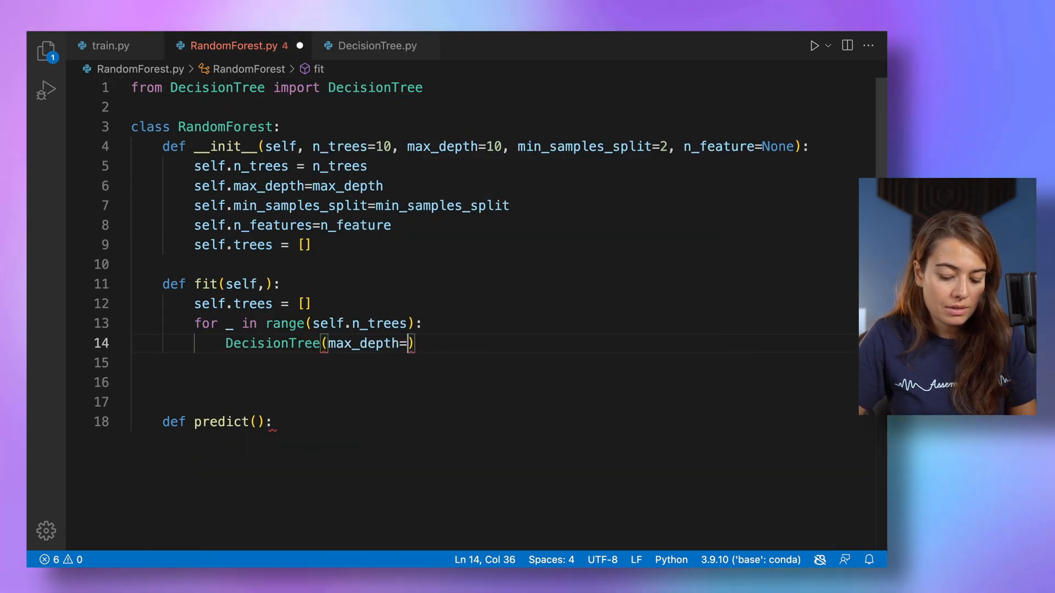
type("sefl")
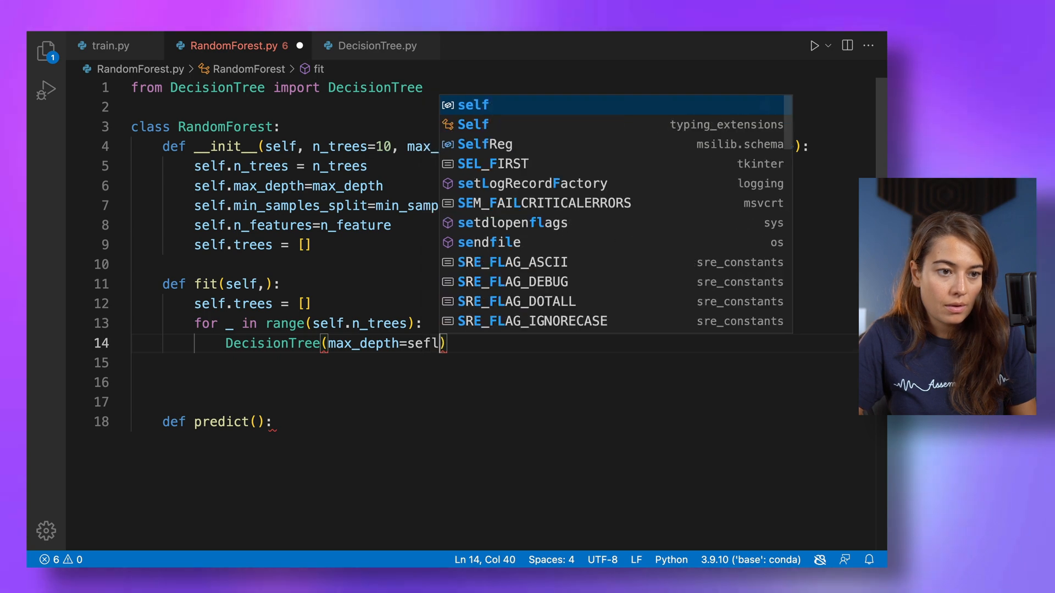
type(".max_depth")
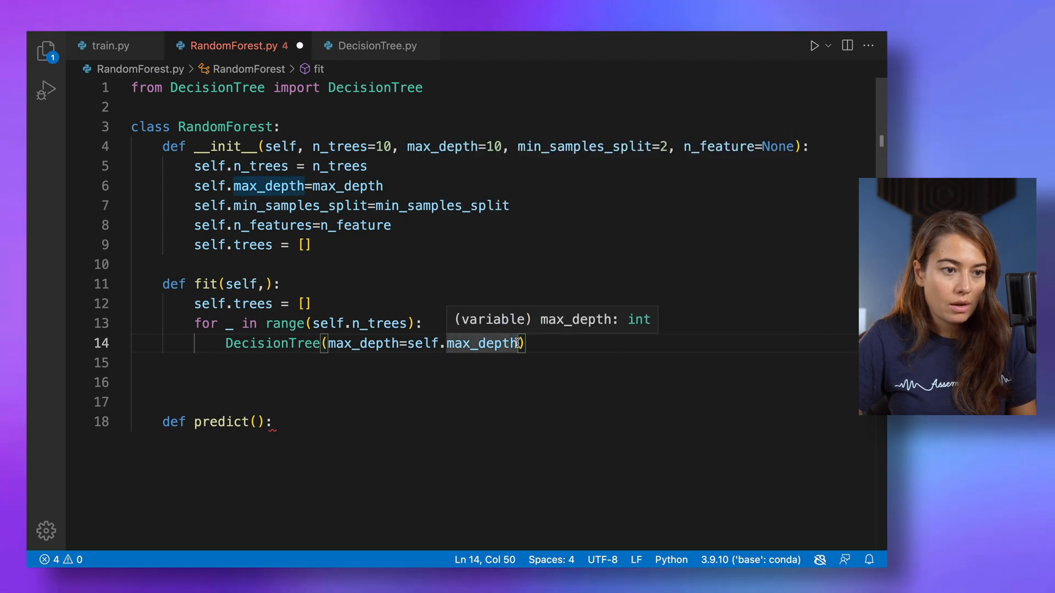
type("m)")
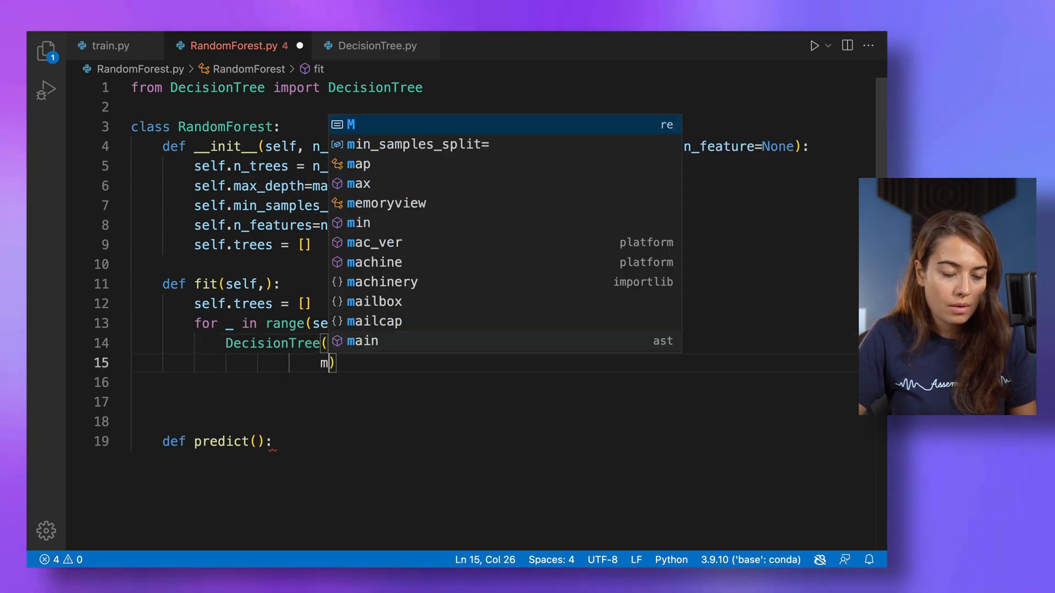
type("in_samples_split=")
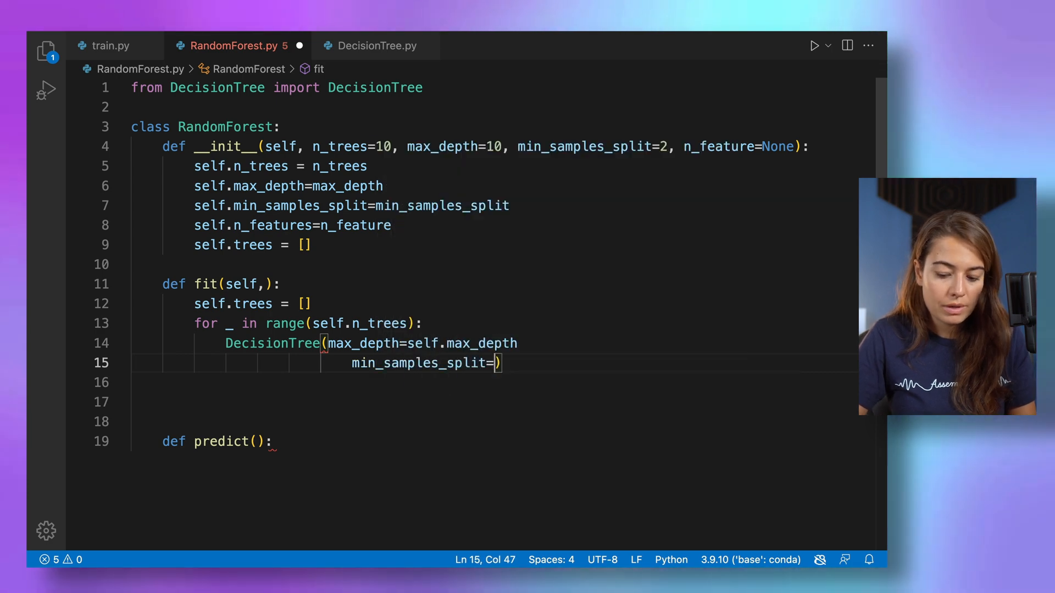
type("self.min_samples_split")
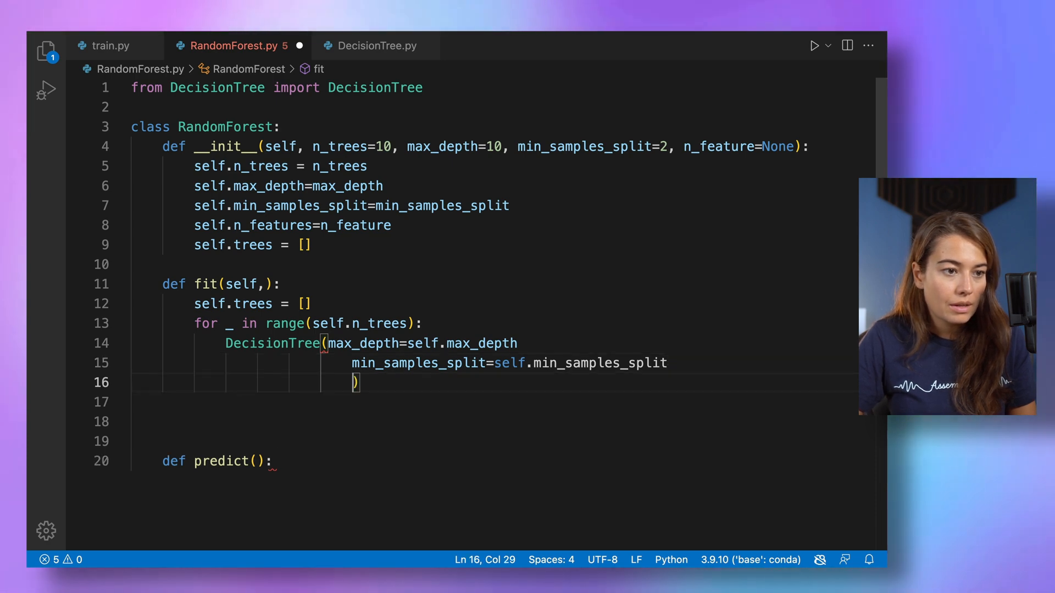
type("s")
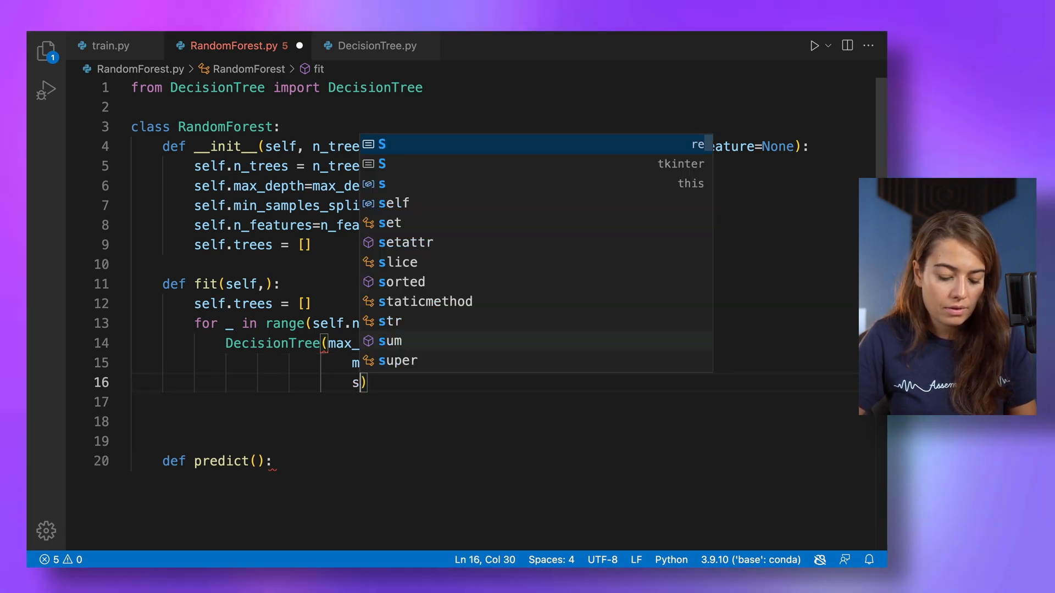
Step: Pass n_features=self.n_features as well and start the tree.fit call on the next line
type("n_featu")
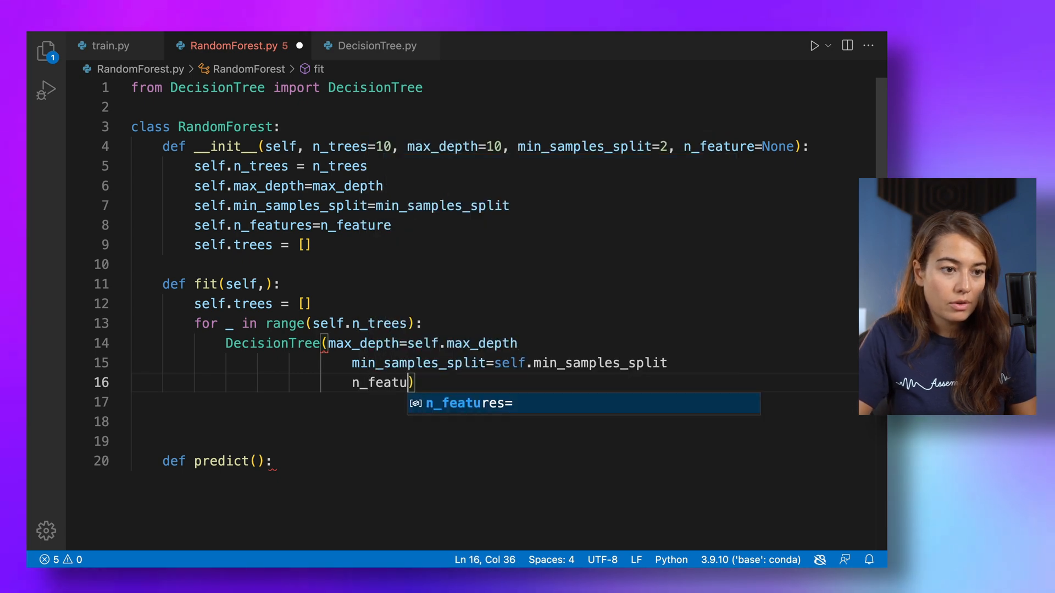
key("Tab")
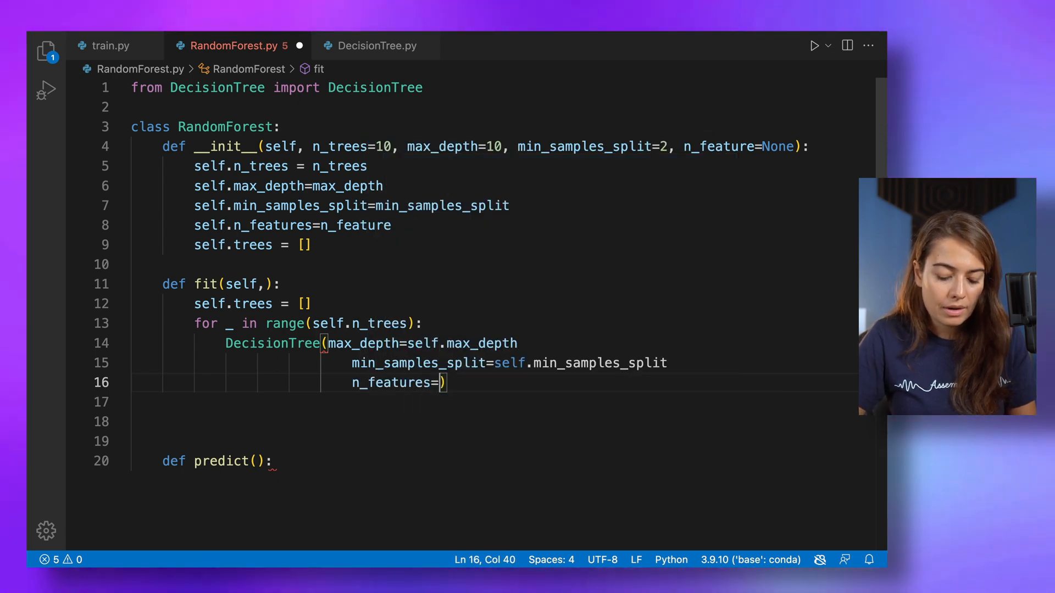
type("self.")
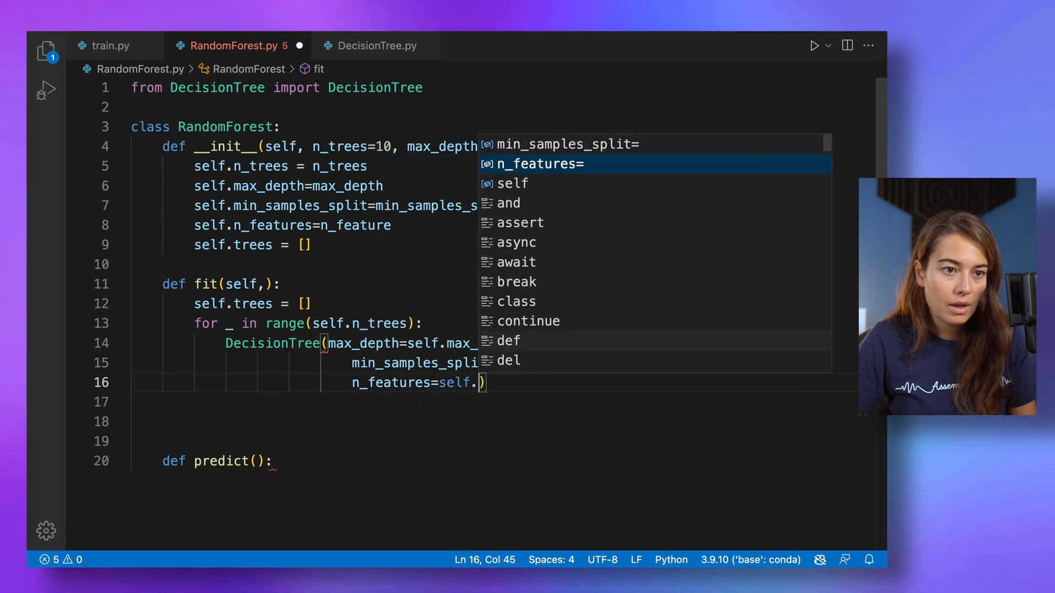
type("n_features")
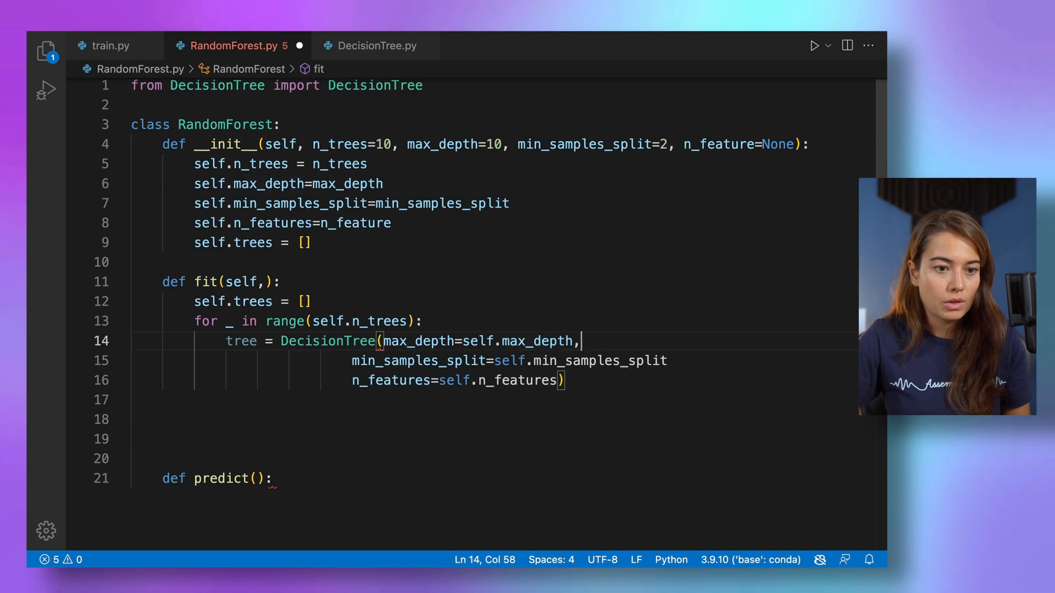
type(",")
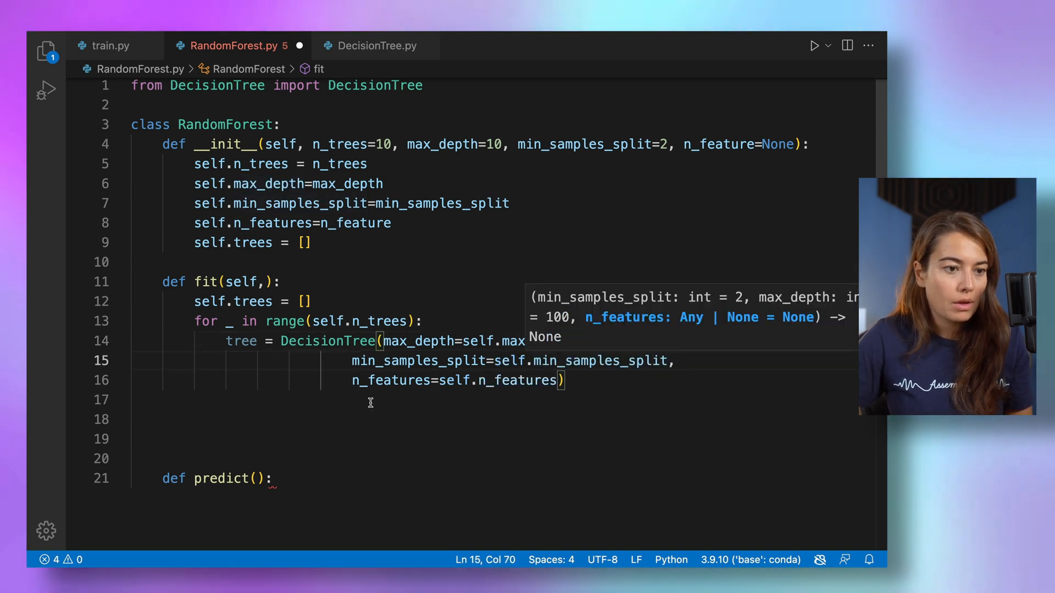
type("tree.fit(")
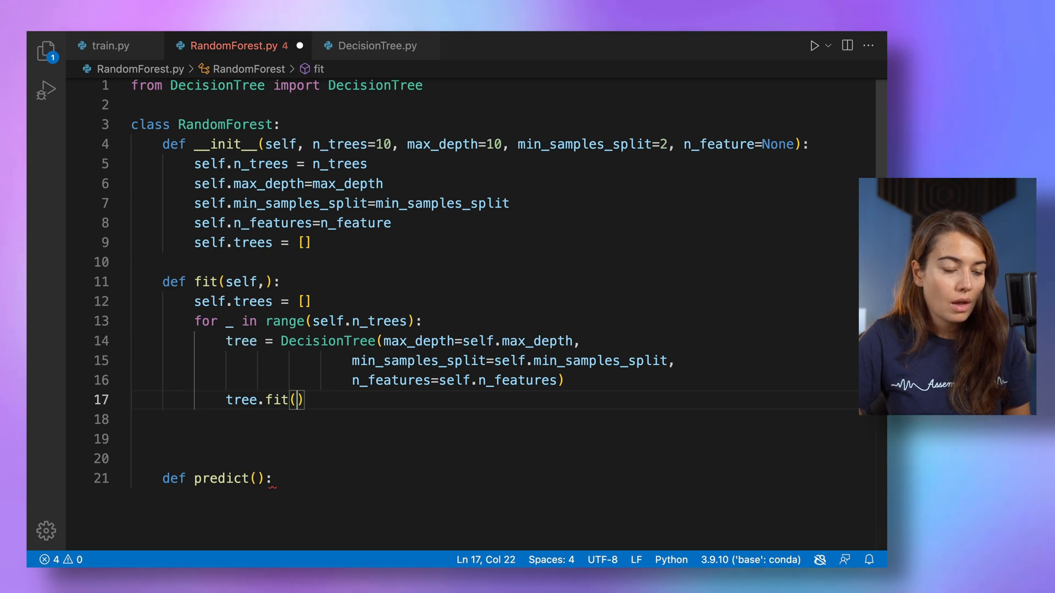
Step: Make fit take X, y and begin an X_sample, y_sample = assignment above tree.fit()
key("Enter")
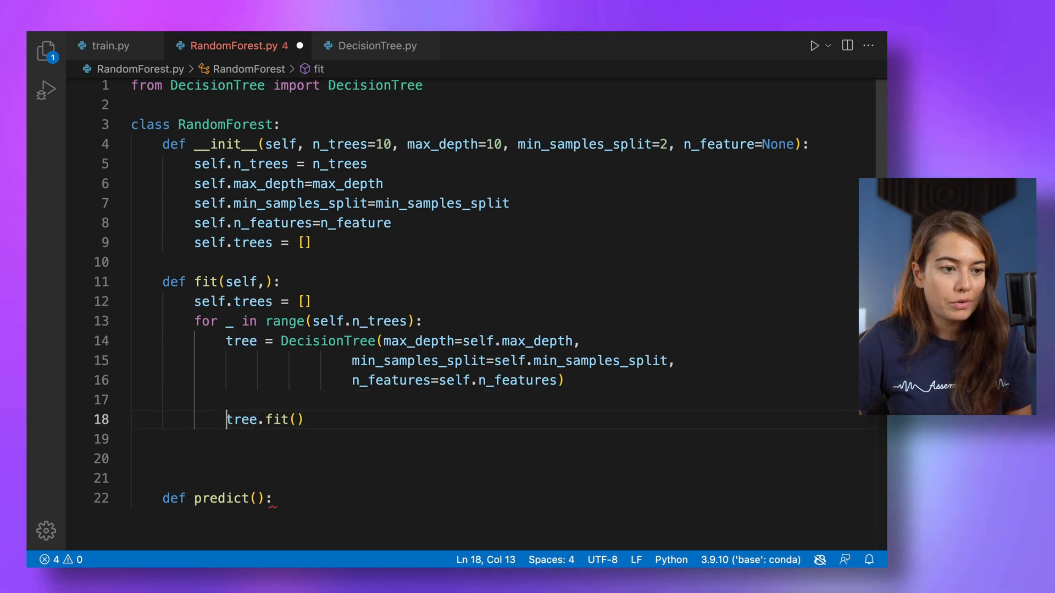
mouse_move(261, 344)
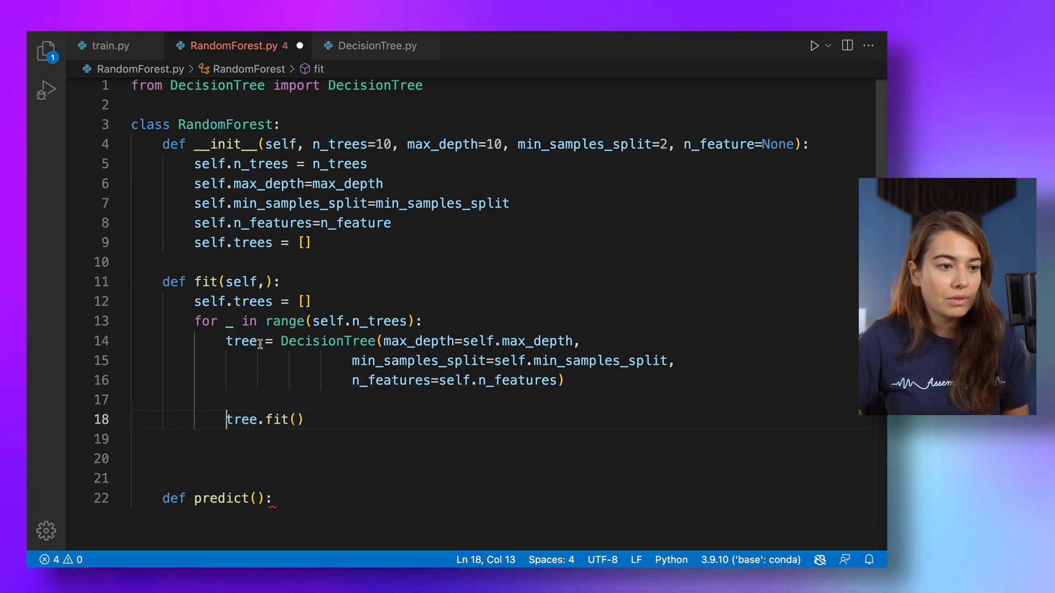
type("X, y")
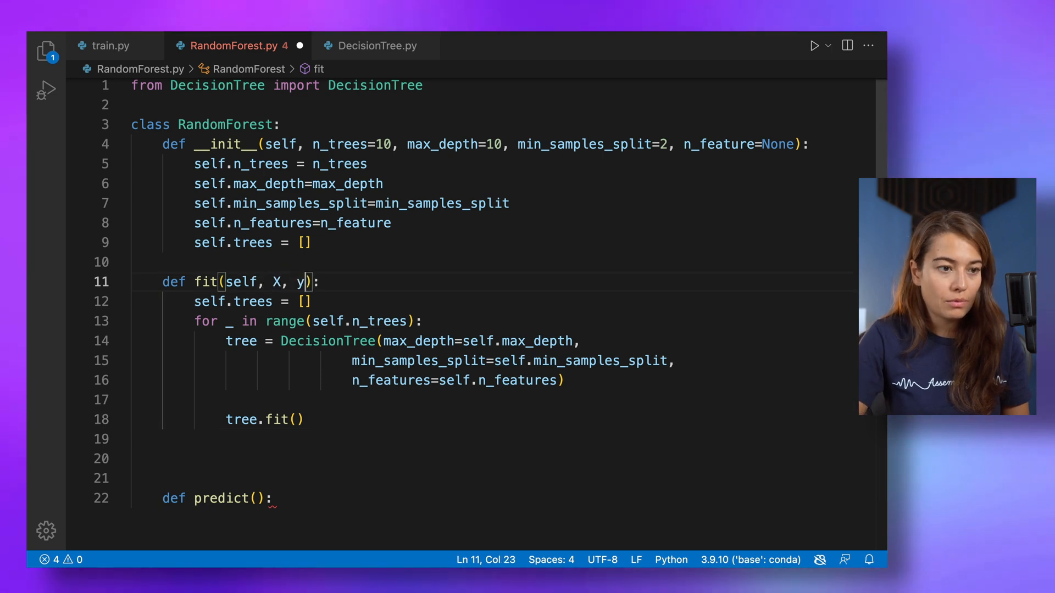
left_click(288, 419)
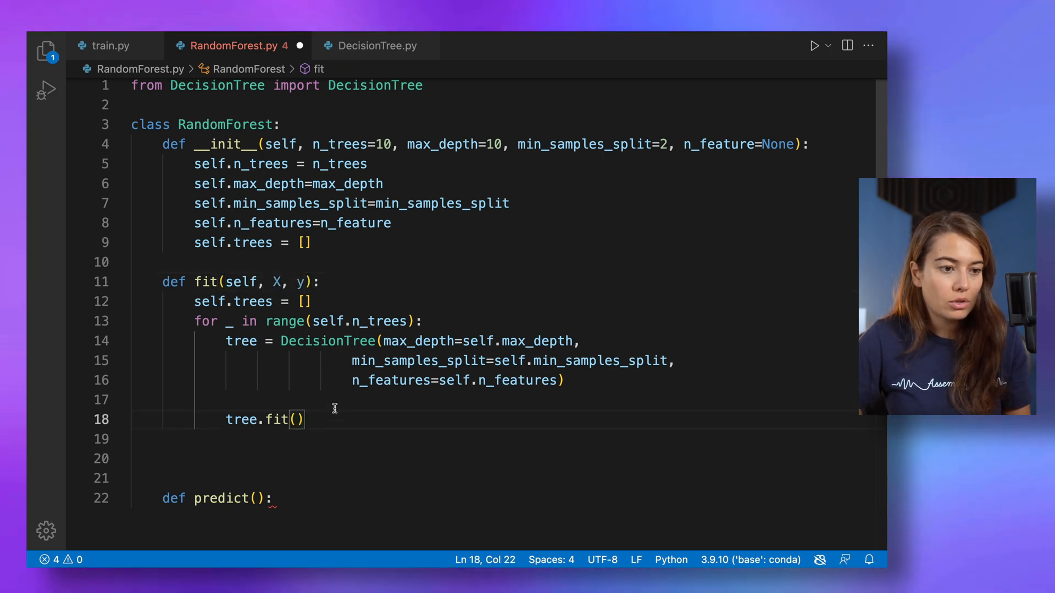
type("X_sample, y_")
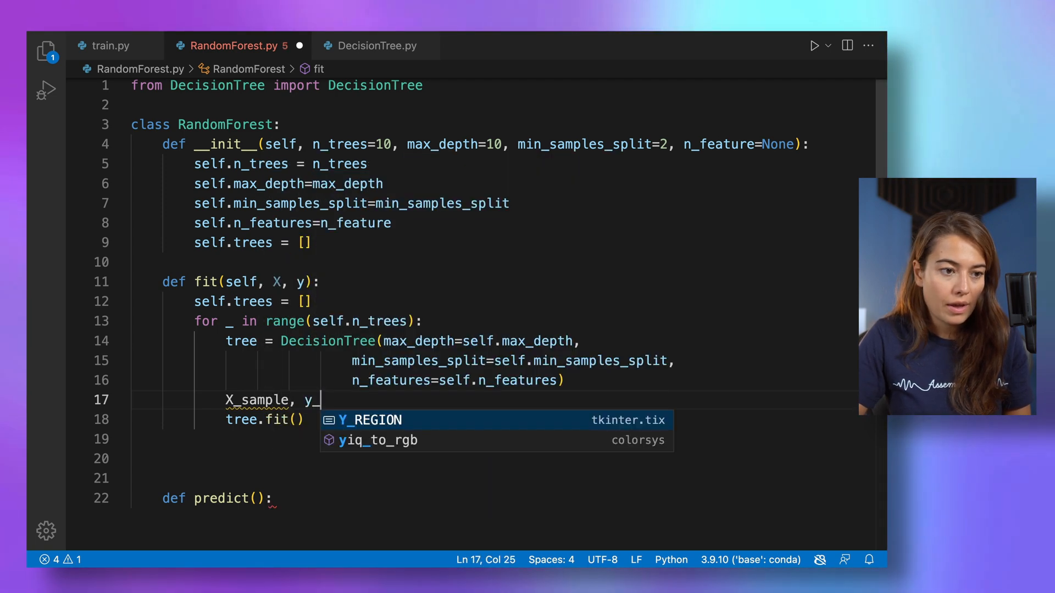
type("sample =")
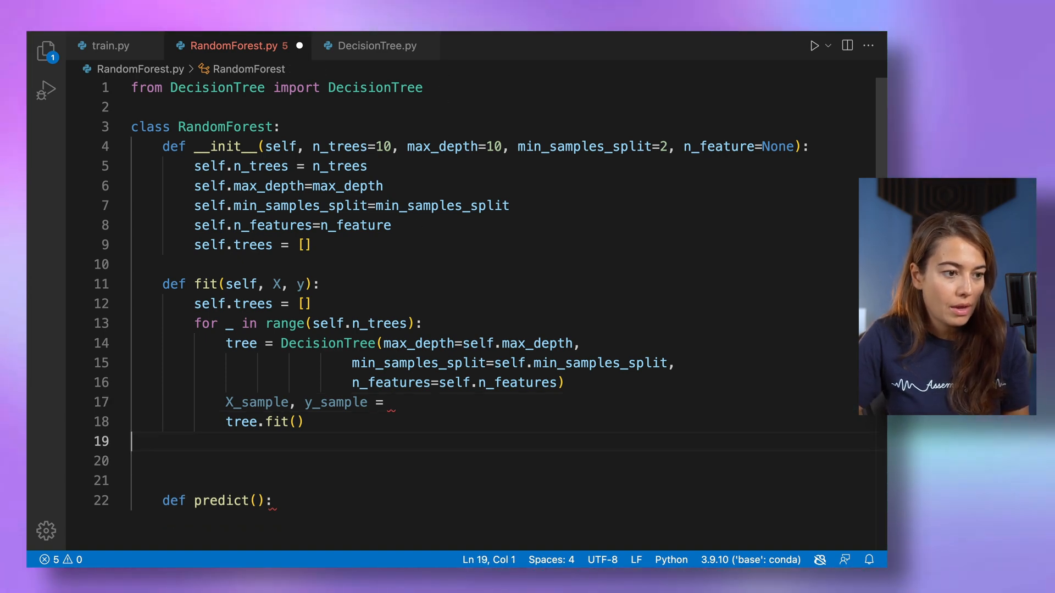
Step: Declare the helper def _bootstrap_samples(self, X, y): below fit
type("def _")
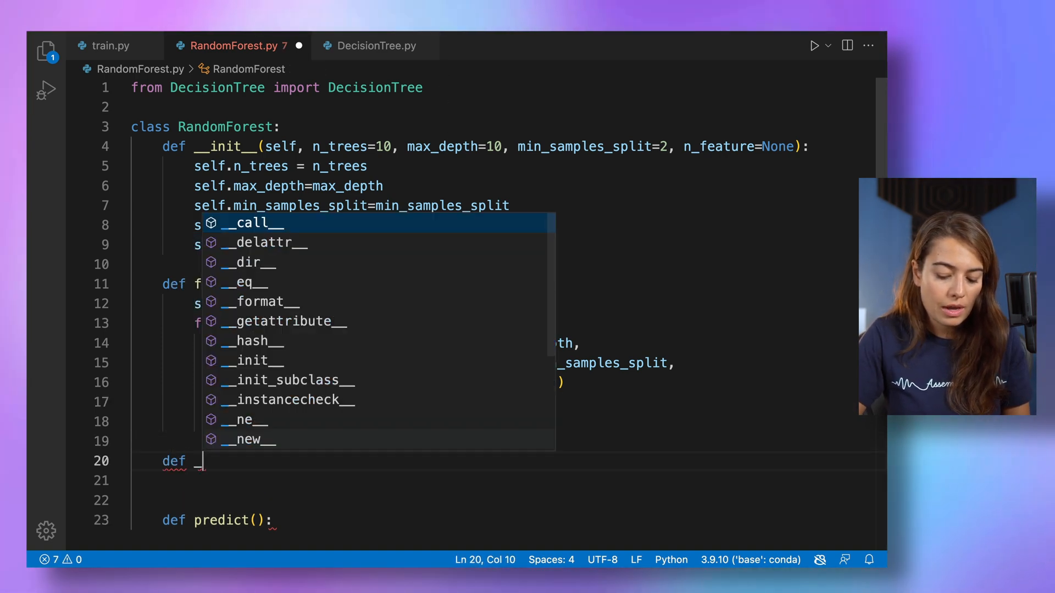
type("_bootsrt")
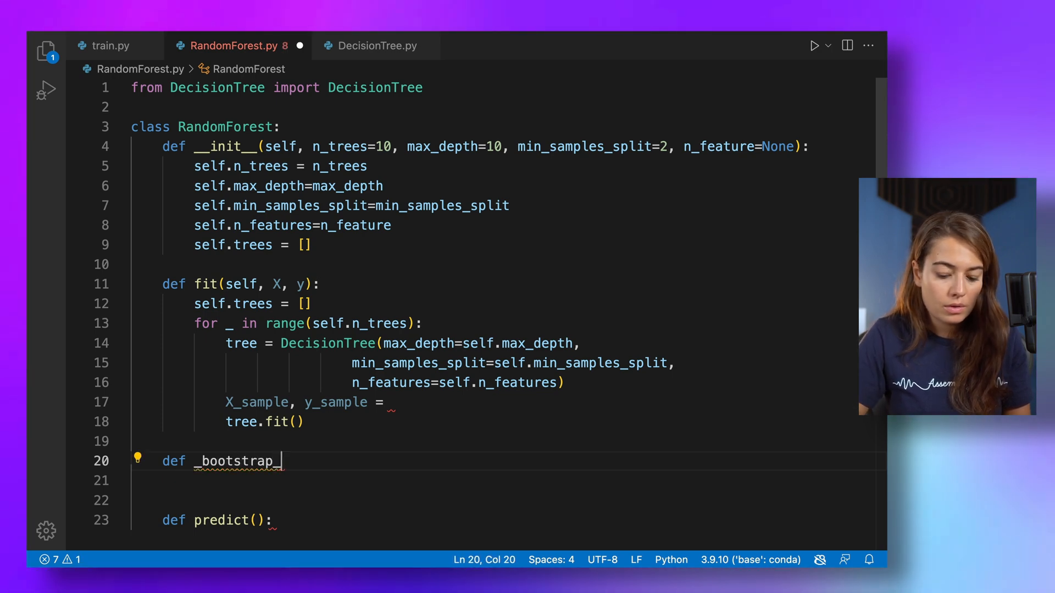
type("samples():")
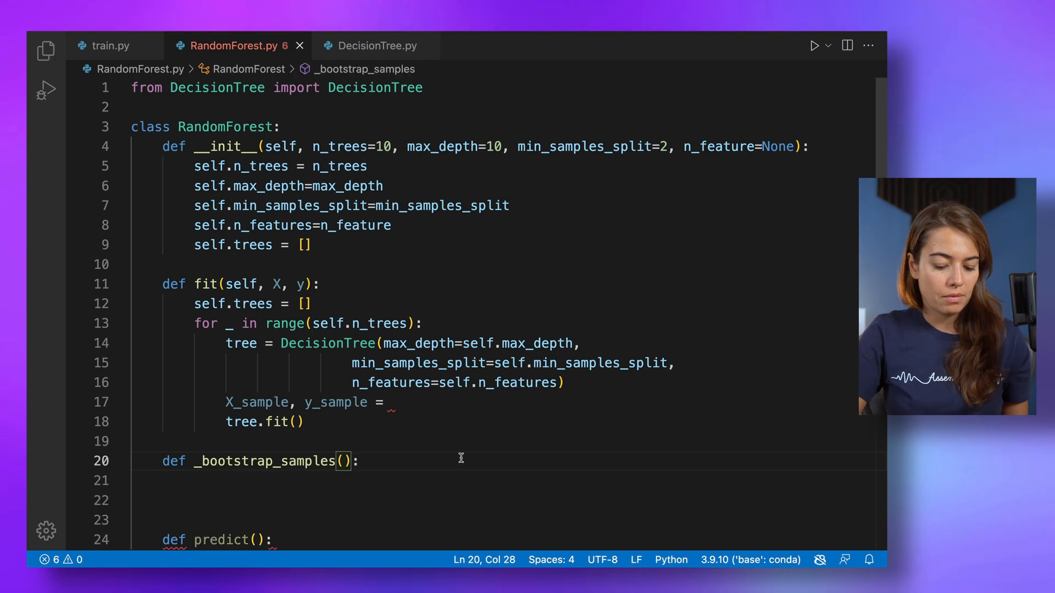
type("self")
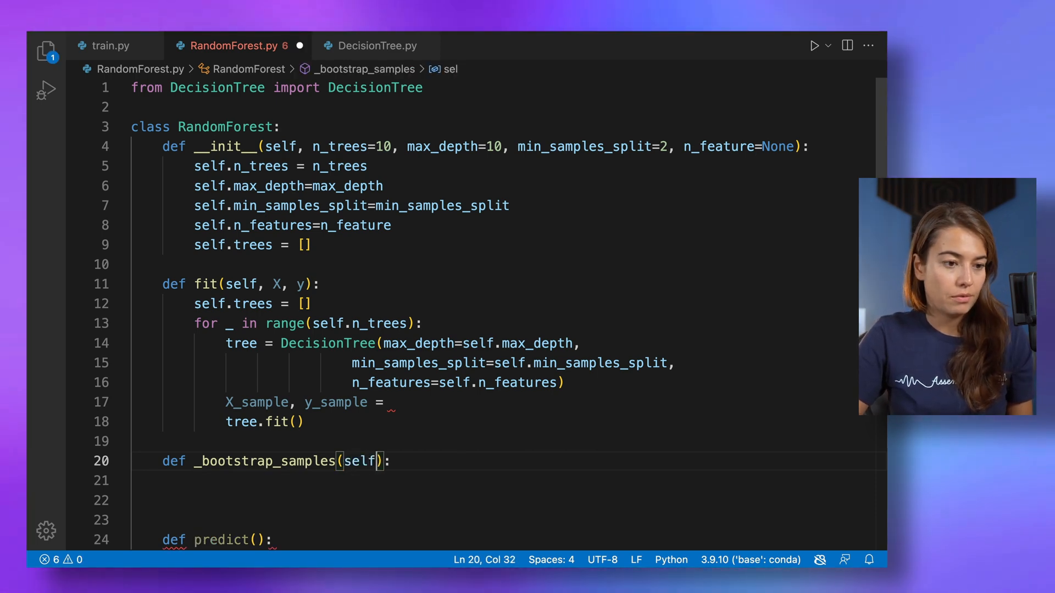
type(", X, y")
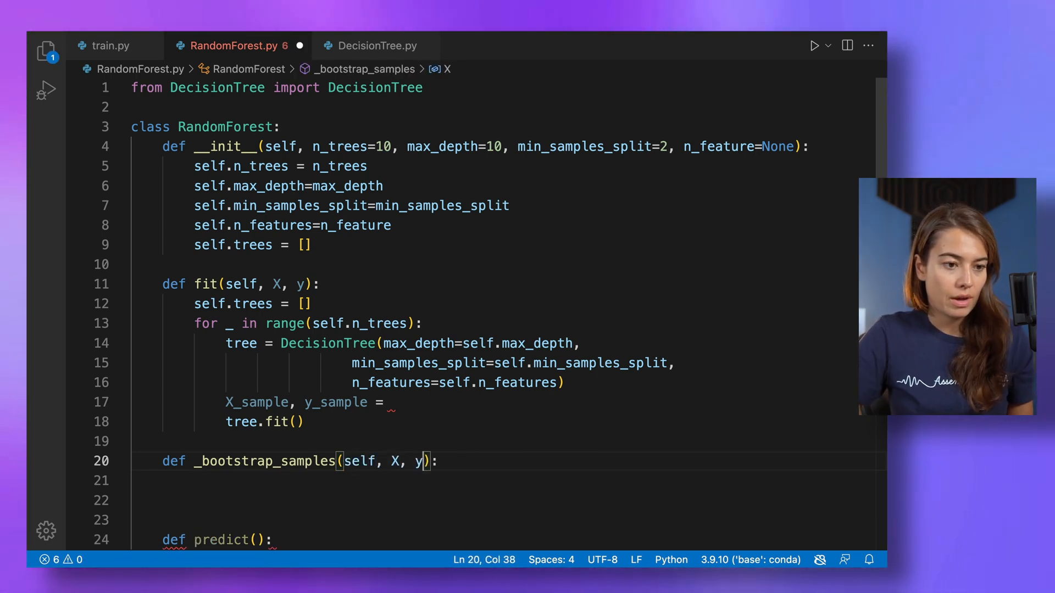
Step: Start its body with n_samples = X.shape[0]
type("n")
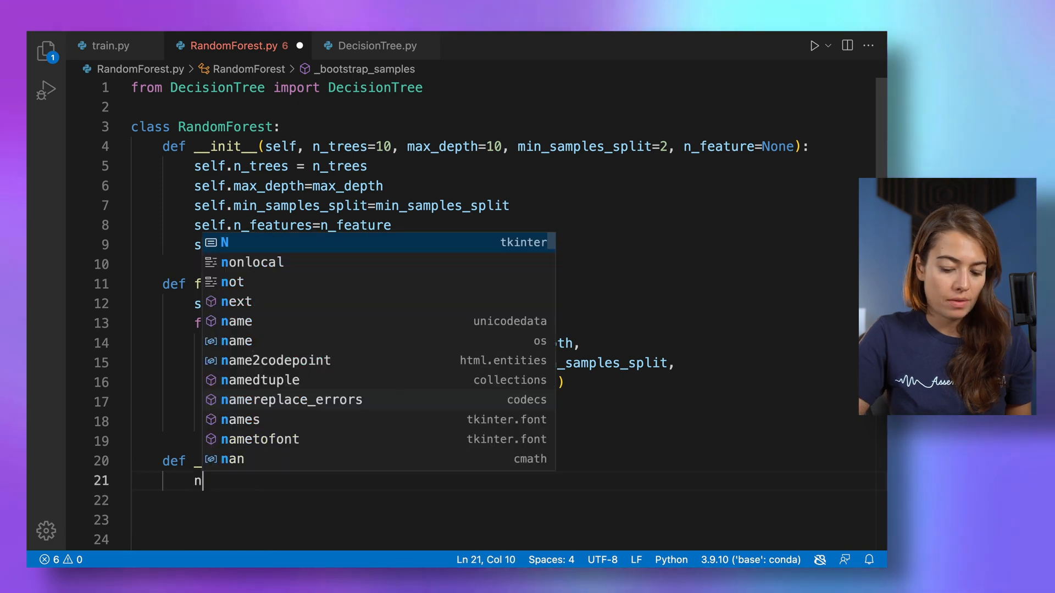
type("_samples =")
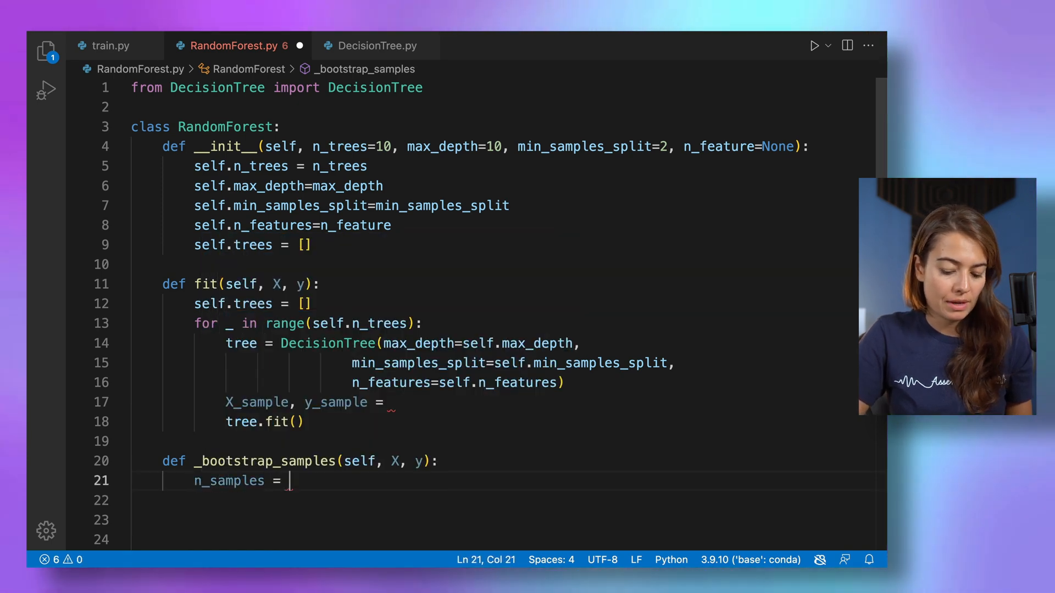
type("X.shape[]")
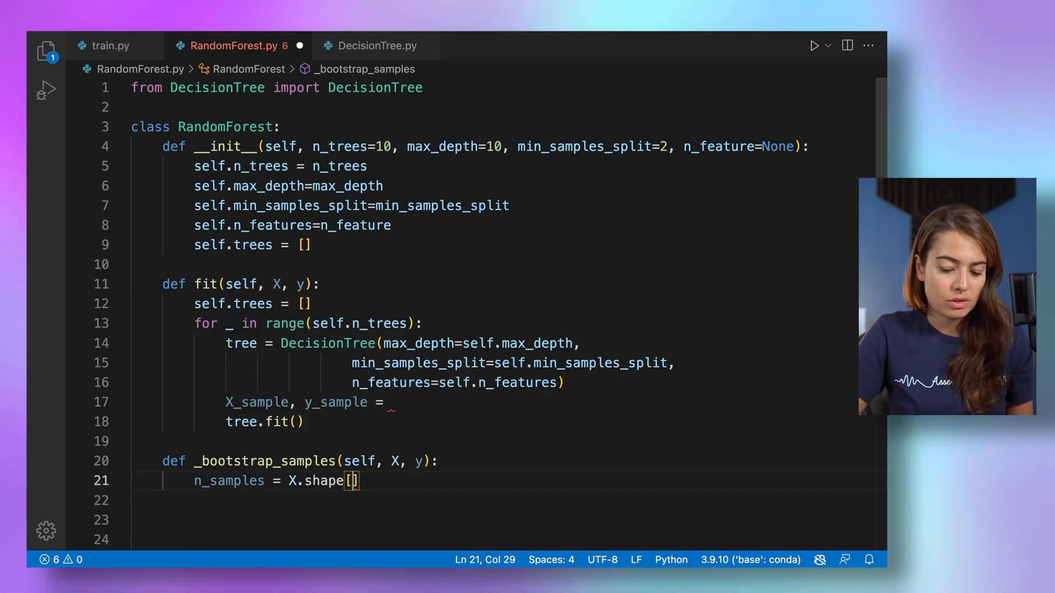
type("0")
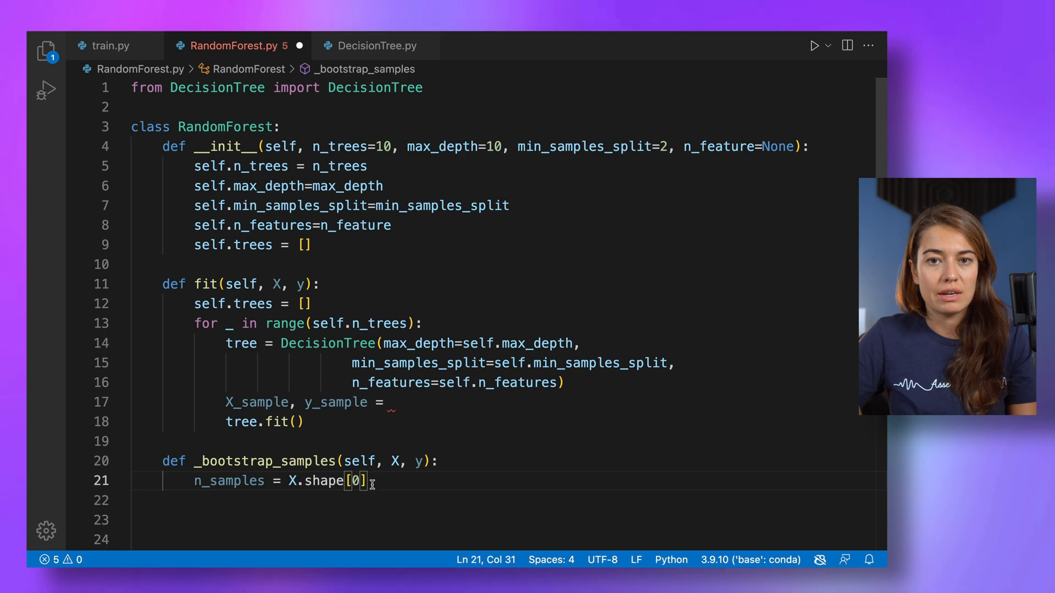
key("enter")
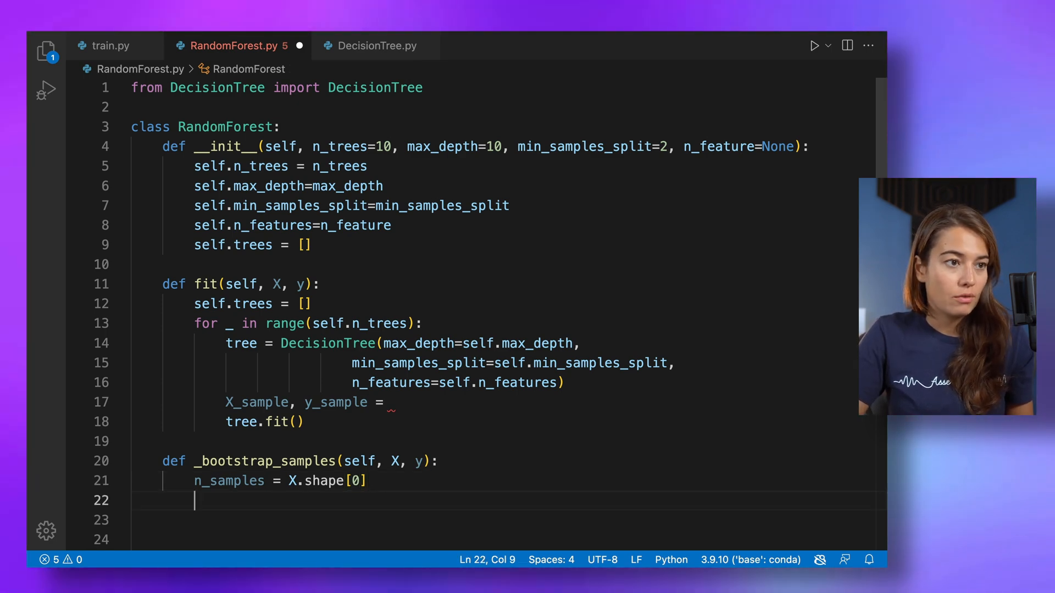
Step: Import numpy as np and pick idxs with np.random.choice(n_samples, n_samples, replace=True)
double_click(375, 88)
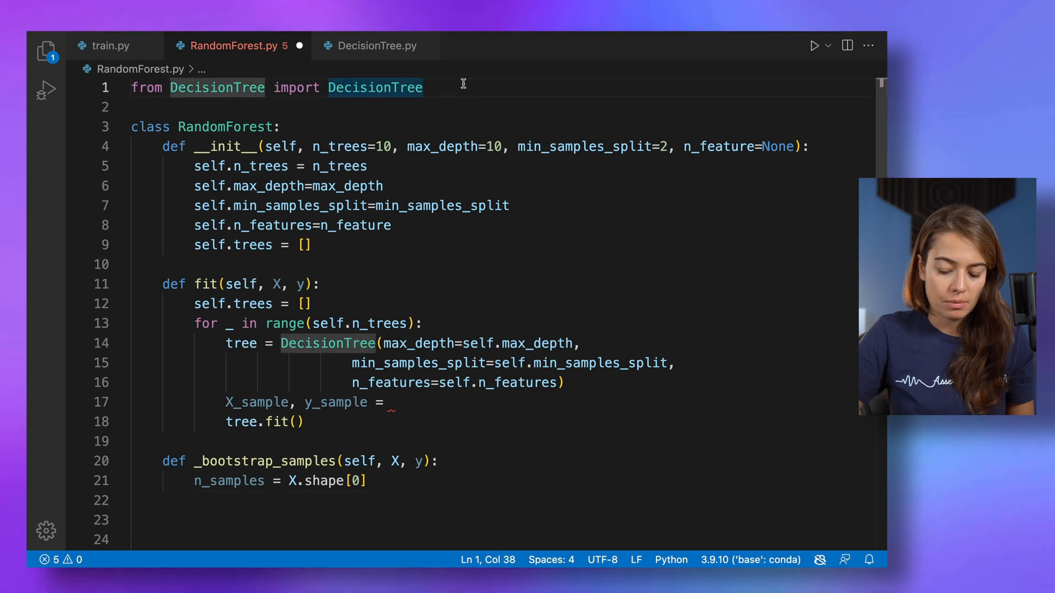
type("np.random.choic")
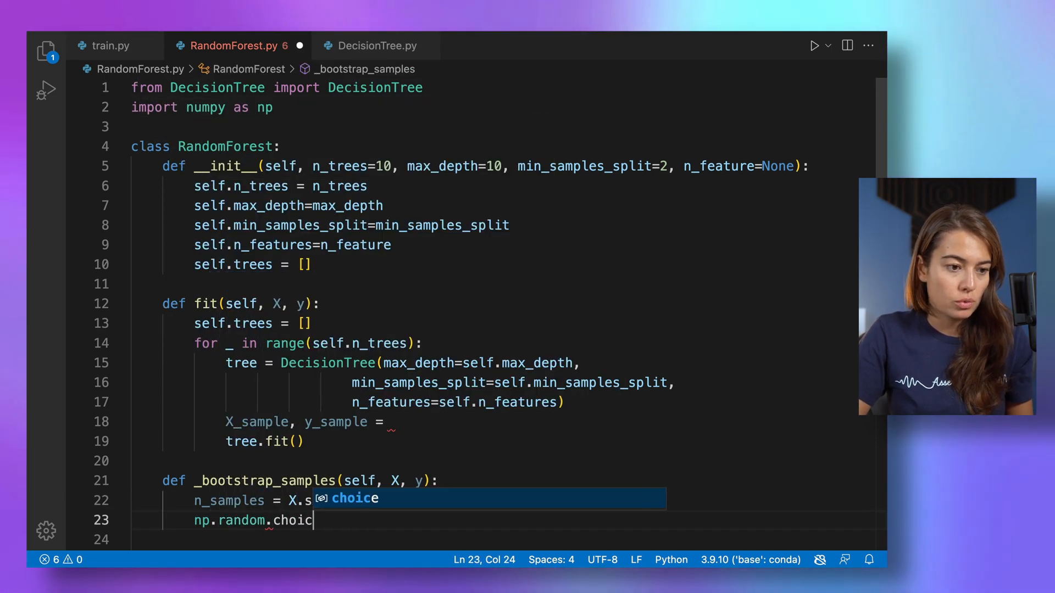
type("hape[0]")
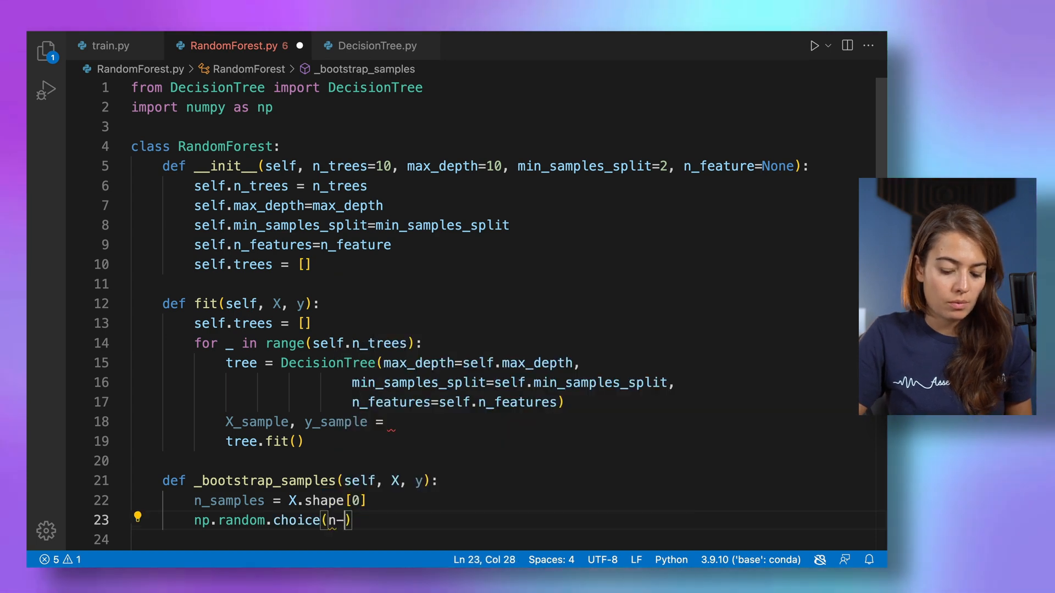
type("_Samples, n_samples, replace=True")
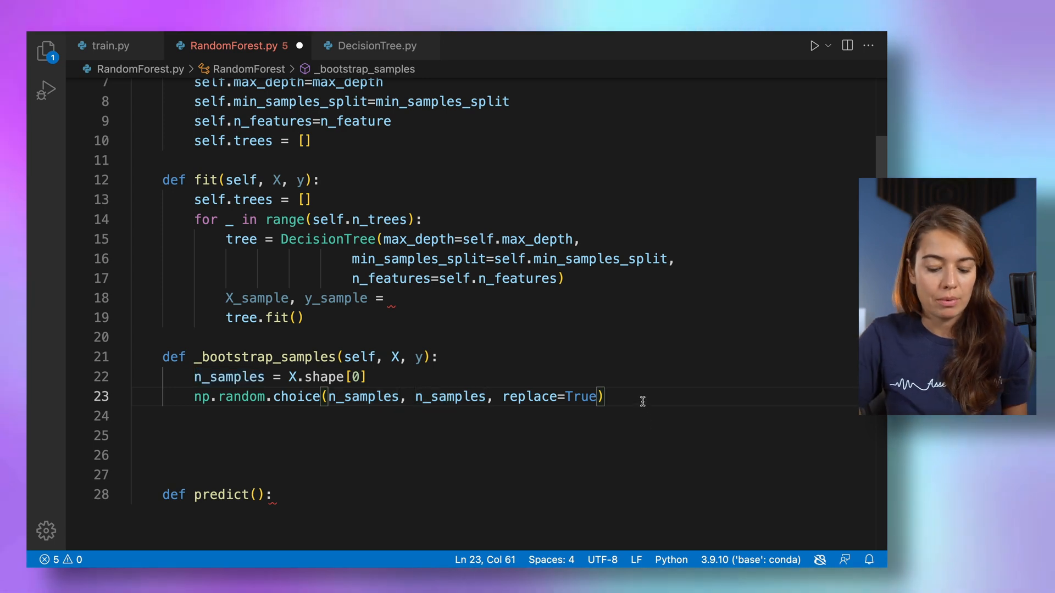
Step: Return X[idxs], y[idxs] from _bootstrap_samples
type("return")
type("idxs = ")
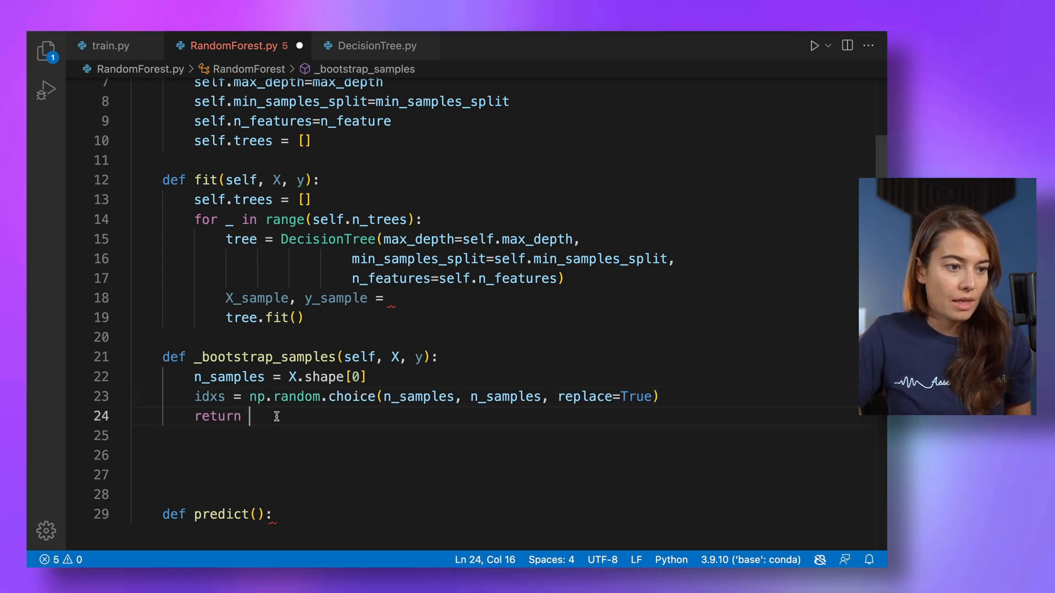
type("X[]")
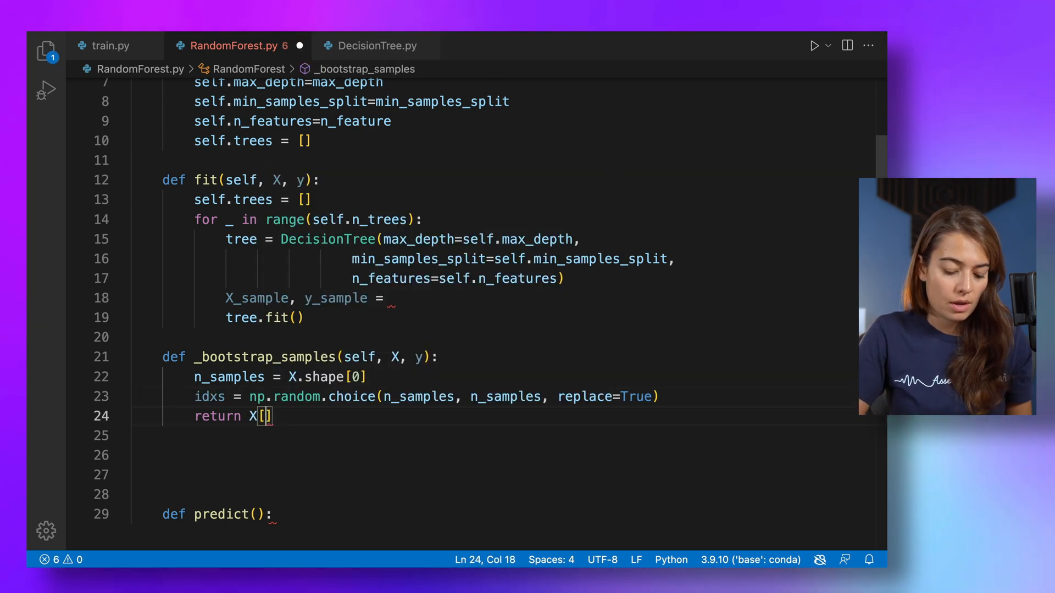
type("idxs], y")
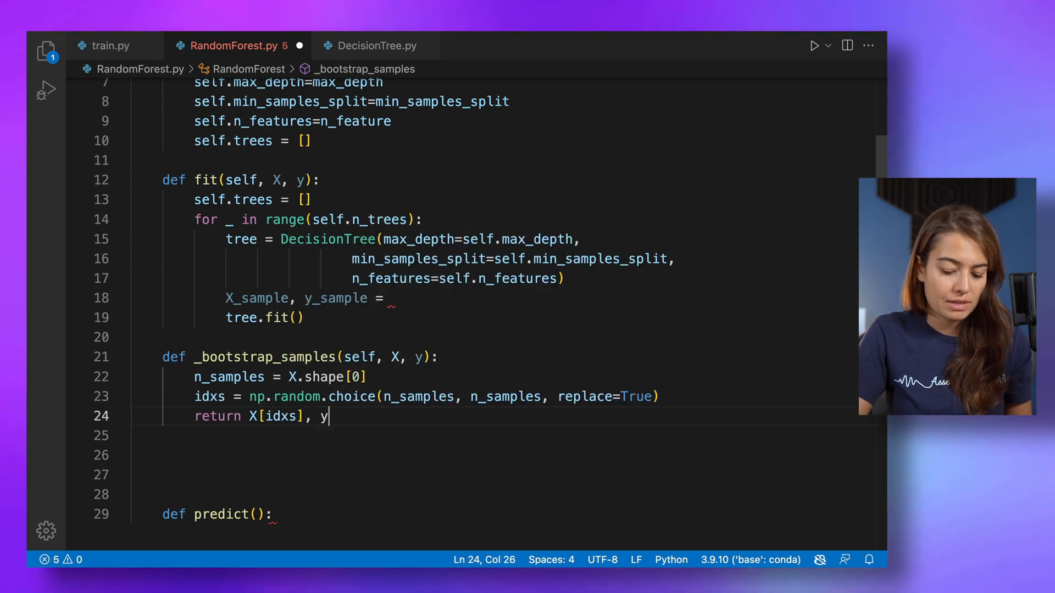
type("[idxs]")
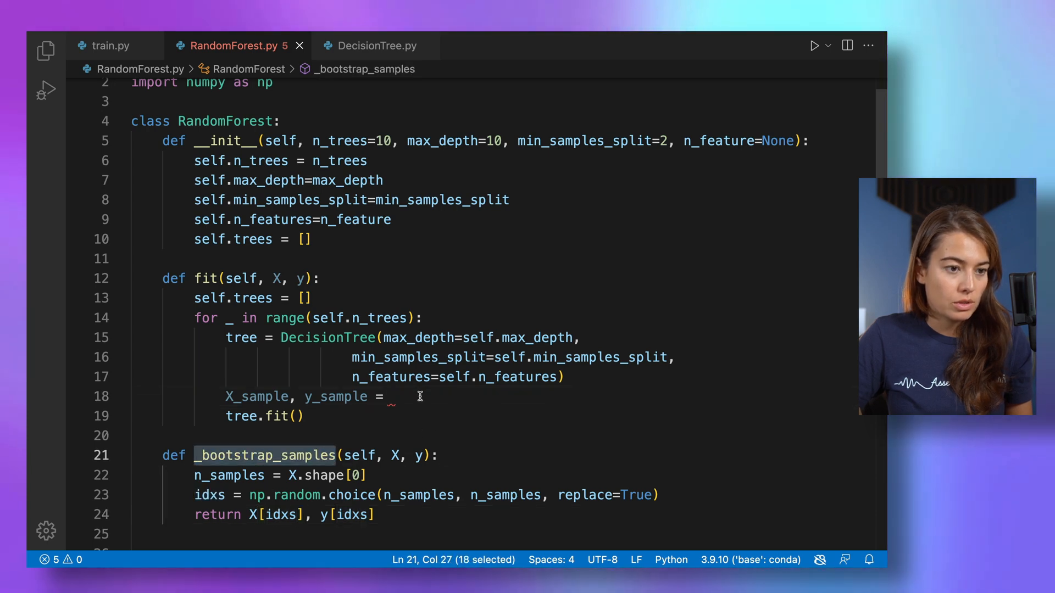
Step: Set X_sample, y_sample = self._bootstrap_samples(X, y) and fit the tree on them
type("self._bootstrap_samples")
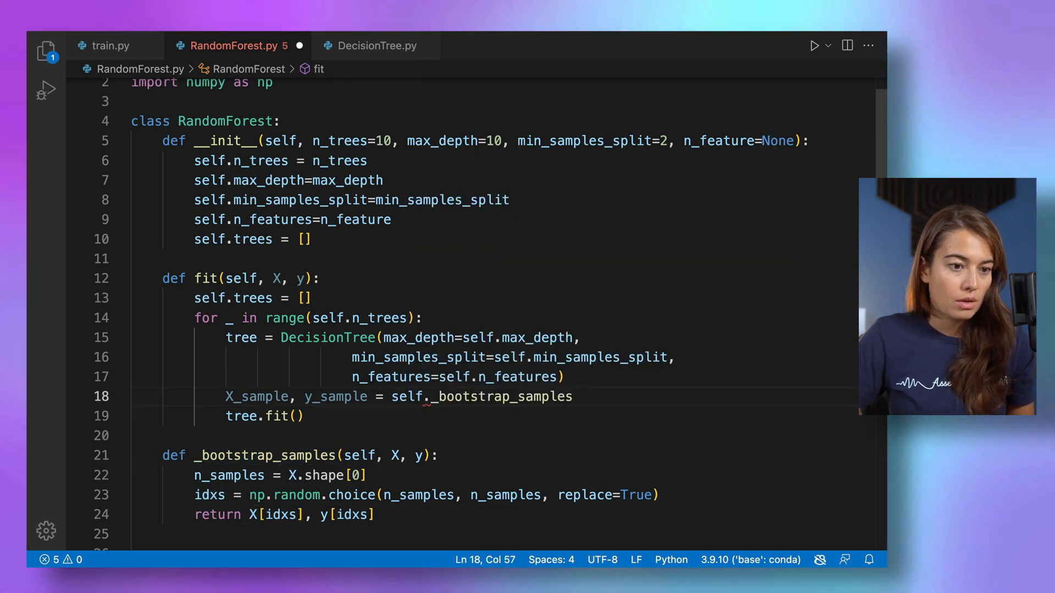
type("()")
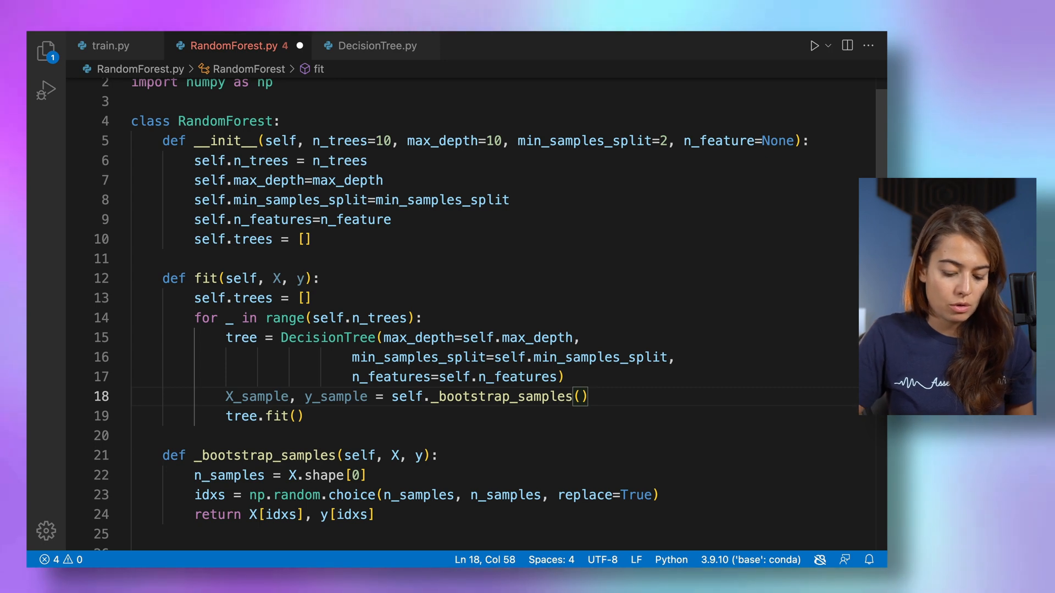
type("X, y")
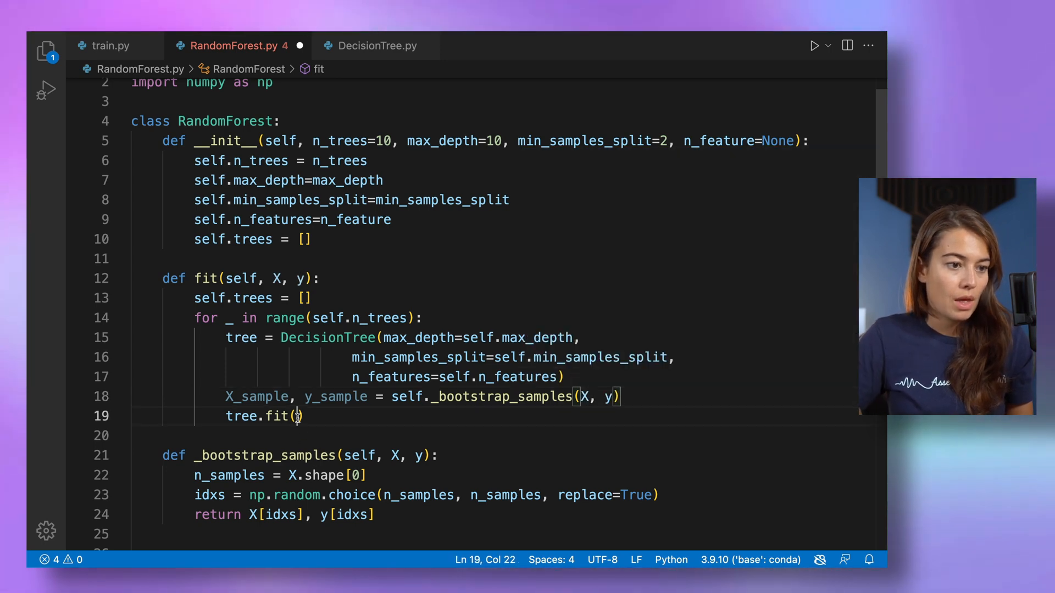
type("X_sample, y_samp")
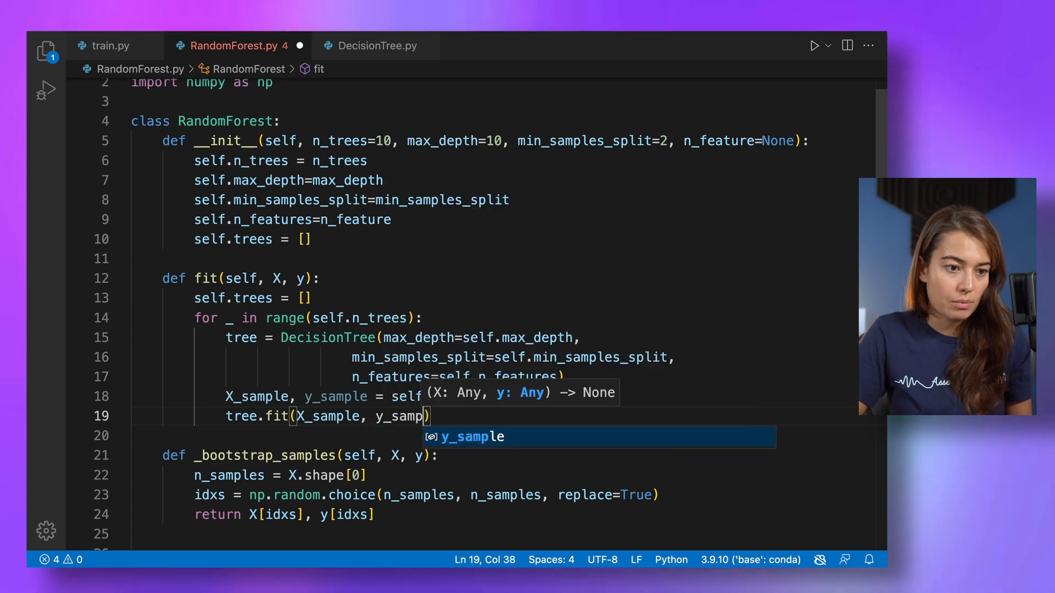
Step: Append each fitted tree to self.trees and begin def predict():
type("self.trees.append(")
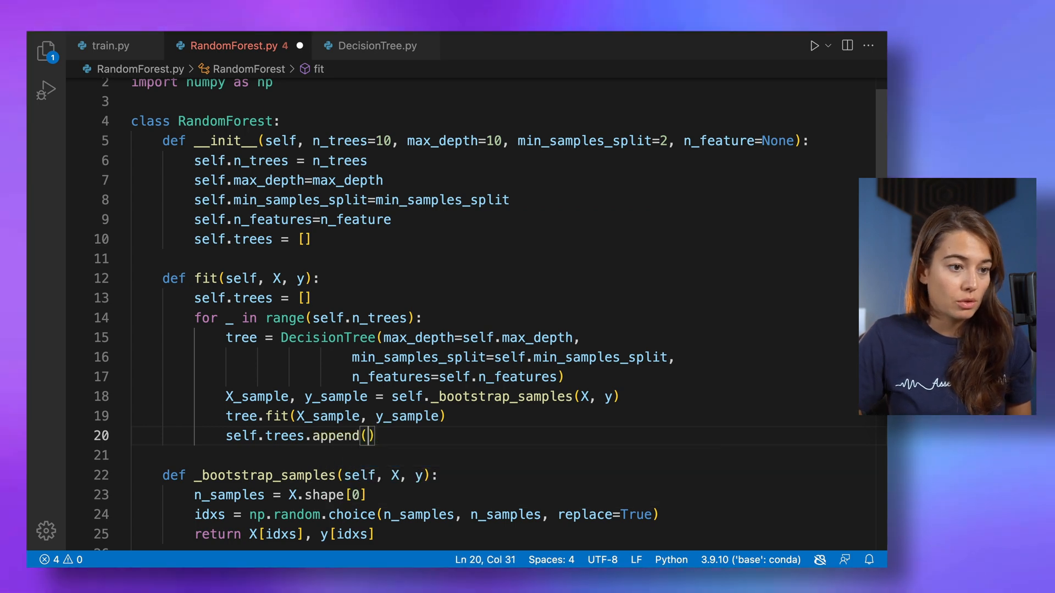
type("tree")
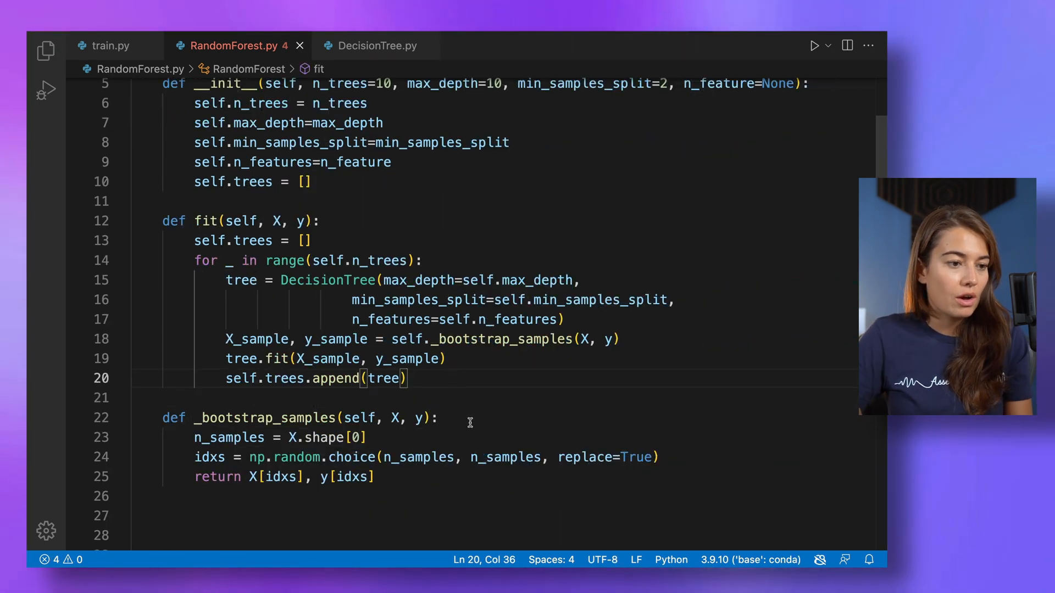
type("def predict():")
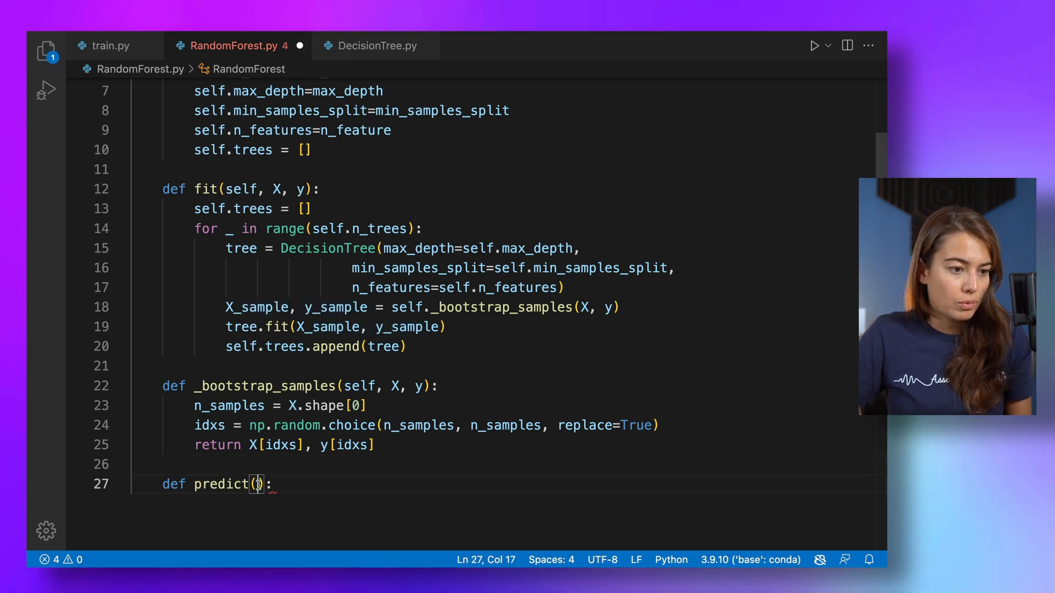
Step: Write predict(self, X) storing predictions = np.array([tree.predict(X) for tree in self.trees]), starting a shape comment
type("self,")
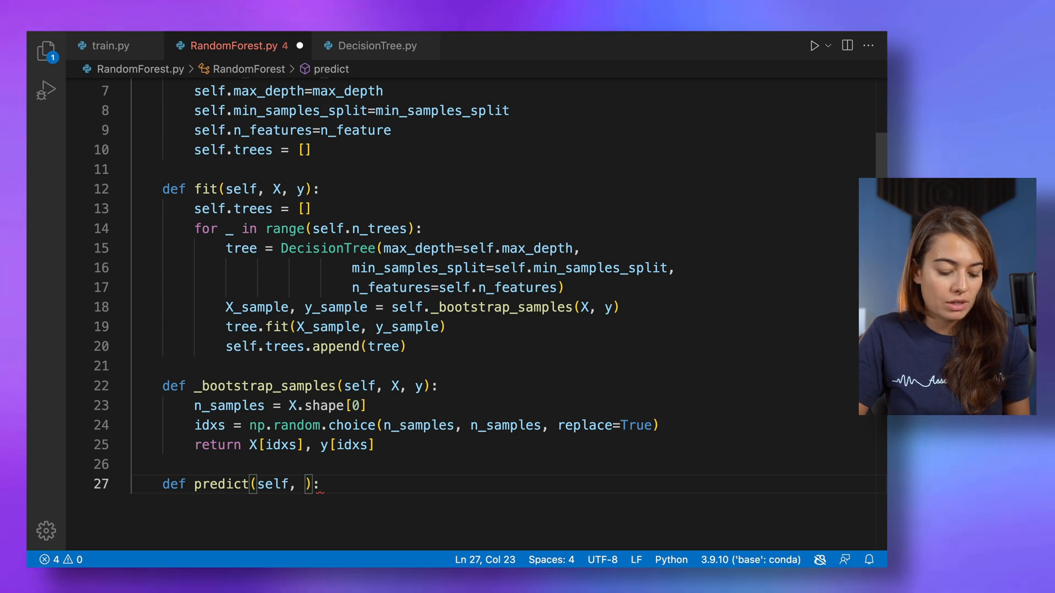
type("X")
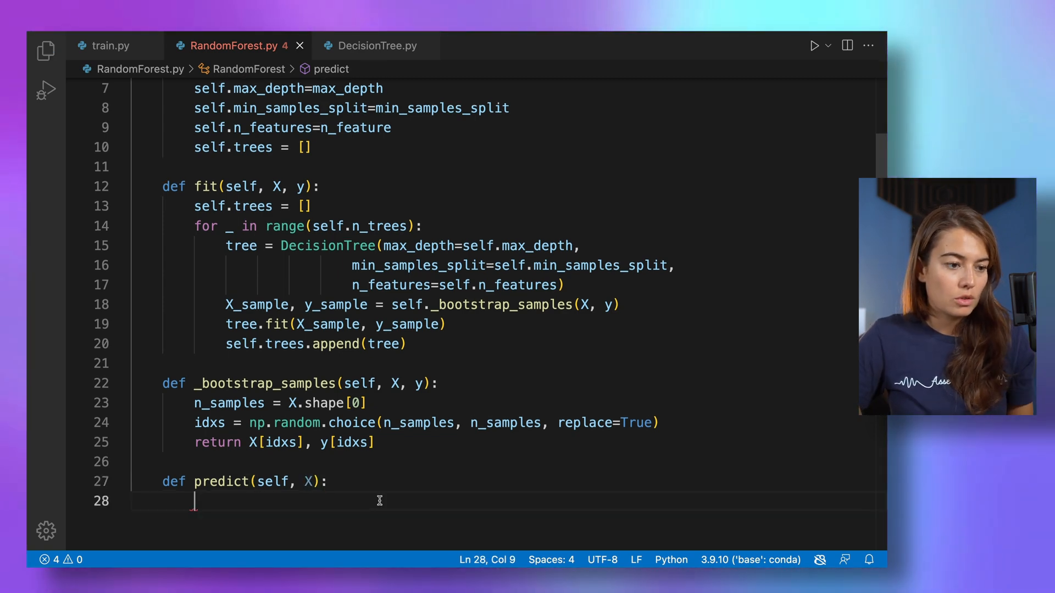
type("[]")
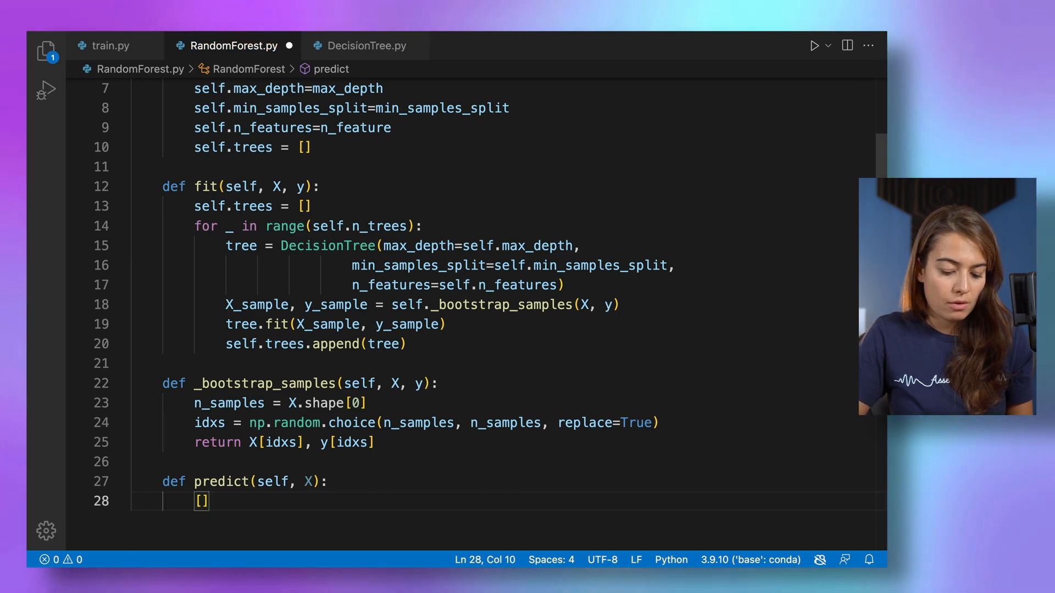
type("for tree i")
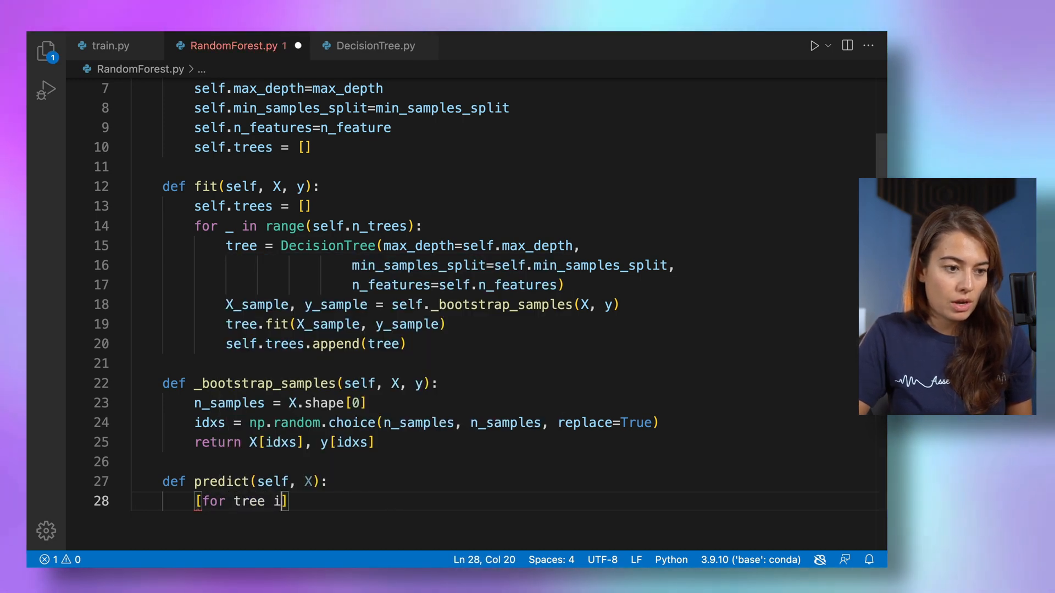
type("n self.trees")
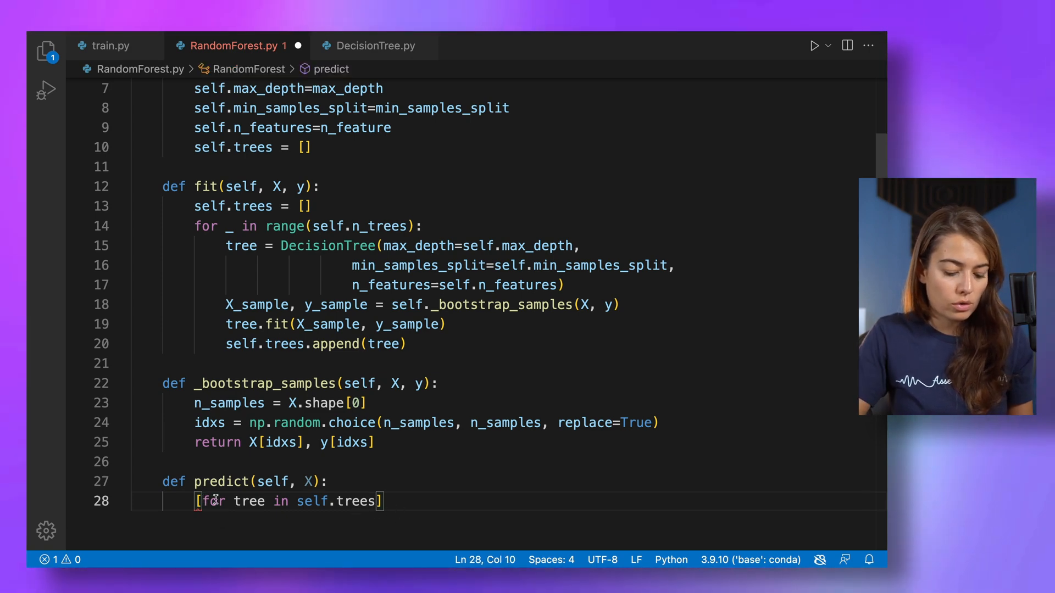
type("tree.predict")
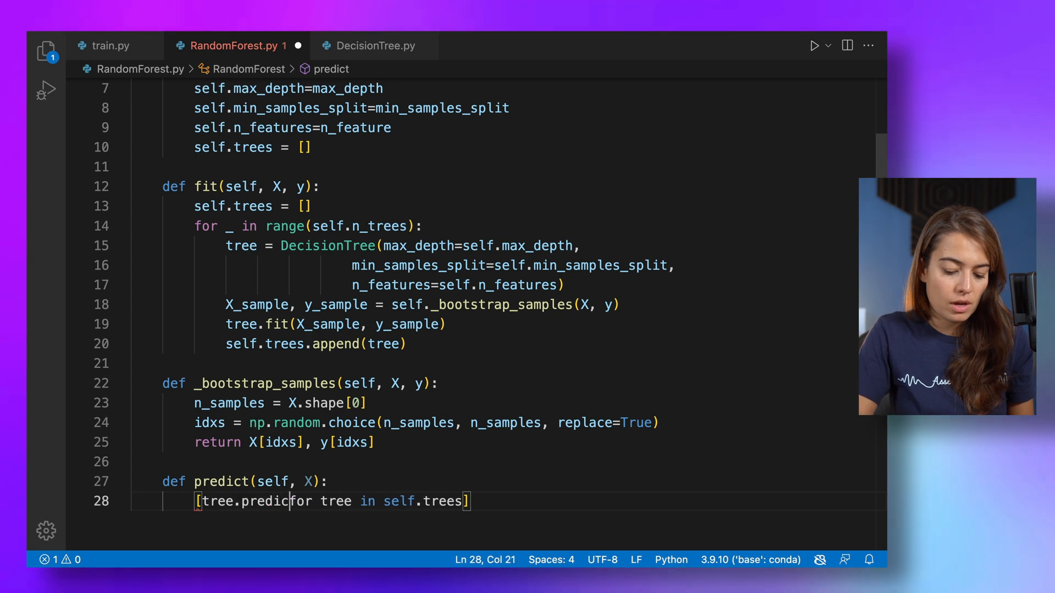
type("(X)")
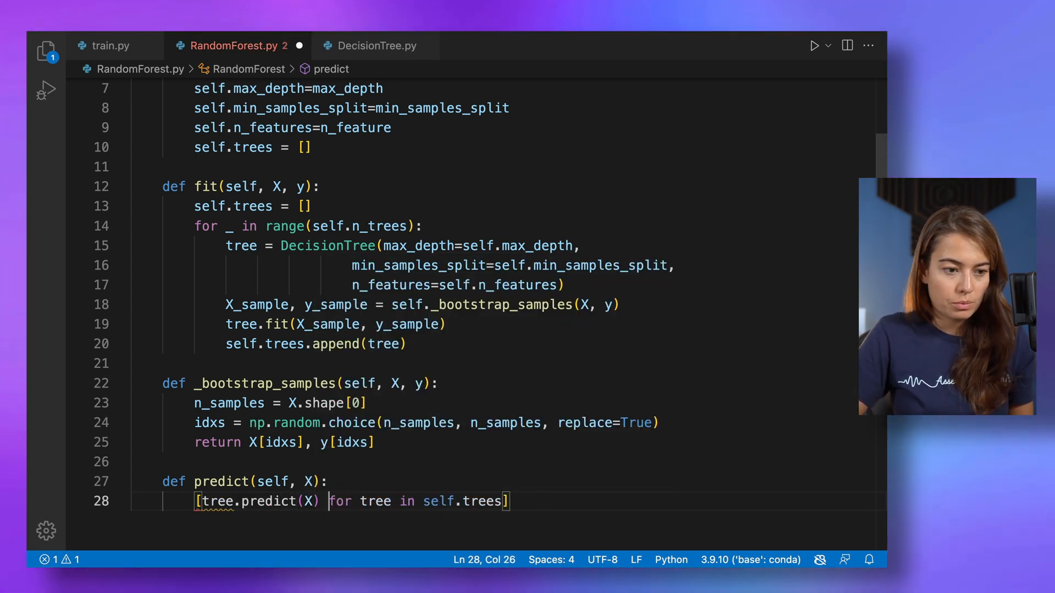
type(")")
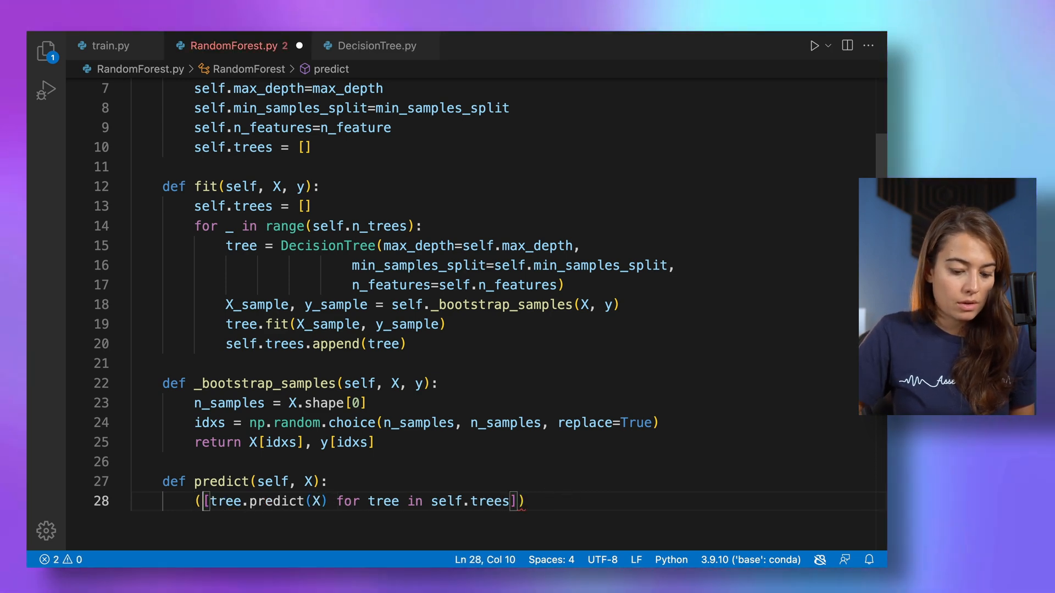
type("np.array")
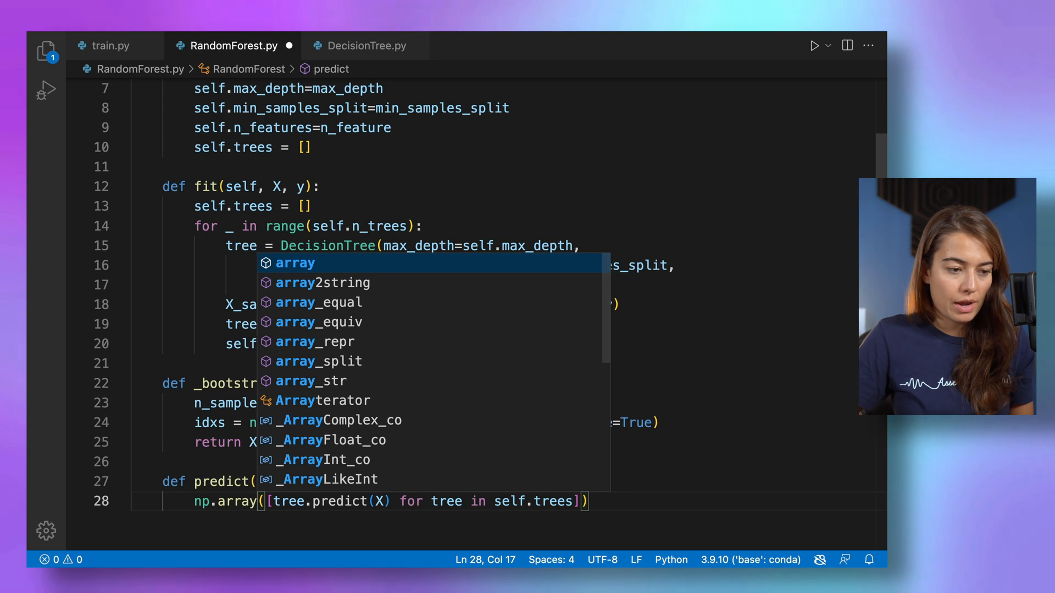
type("predictions =")
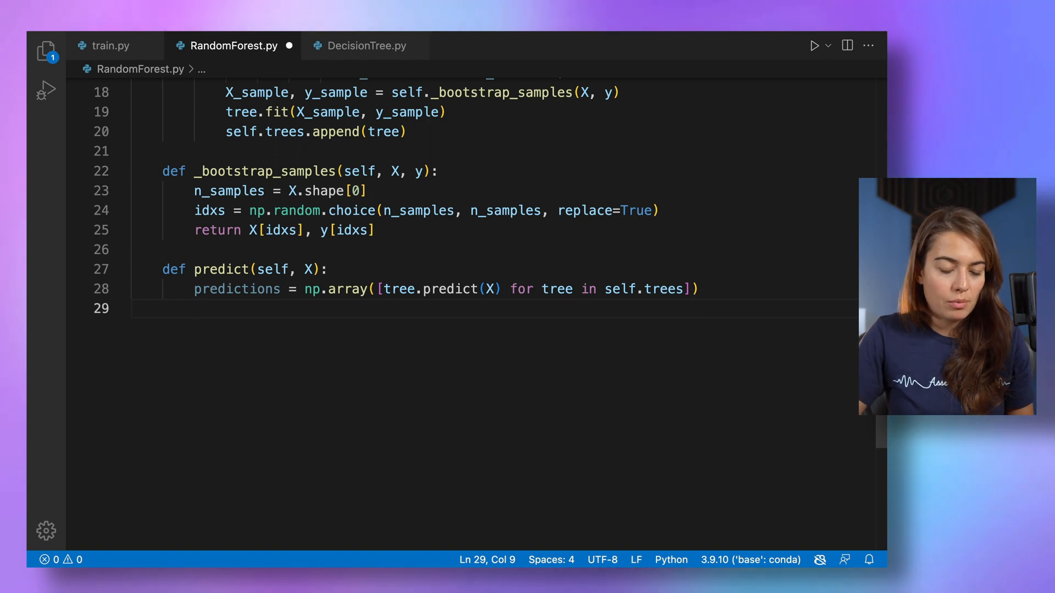
type("# [[],[],[")
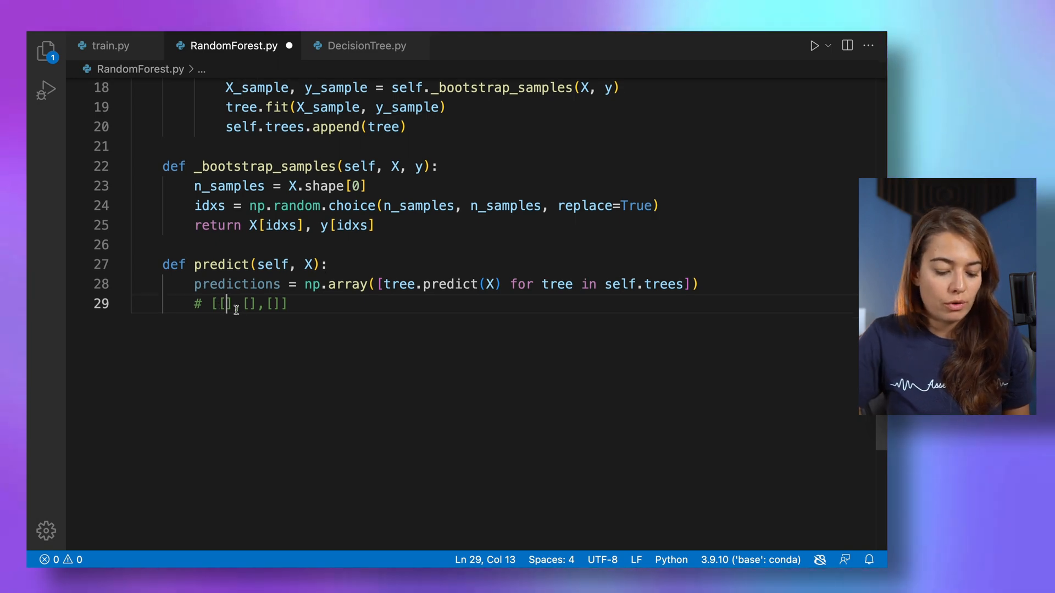
Step: Write an example comment [[1,0,1,1],[0,0,1,1],[]] below predictions showing per-tree prediction lists
type("1,0,1")
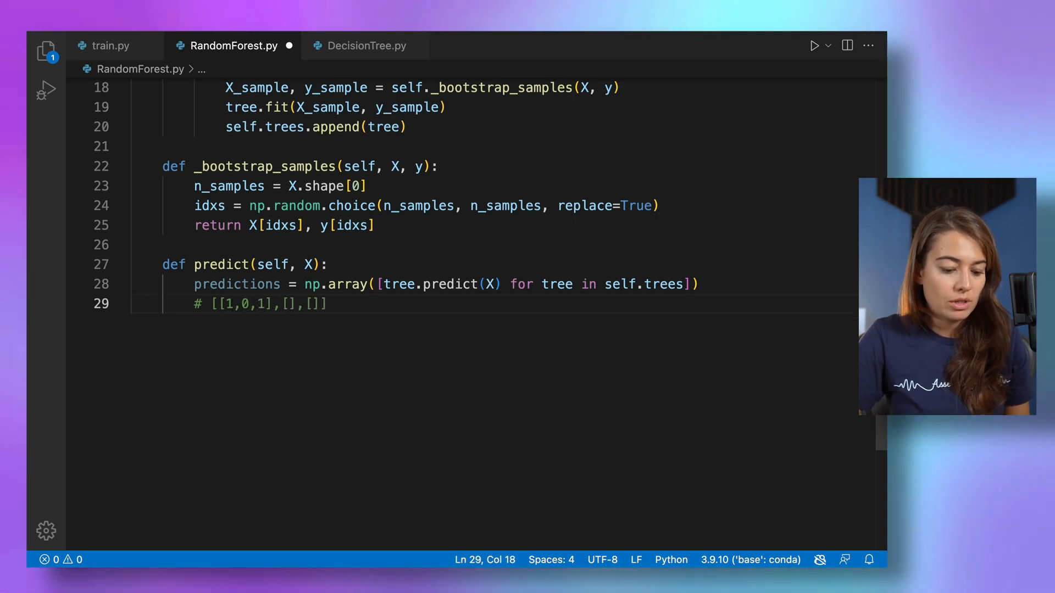
type(",1")
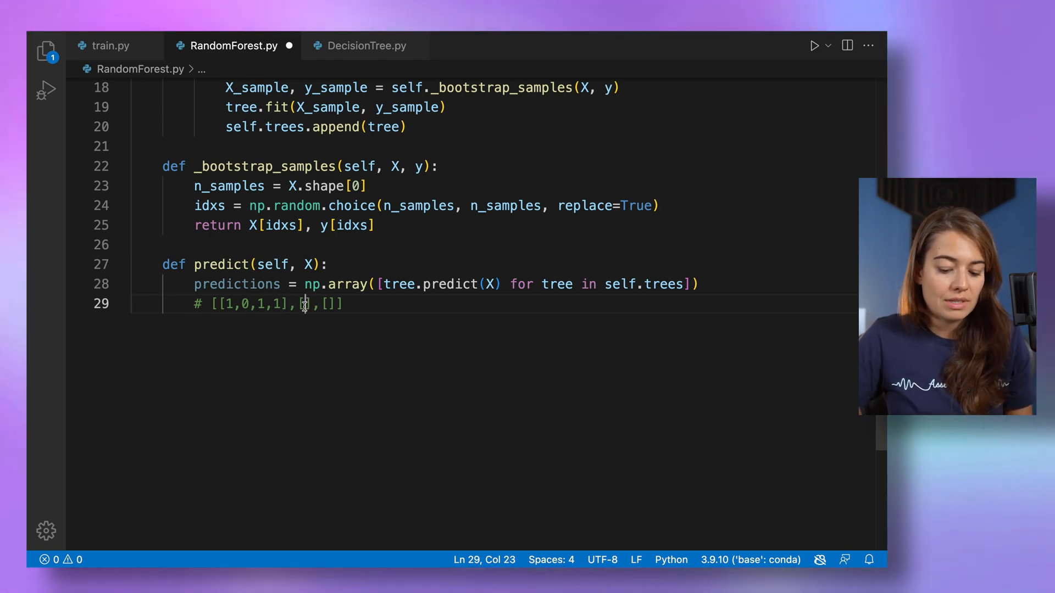
type("0,0,")
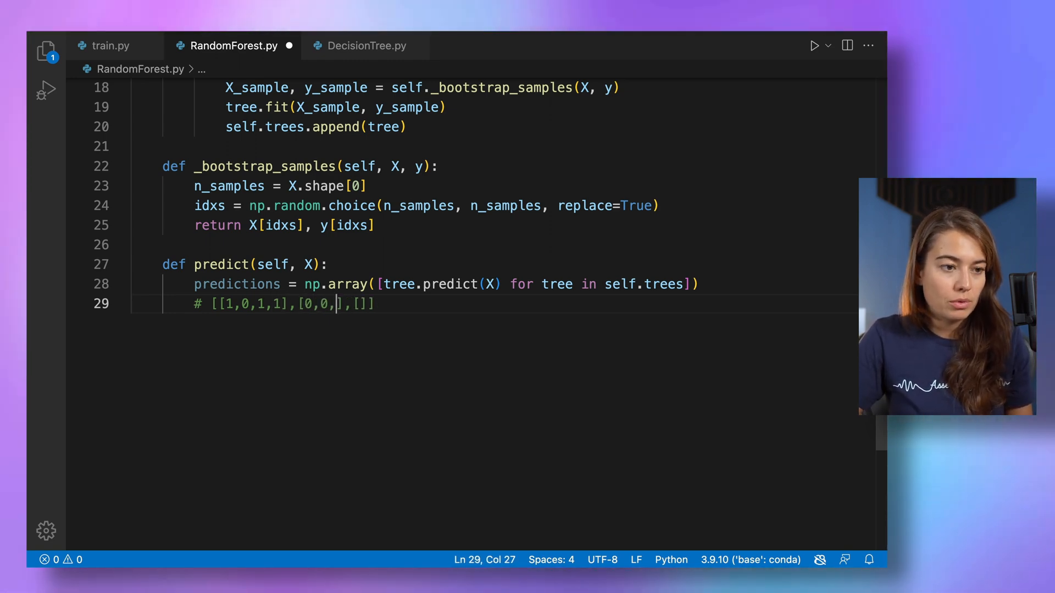
type("1,1")
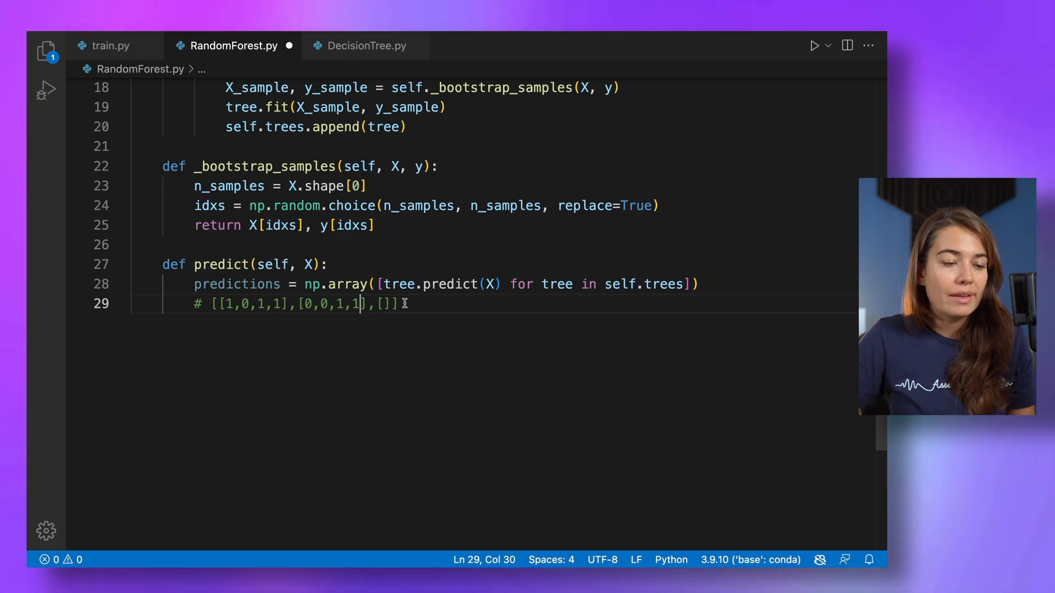
Step: Start a second example comment [[1,0,]] and select both comment lines
key("enter")
type("# [[")
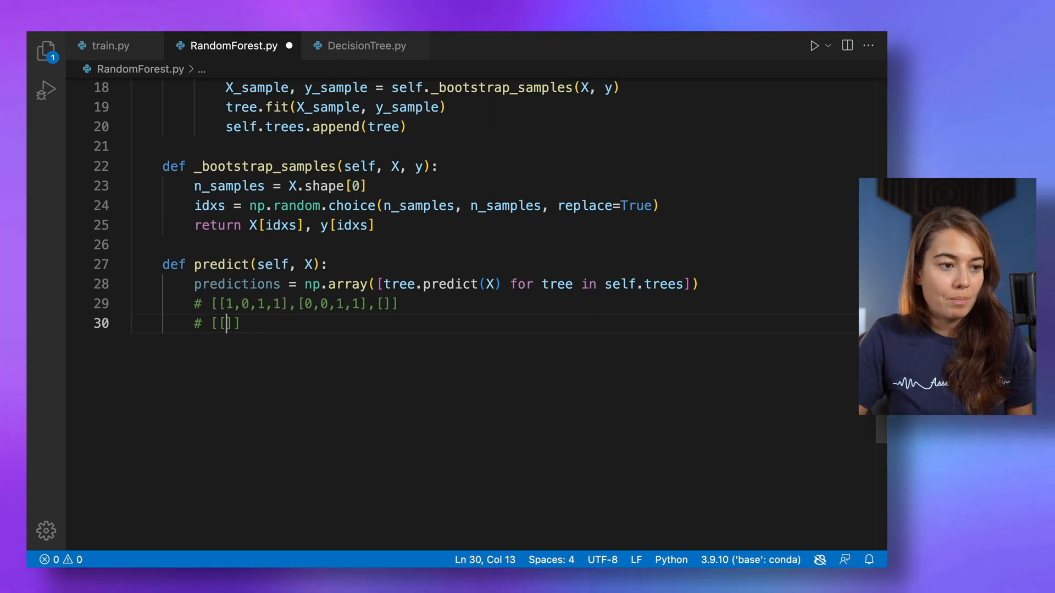
type("1")
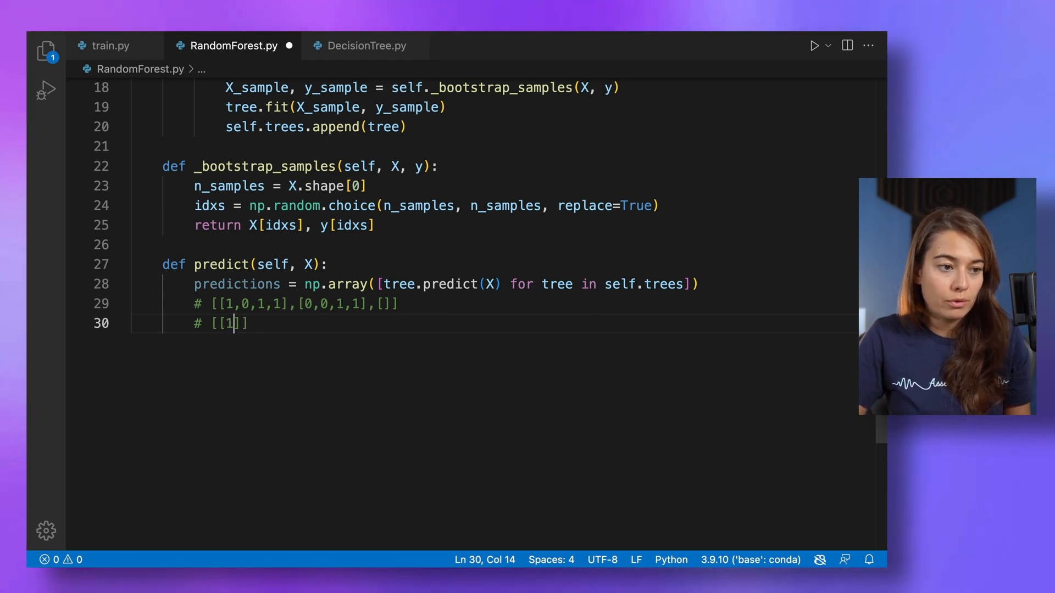
type(",")
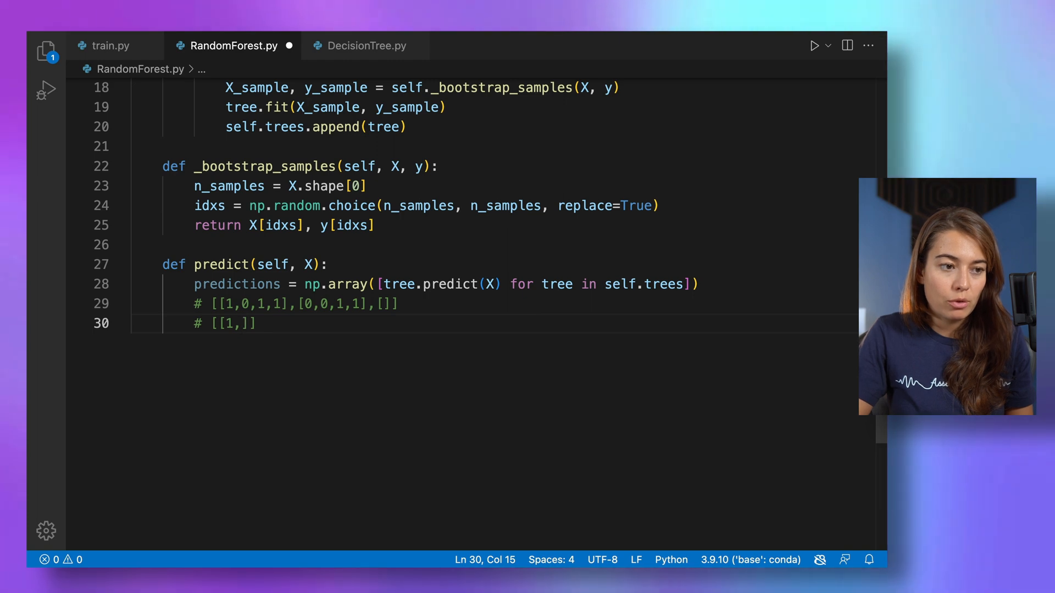
type("0,")
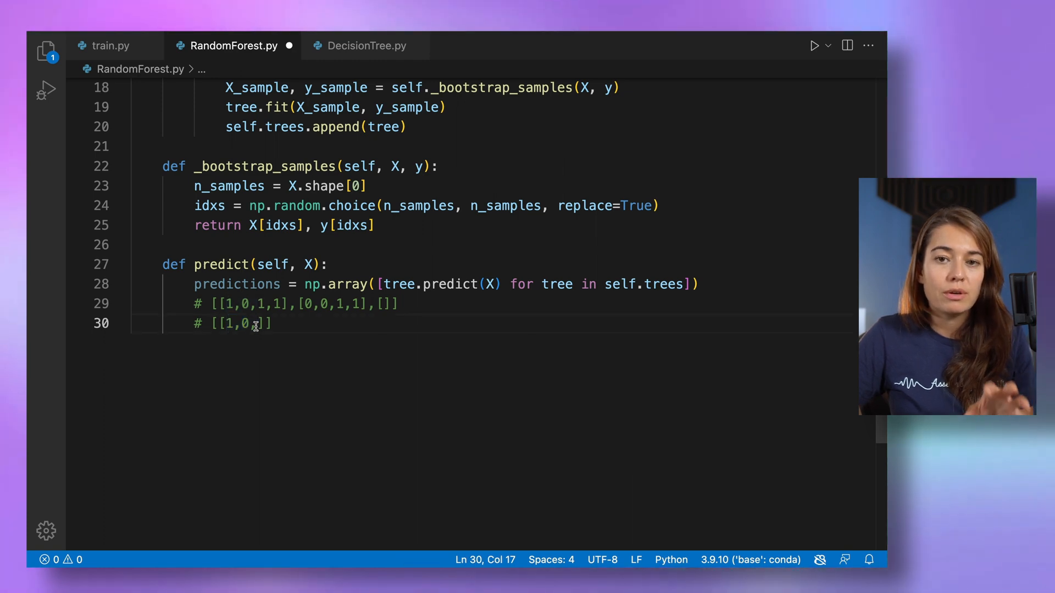
left_click_drag(264, 323, 205, 303)
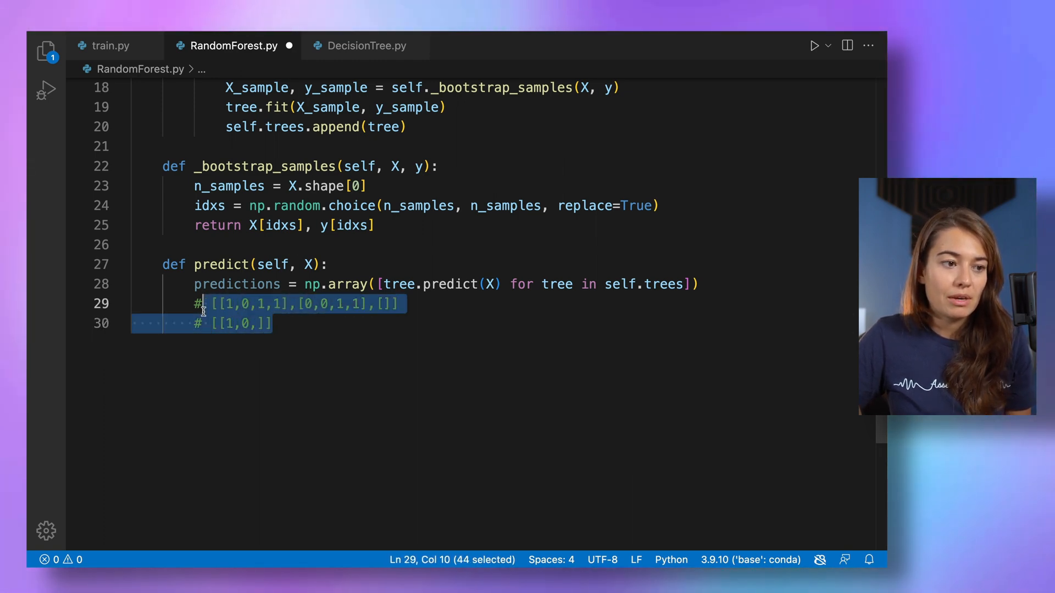
Step: Replace the example comments with tree_preds = np.swapaxes(predictions, 0, 1) in predict
key("Delete")
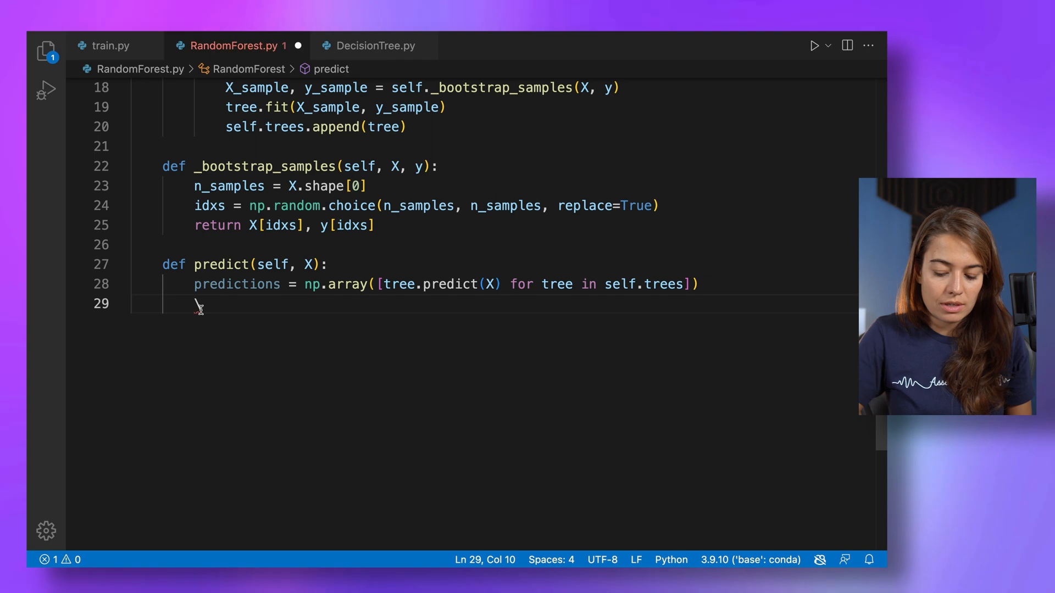
type("np.")
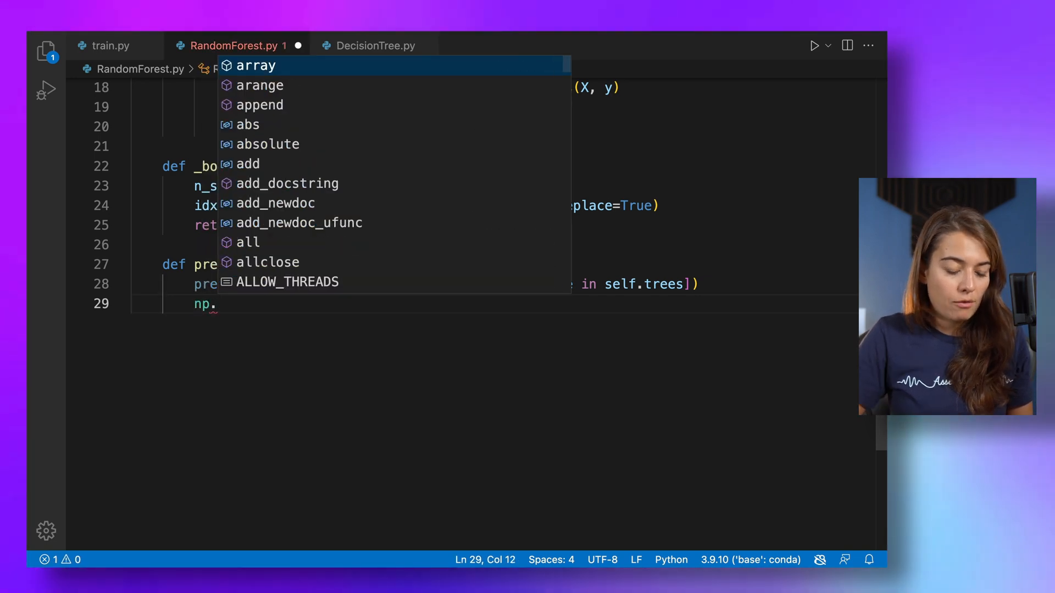
type("swapa")
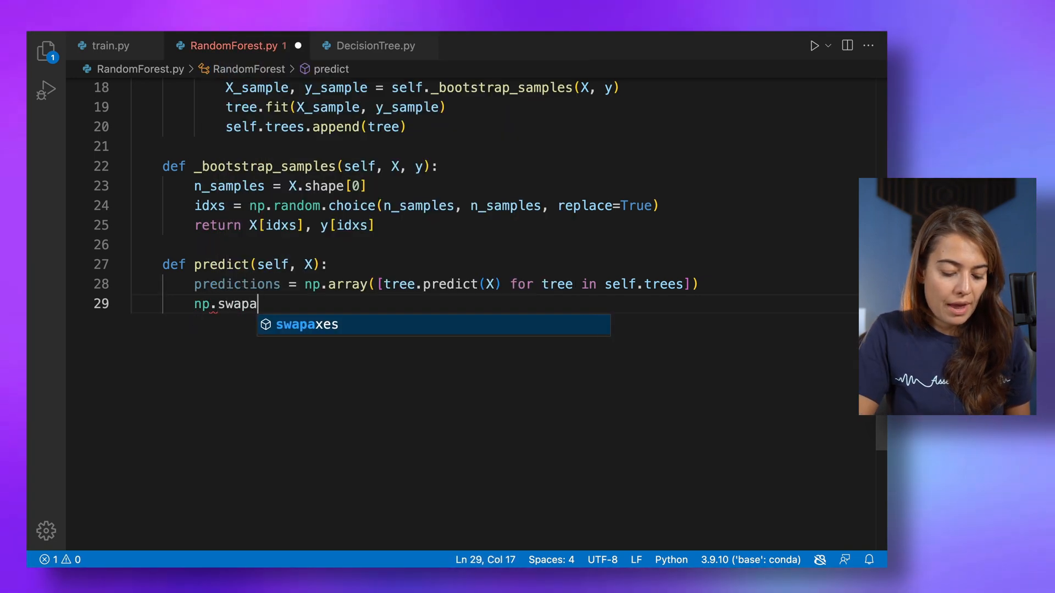
type("xes(predictions,")
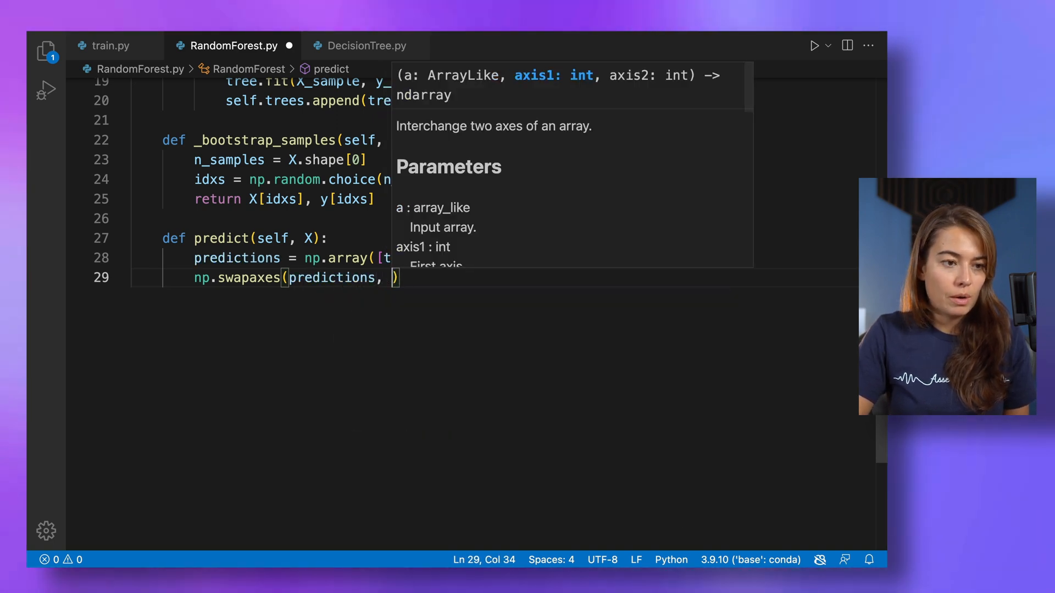
type("0, 1")
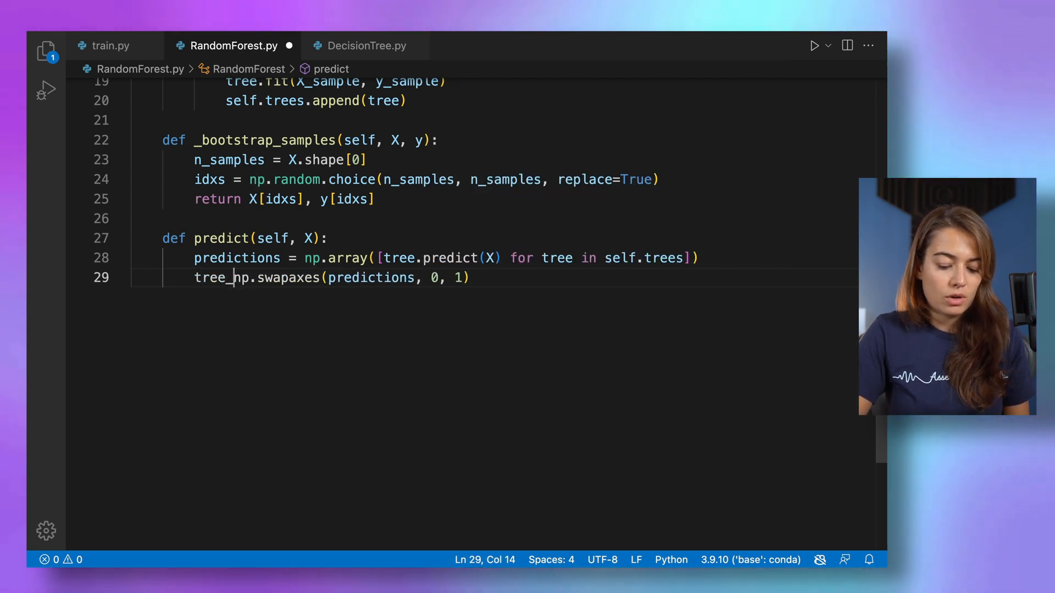
type("preds =")
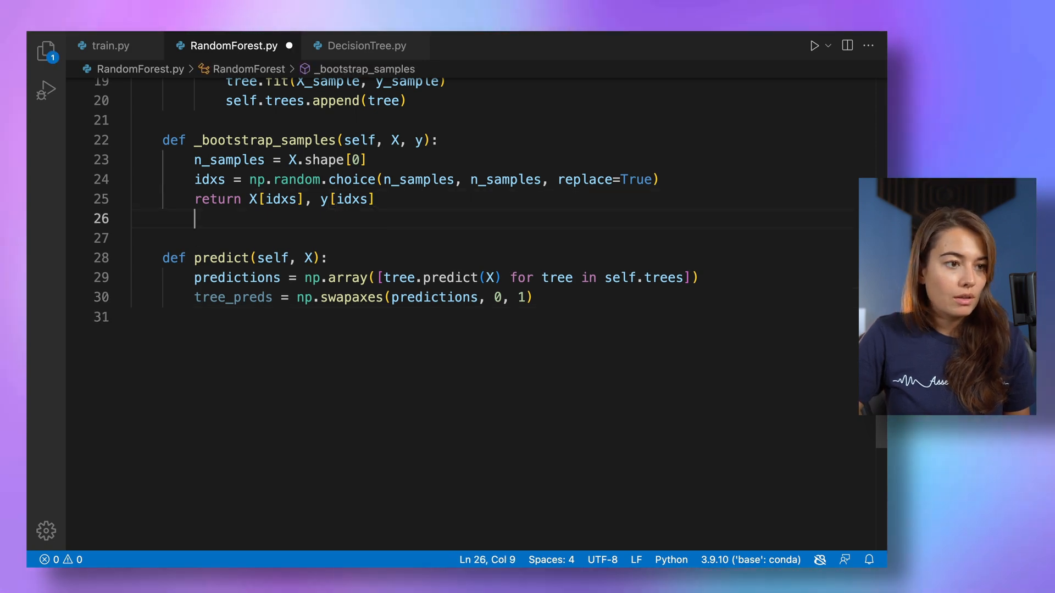
Step: Add 'from collections import Counter' at the top of RandomForest.py
key("Enter")
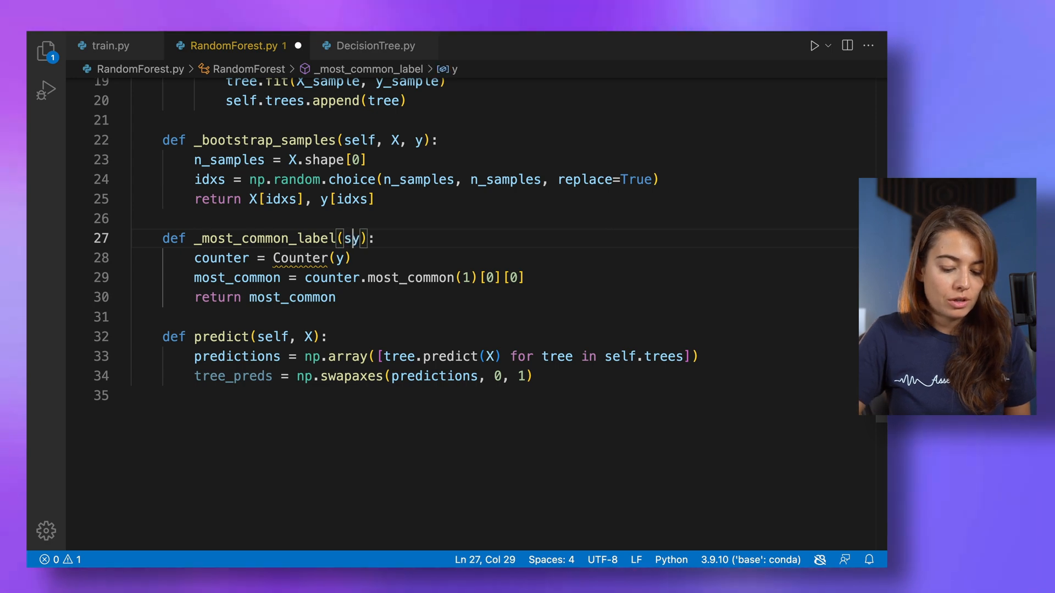
double_click(299, 257)
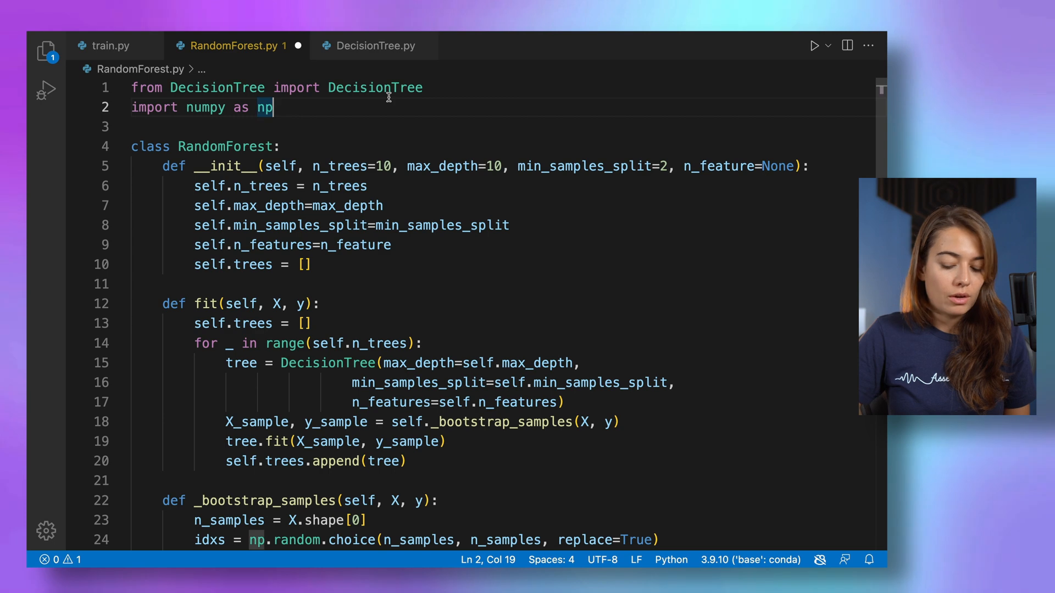
type("from Cc")
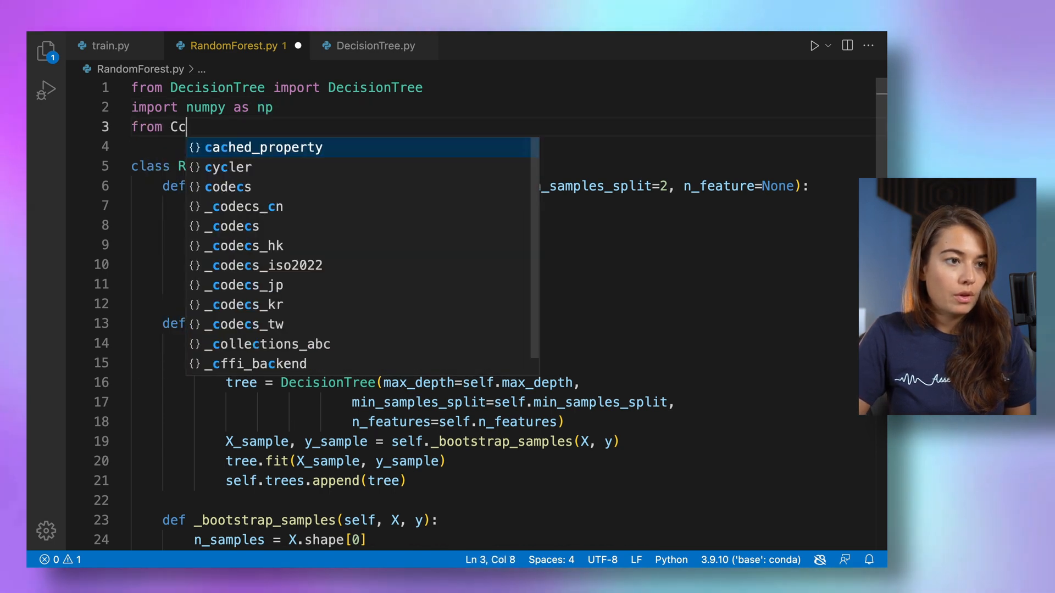
type("collections")
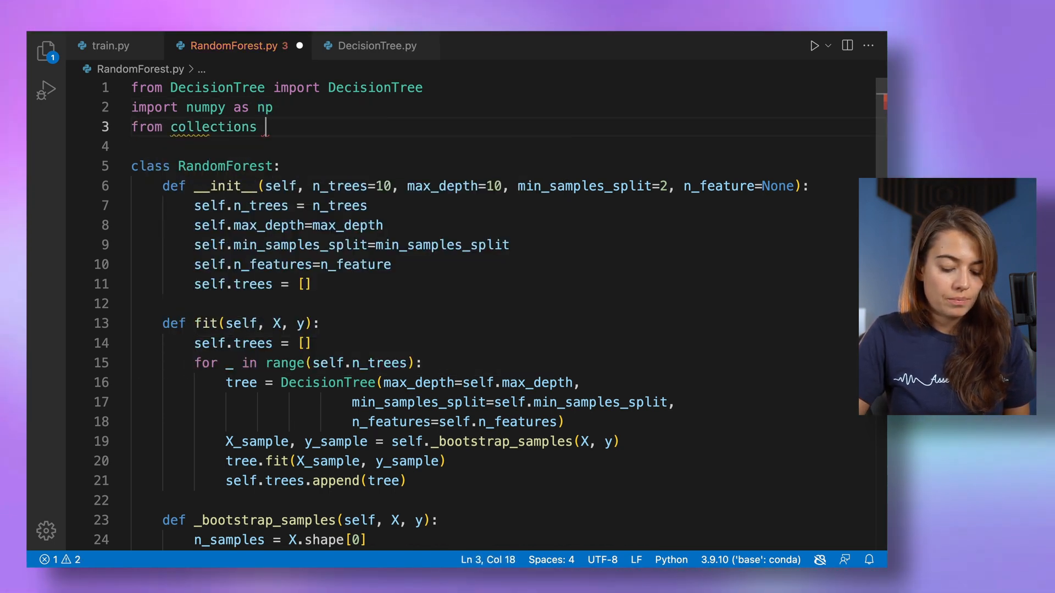
type("import Counter")
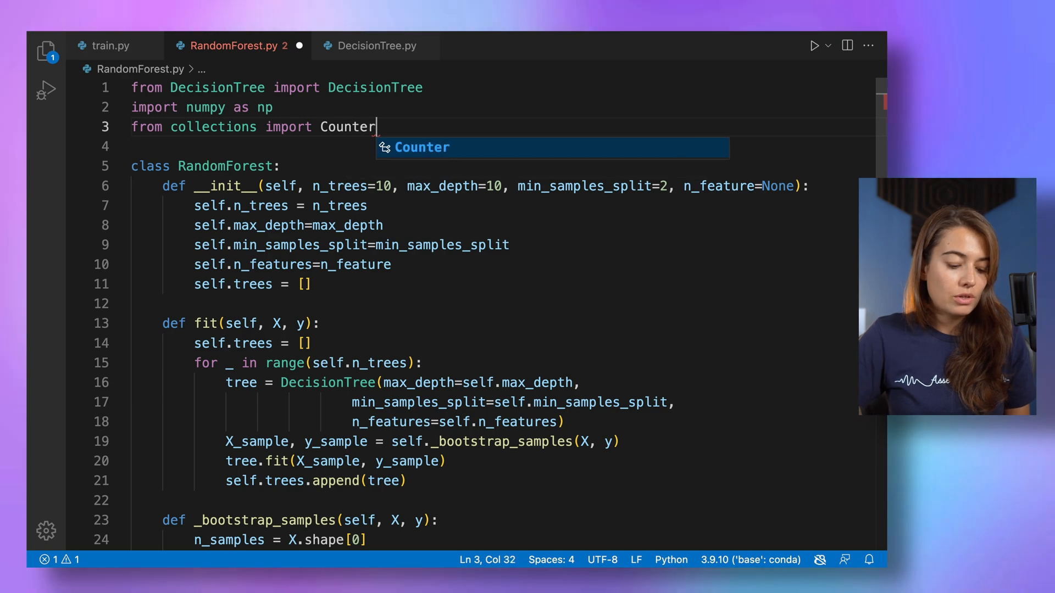
Step: Write the _most_common_label helper returning Counter(y).most_common(1)[0][0]
scroll("down", 3)
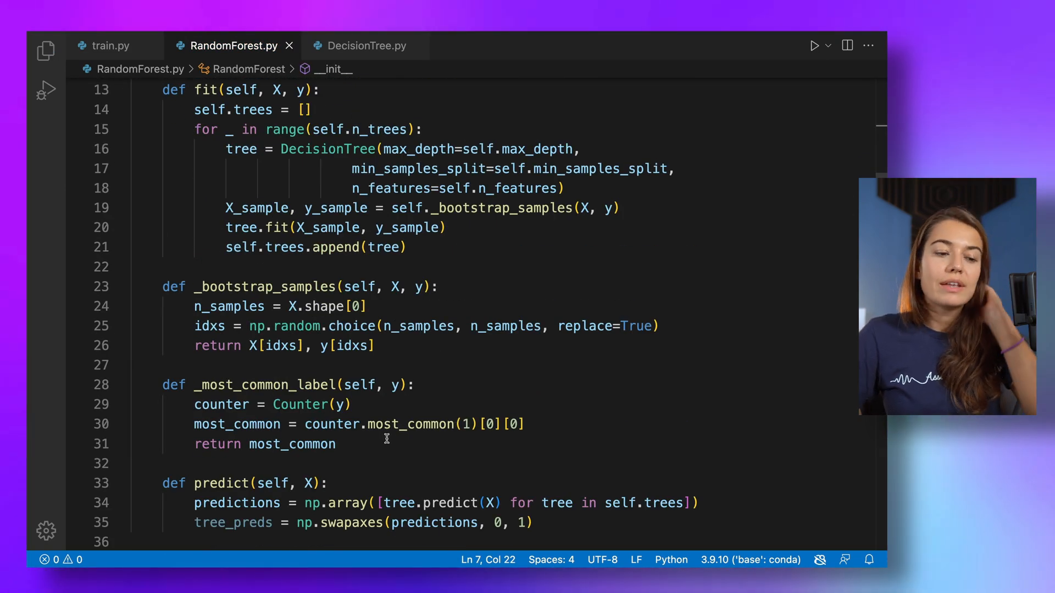
double_click(411, 424)
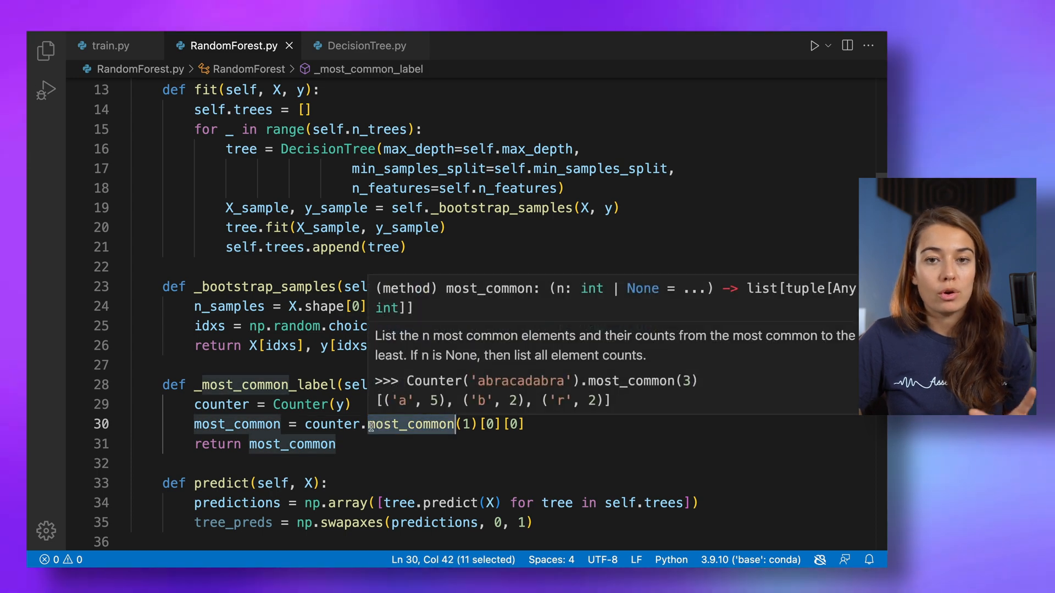
left_click(402, 425)
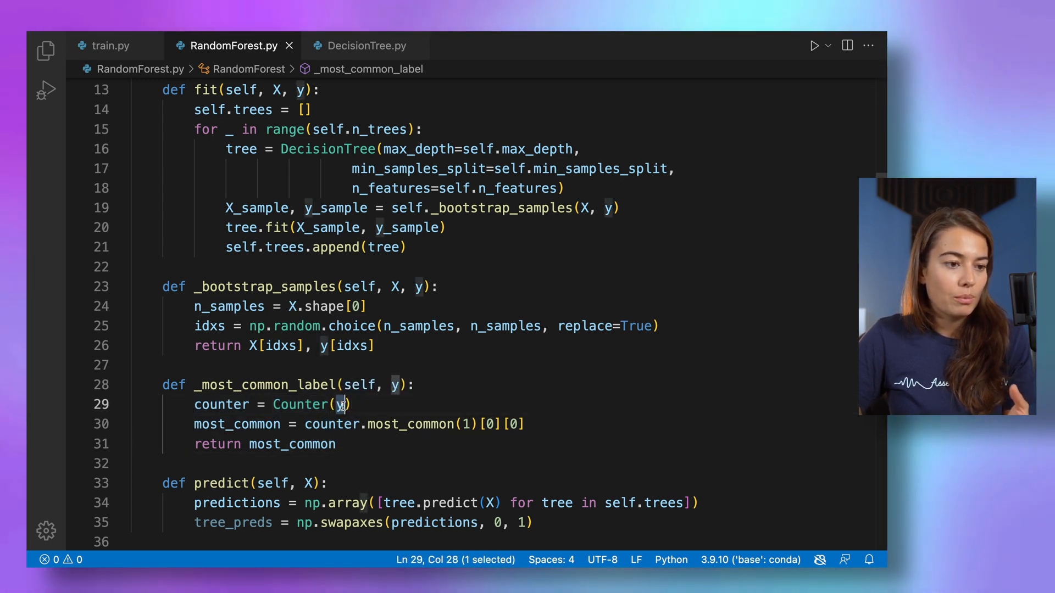
double_click(411, 424)
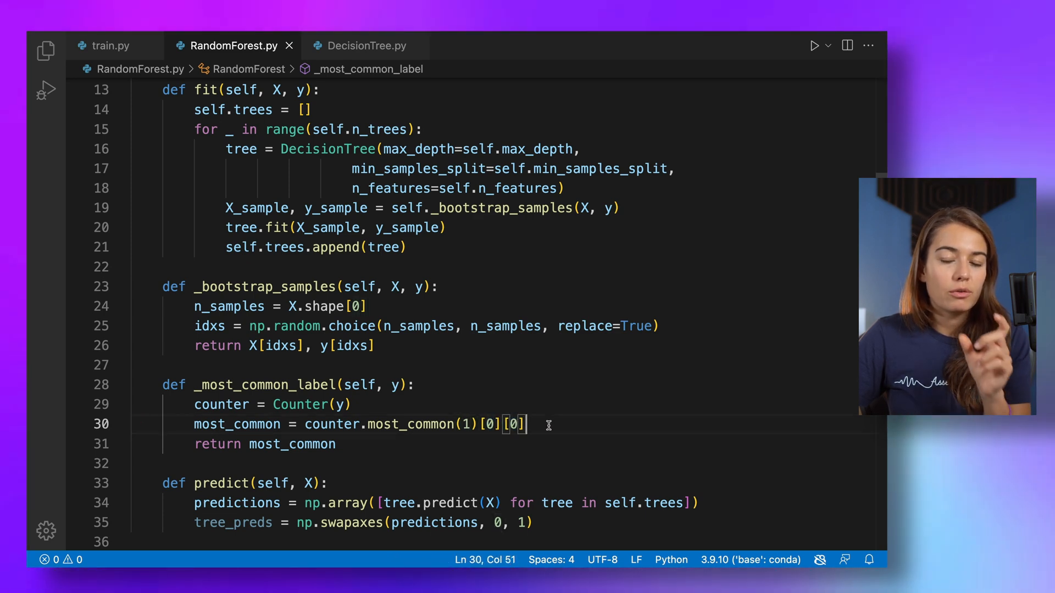
left_click(479, 425)
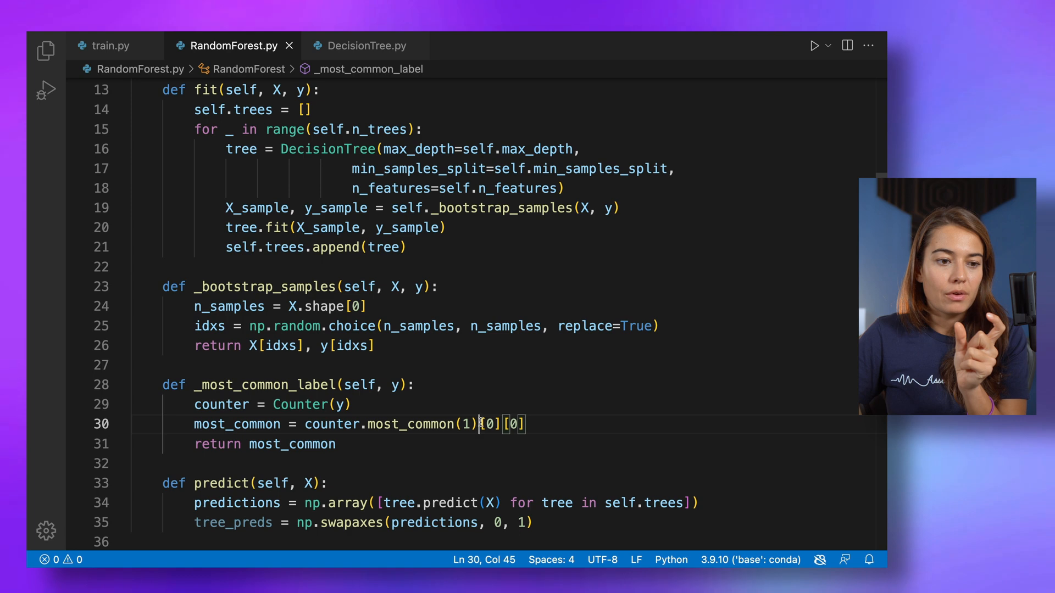
left_click_drag(493, 425, 529, 424)
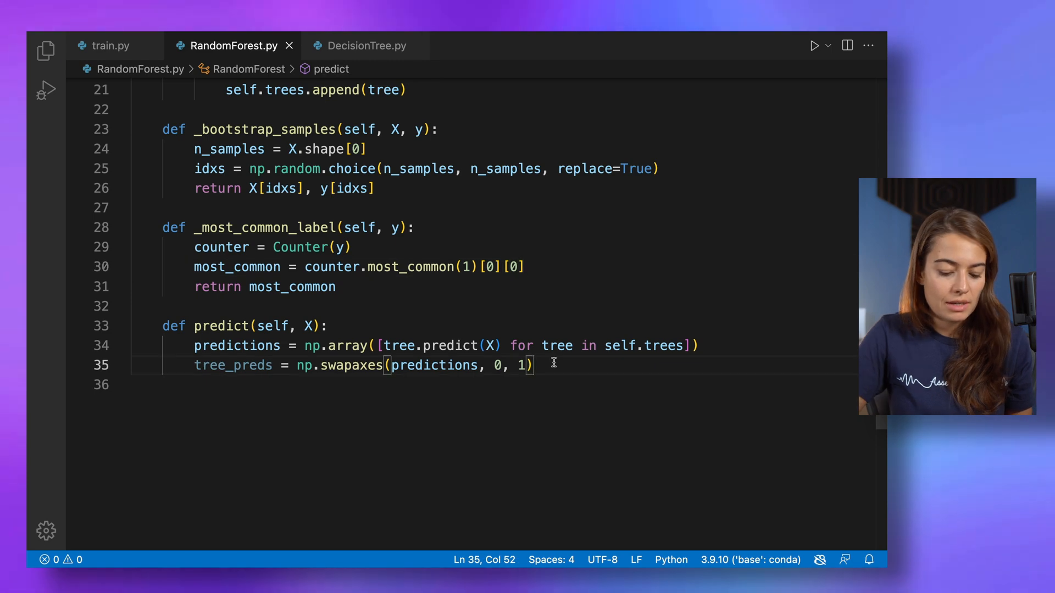
Step: Build a list of self._most_common_label(pred) for each pred in tree_preds
type("self.")
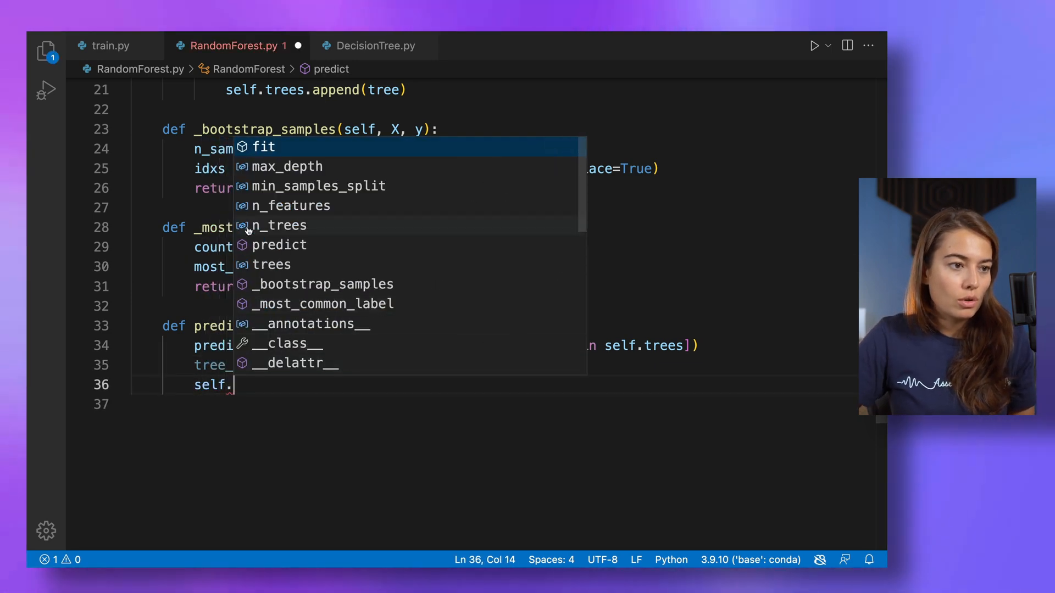
type("_most_common_label")
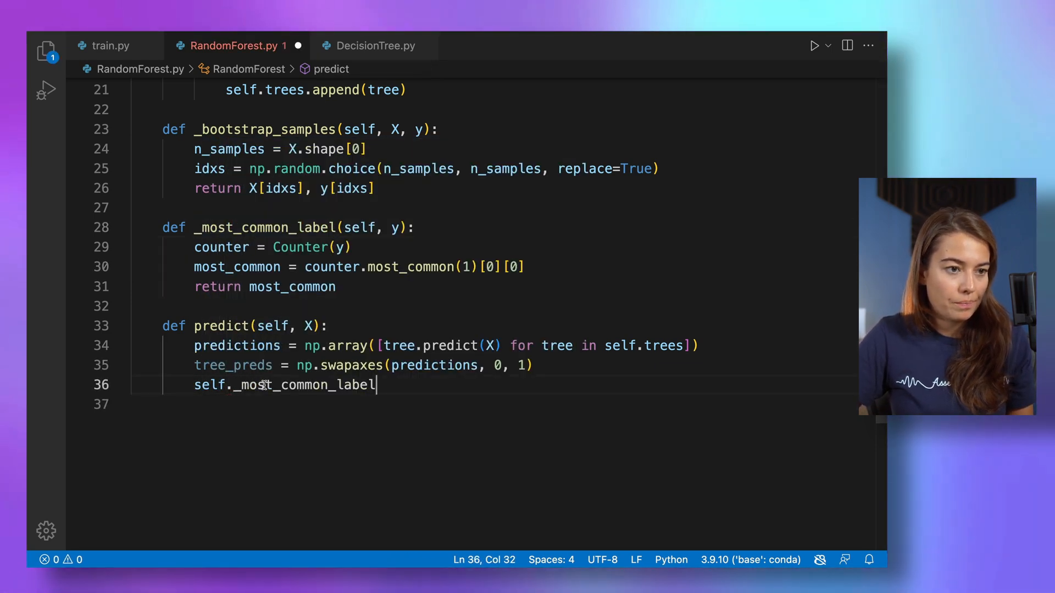
type("(tree_preds)")
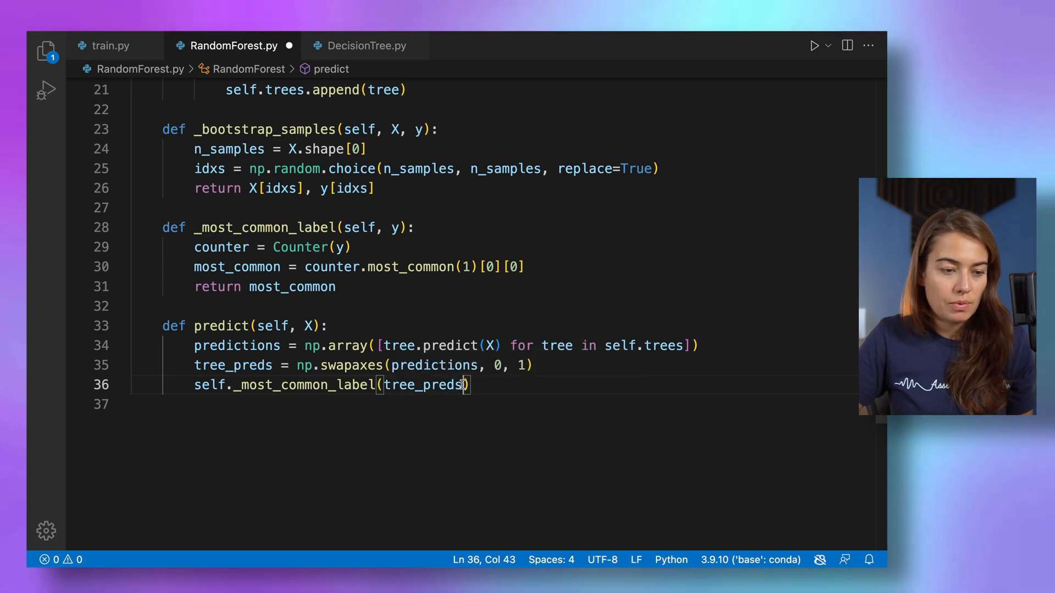
key("Backspace")
type(" for")
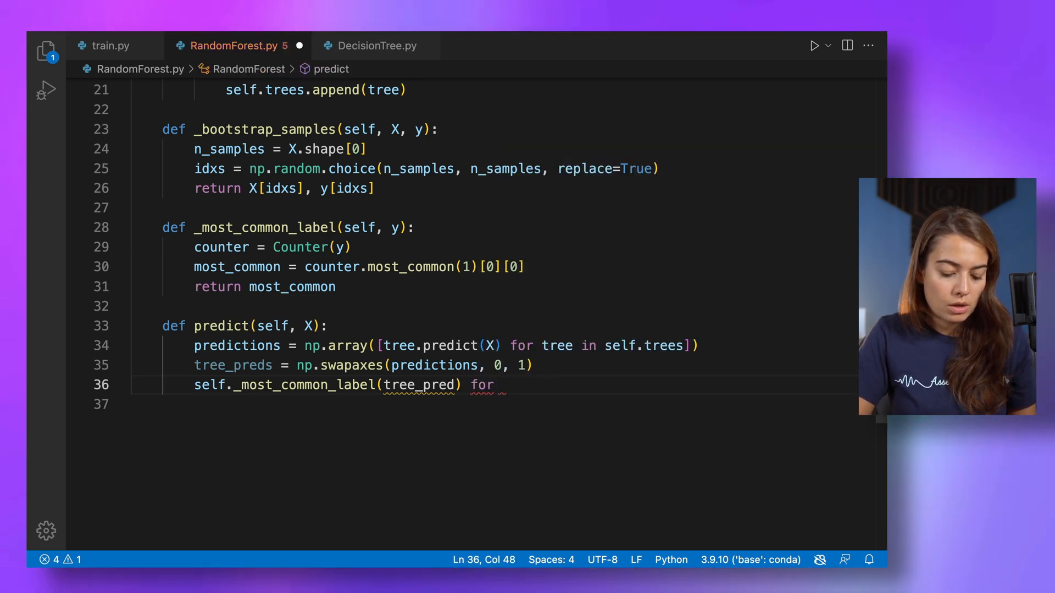
type("tree_pre")
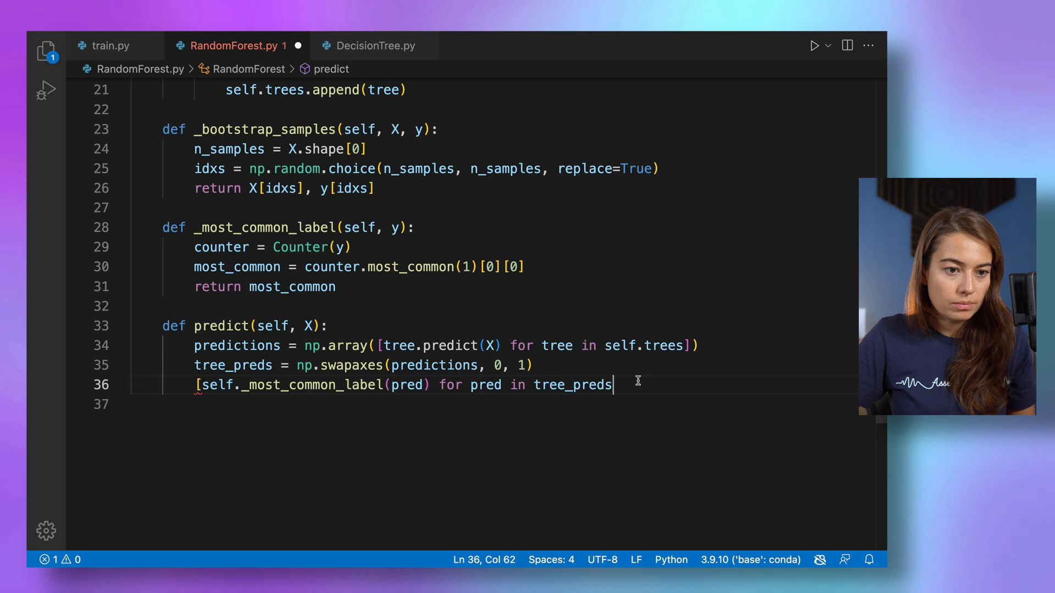
type("]")
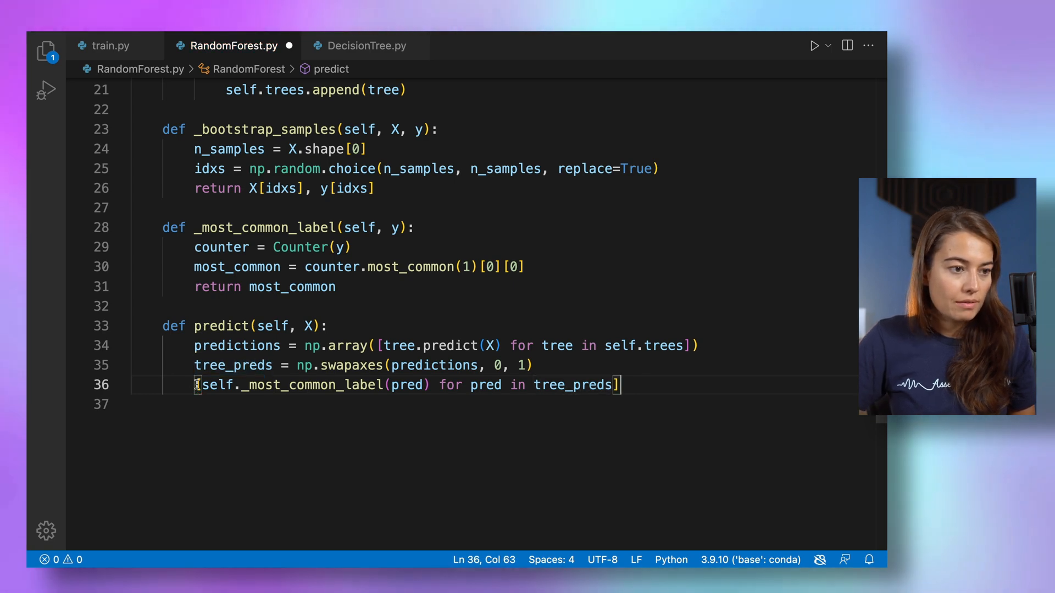
Step: Wrap the list in np.array as predictions and return predictions from predict
type("n")
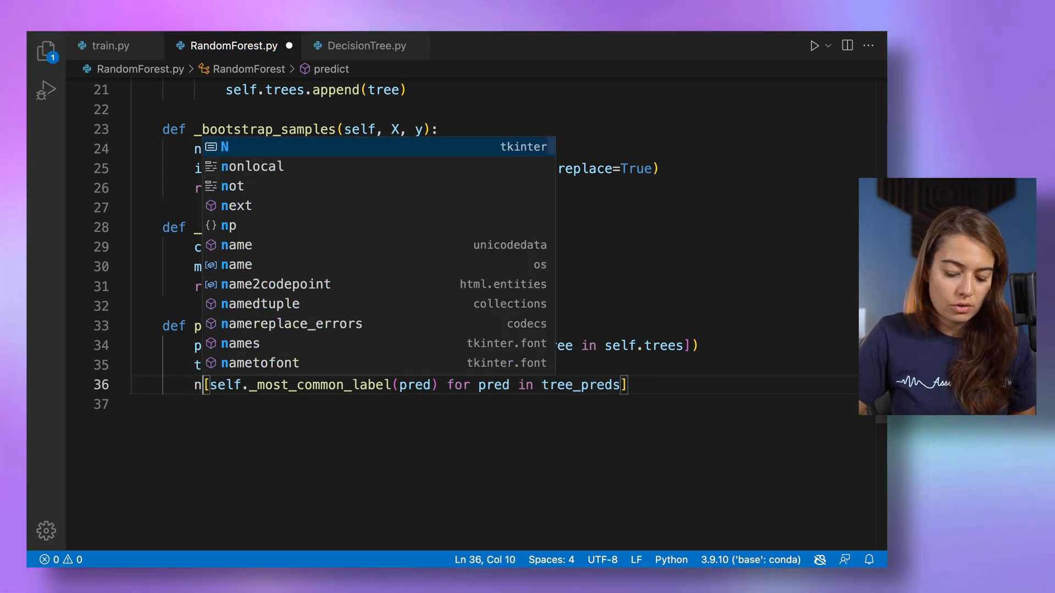
type("np.array(")
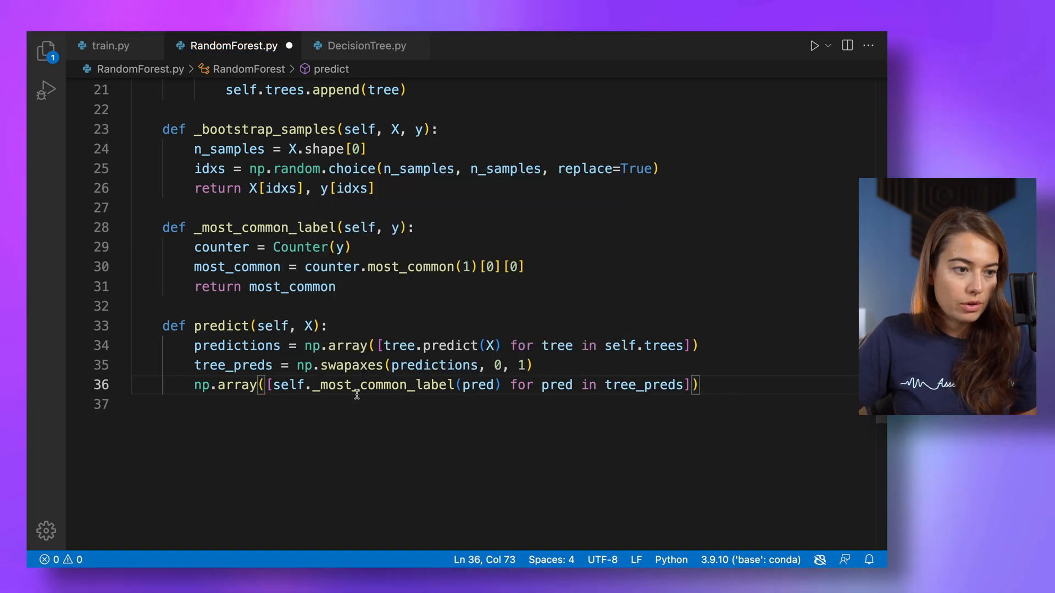
type("predictions =")
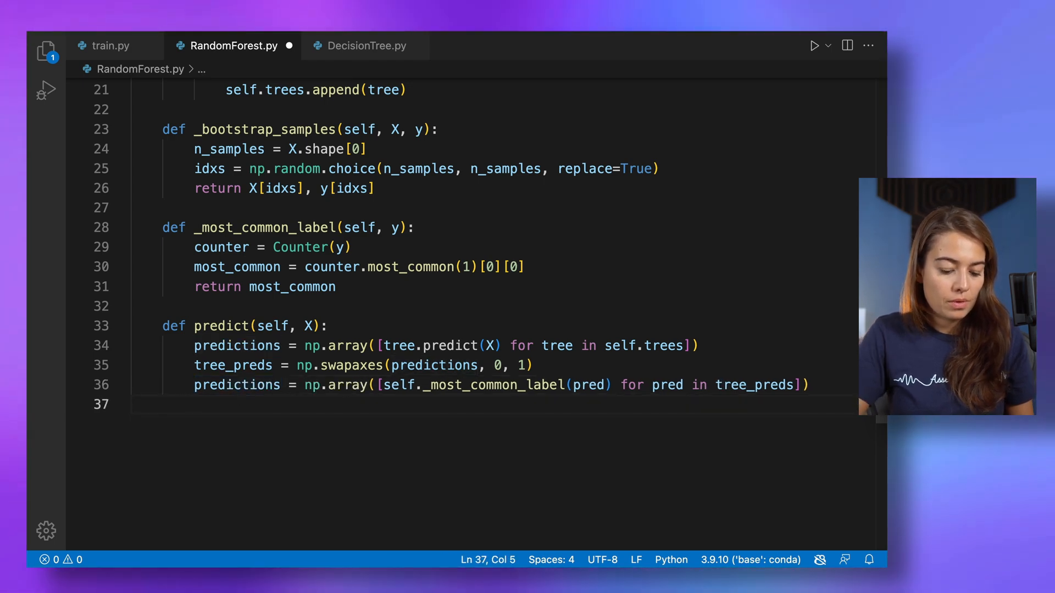
type("return predictions")
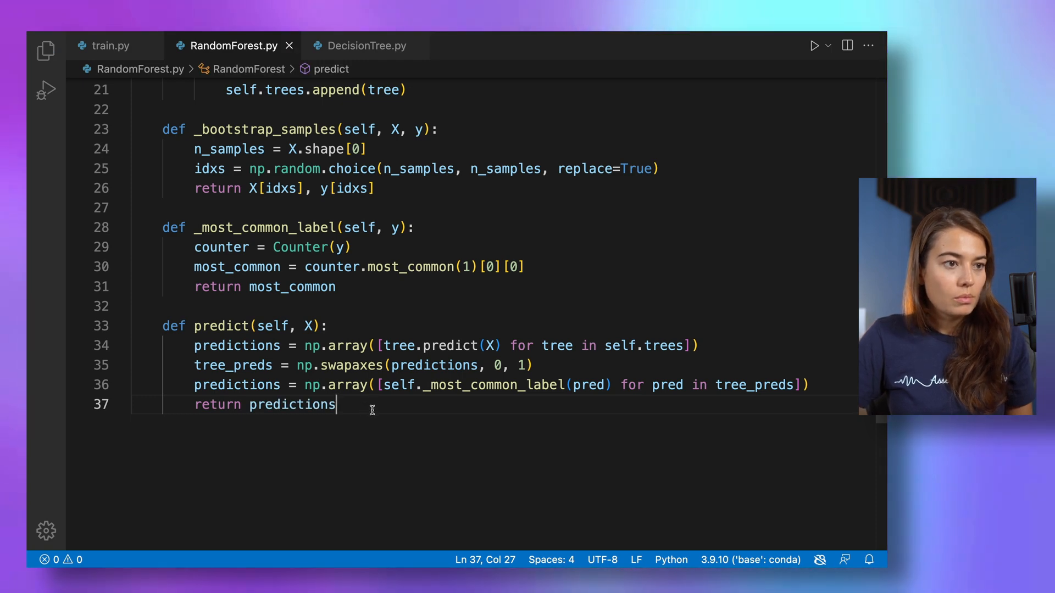
left_click(366, 45)
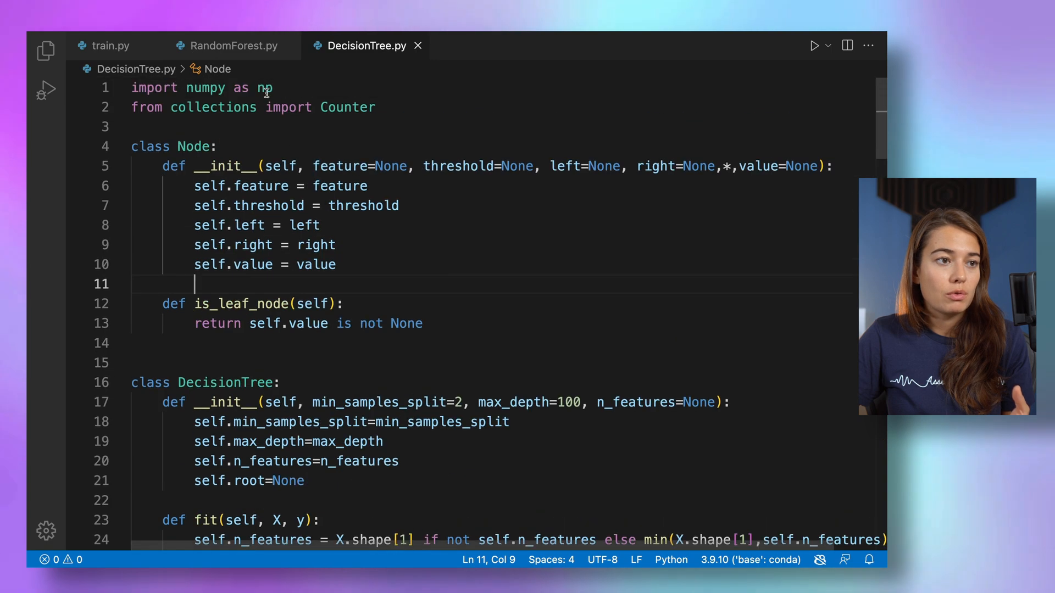
left_click(232, 46)
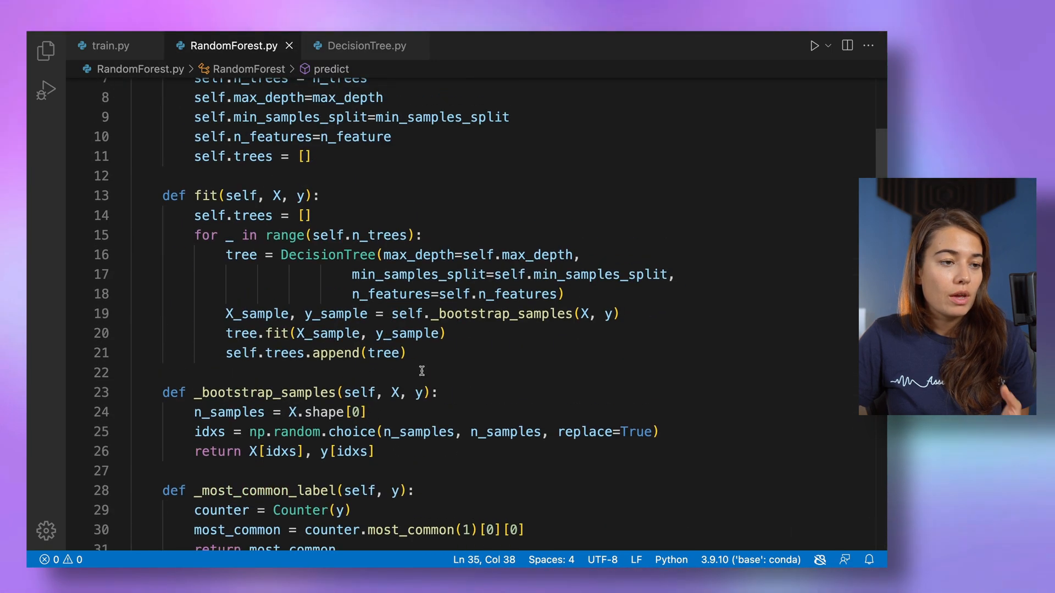
scroll("down", 3)
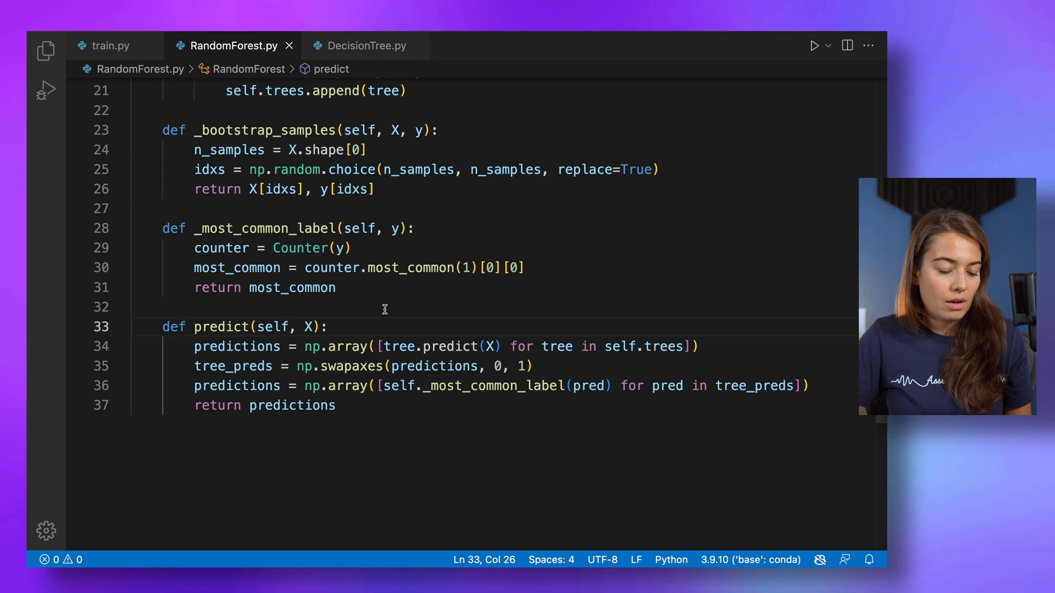
left_click(110, 45)
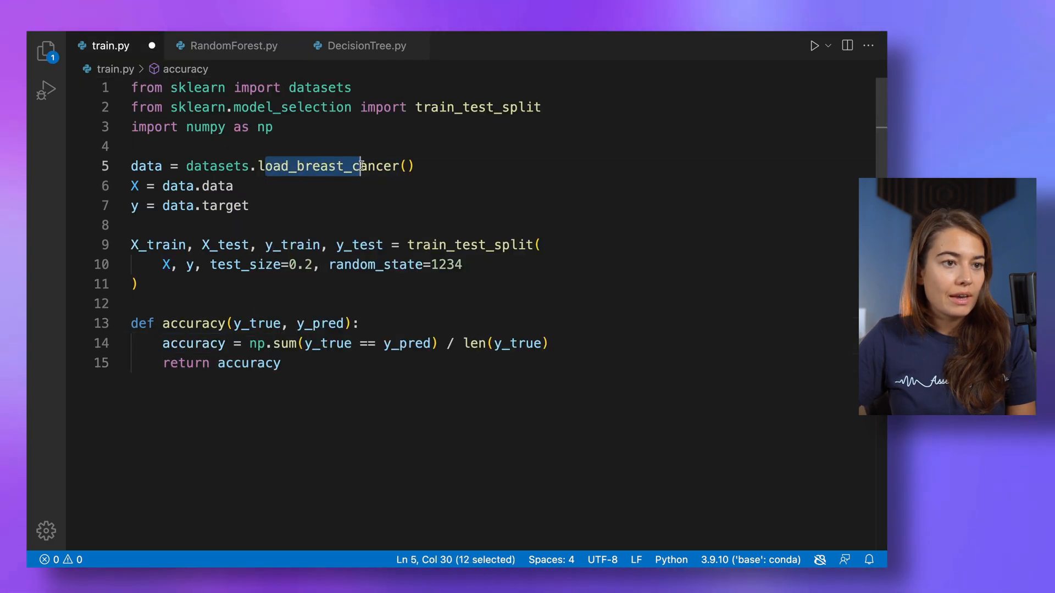
Step: Add 'from RandomForest import RandomForest' to train.py
key("enter")
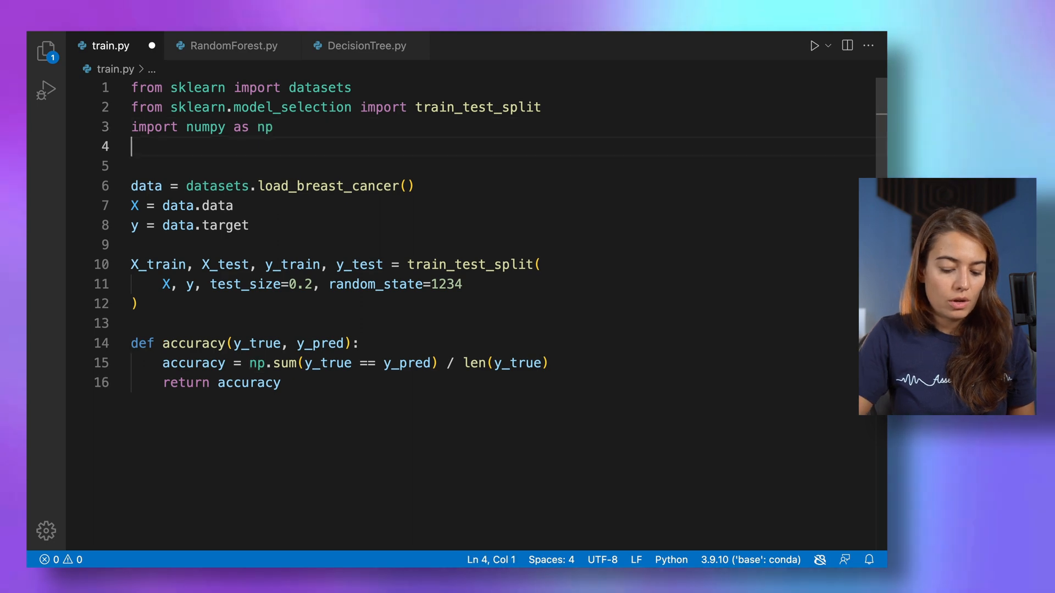
type("from RandomForest import RandomForest")
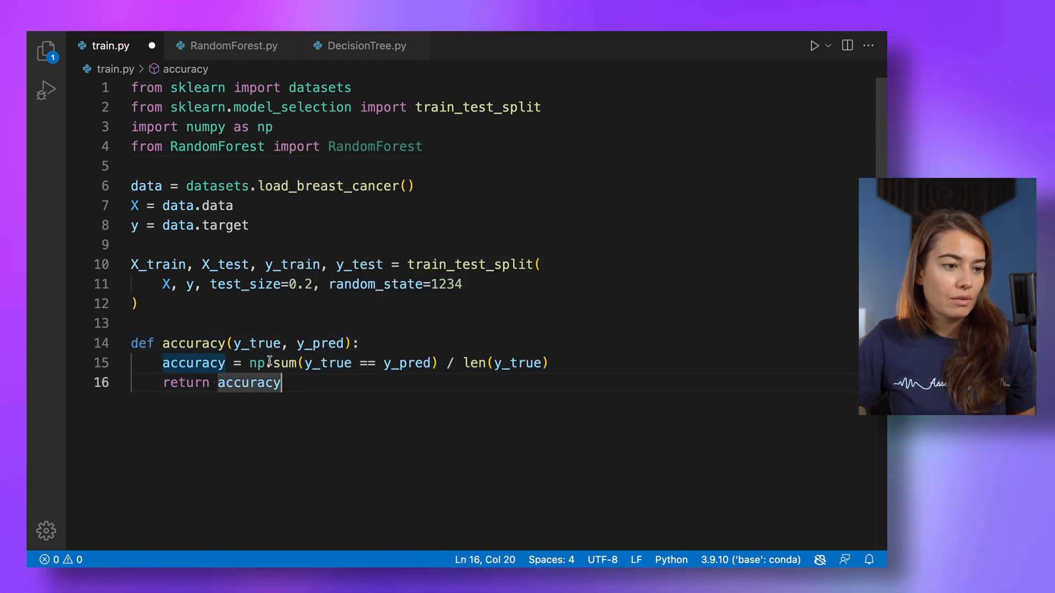
left_click_drag(303, 362, 436, 363)
type("clf")
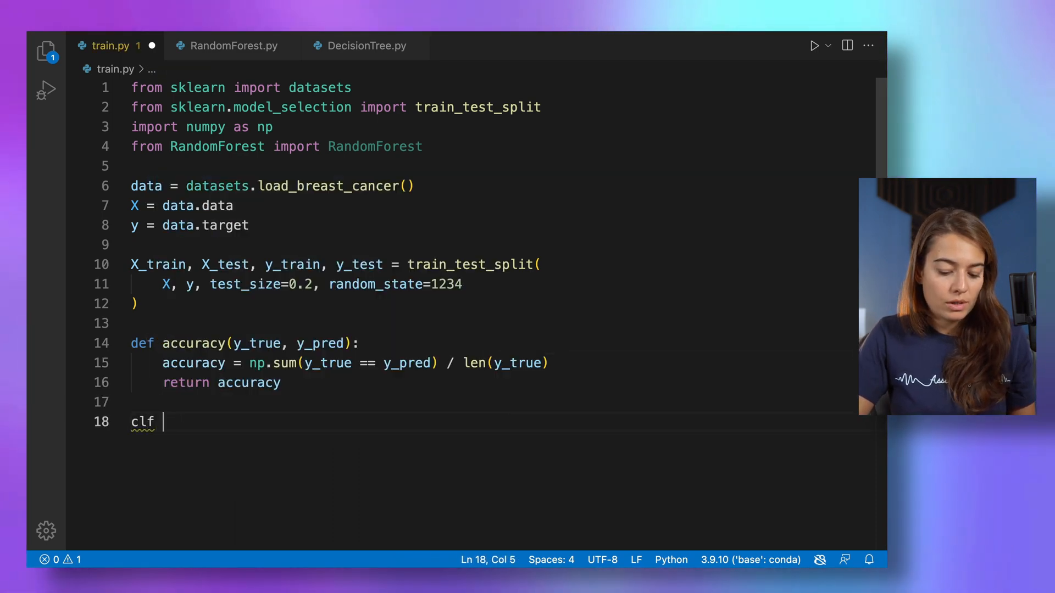
Step: Create the classifier clf = RandomForest() below the accuracy function
type("= Rand")
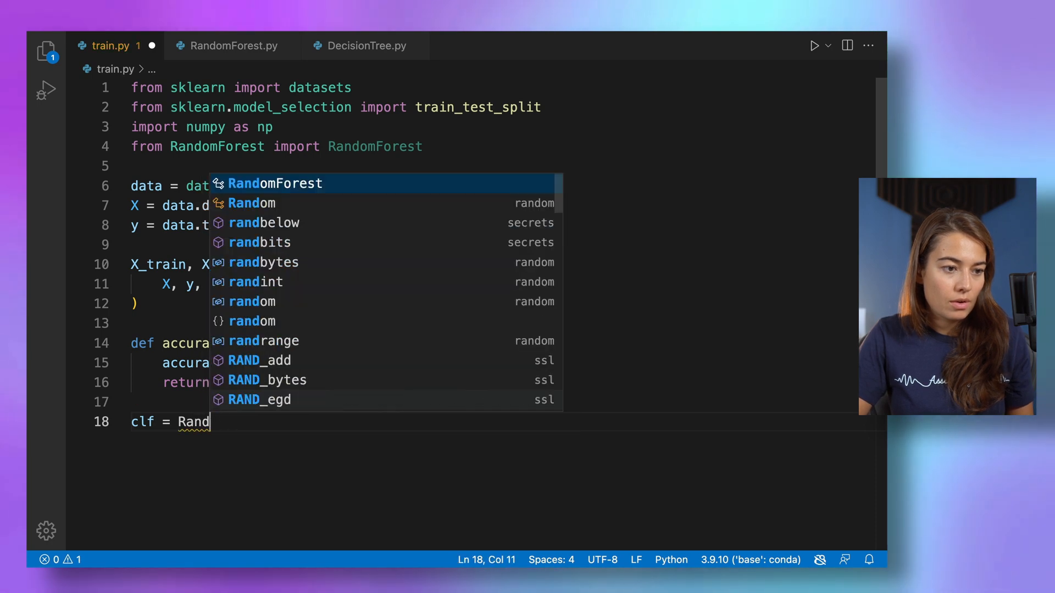
type("om")
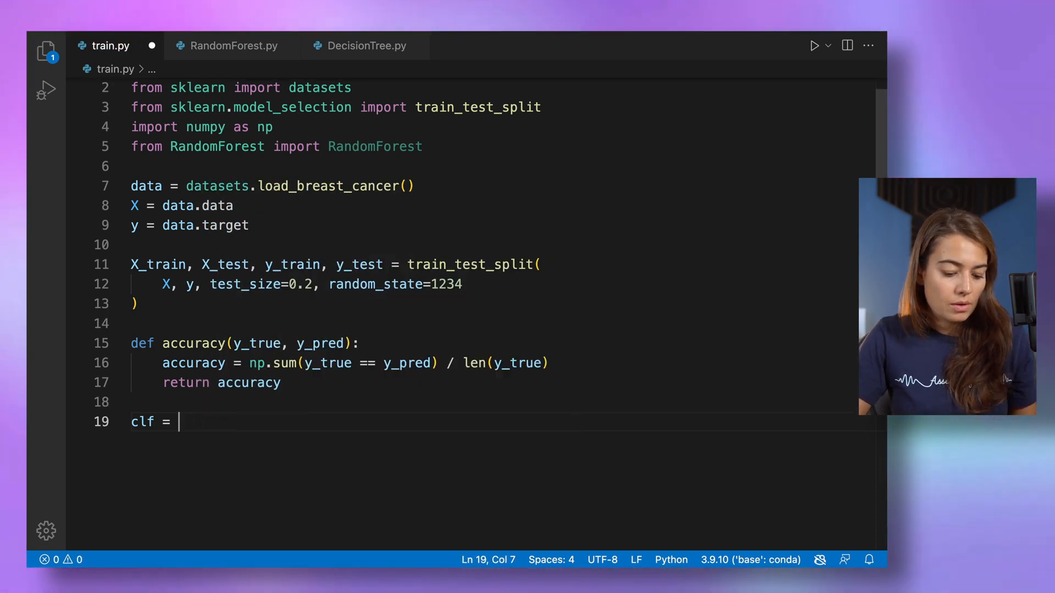
type("Random")
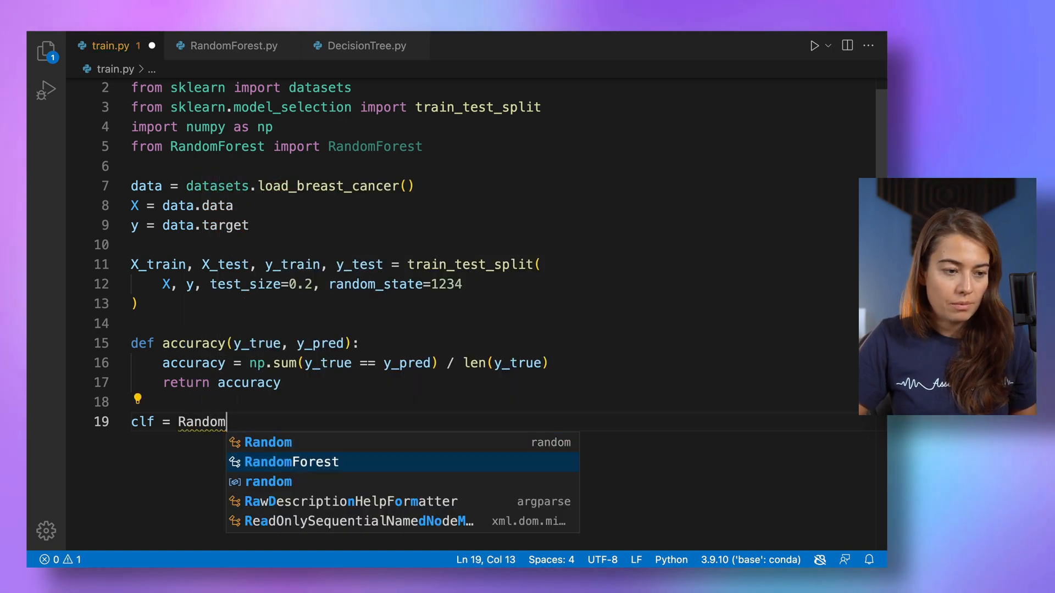
left_click(290, 462)
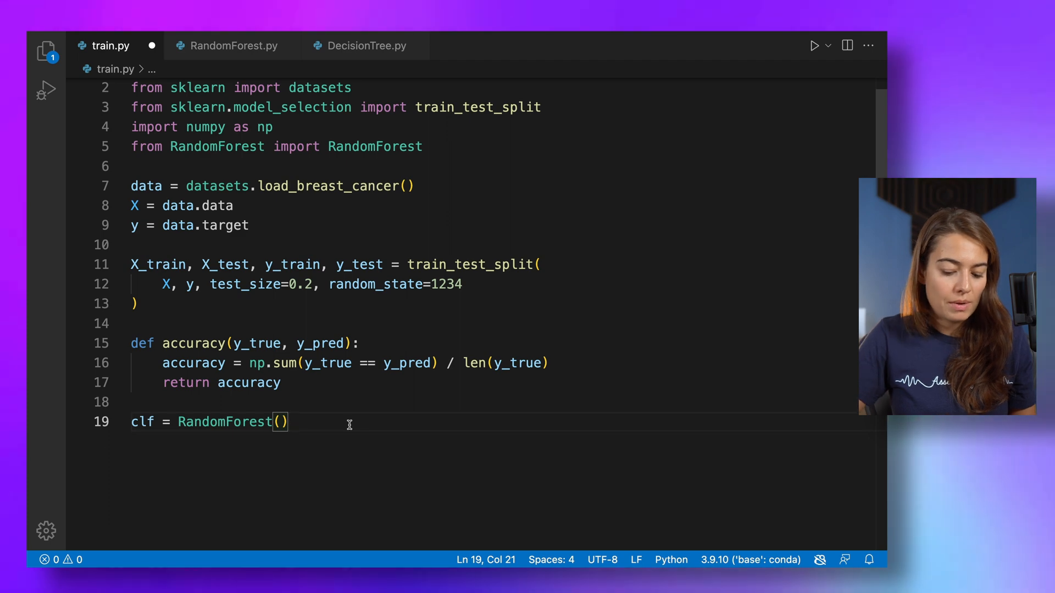
Step: Fit clf on X_train, y_train and set predictions = clf.predict(X_test)
type("clf.fit(")
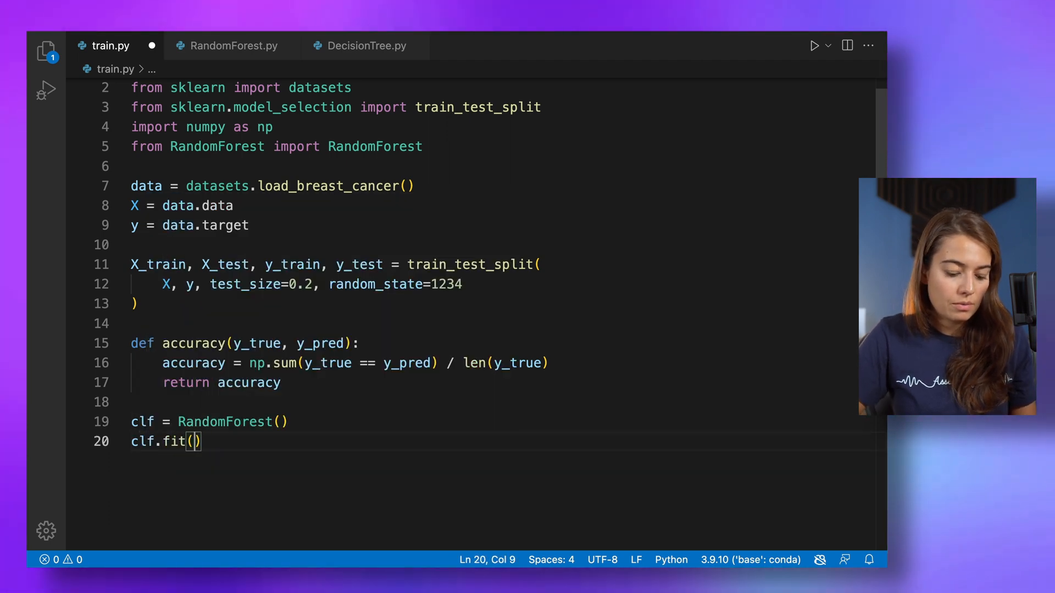
type("X_train, y_train")
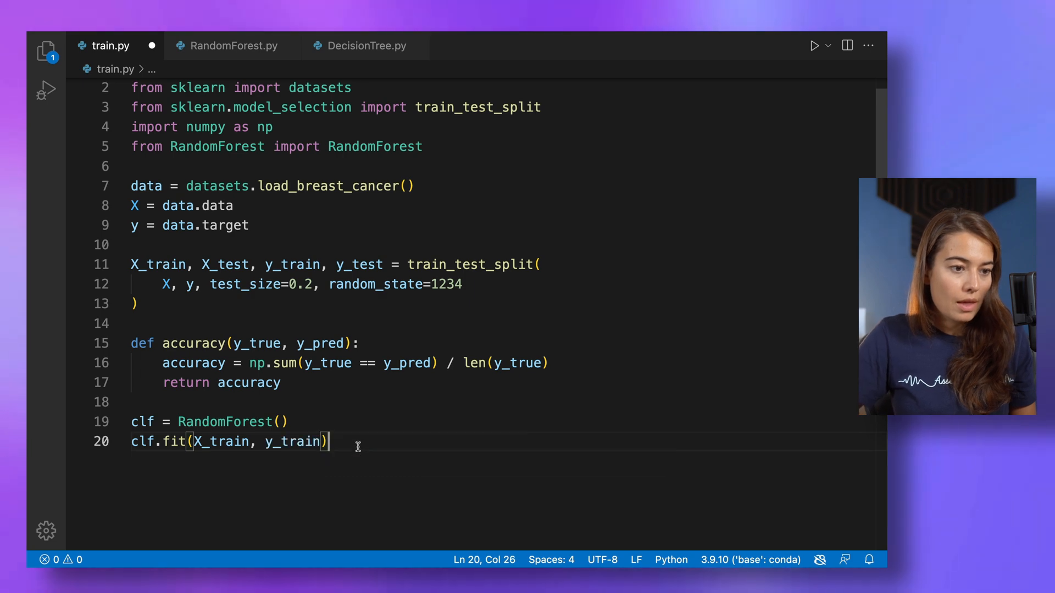
type("p")
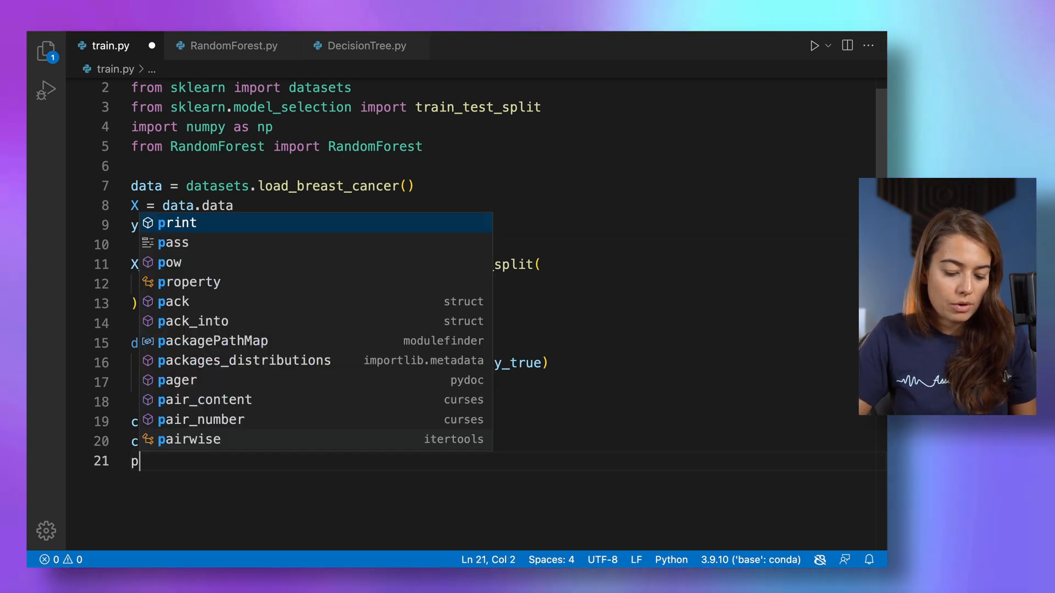
type("redictions =")
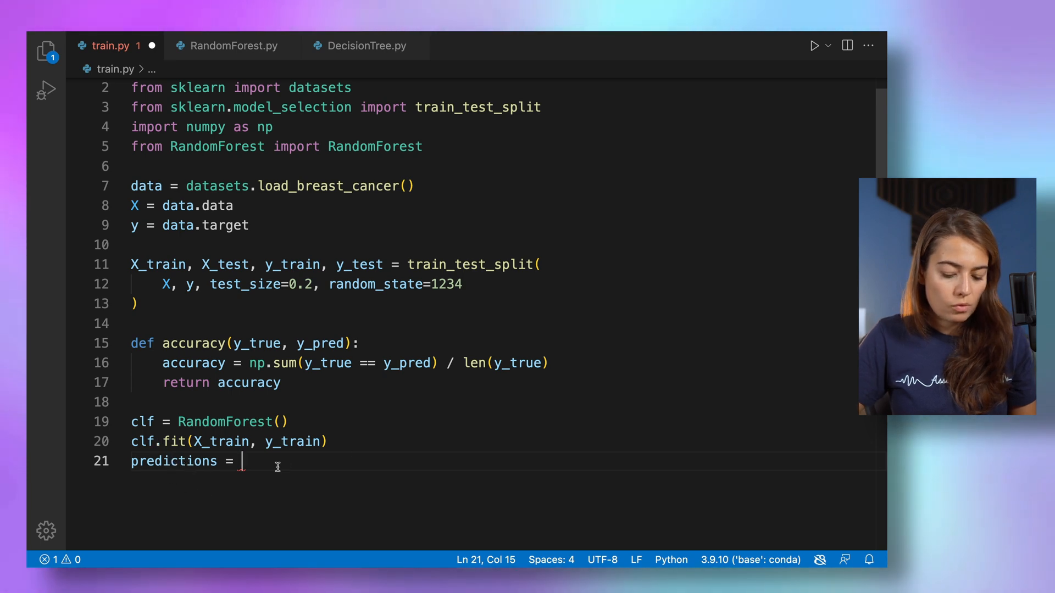
type("clf.predict()")
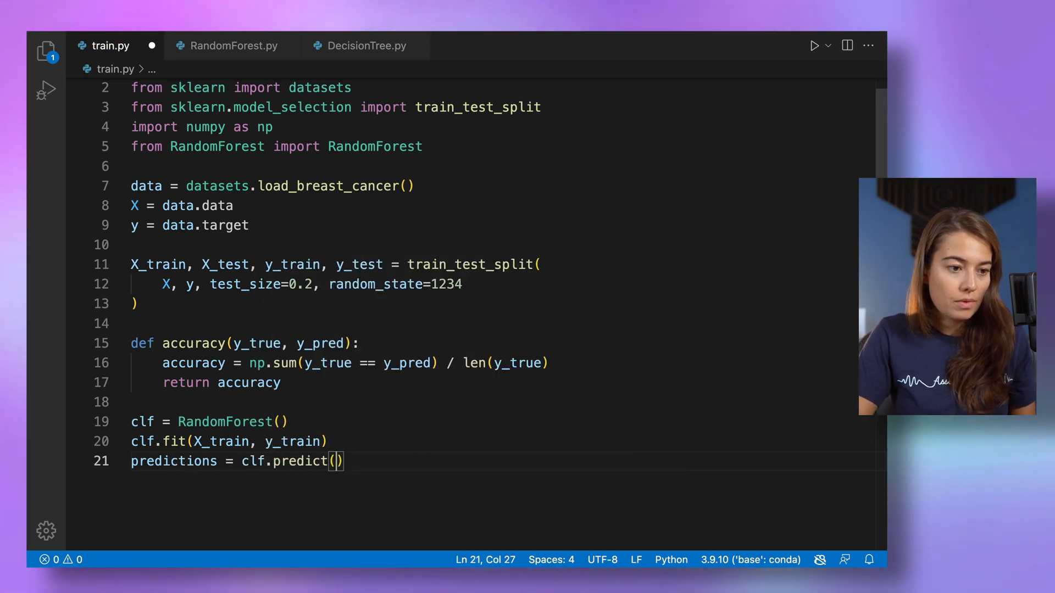
type("X_test")
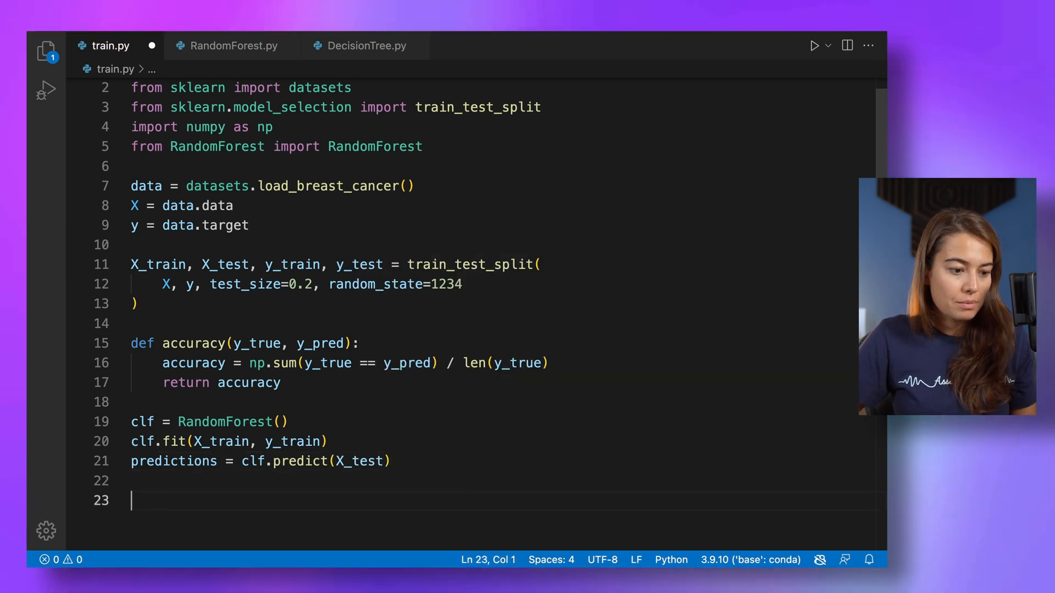
Step: Compute acc = accuracy(y_test, predictions) and print(acc)
type("acc=")
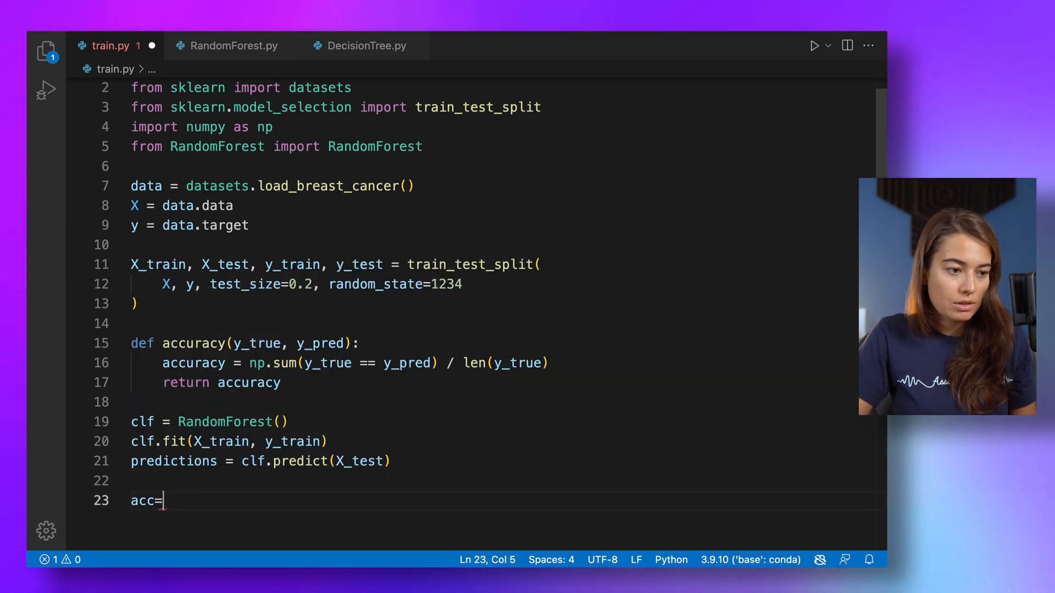
type("accuracy(")
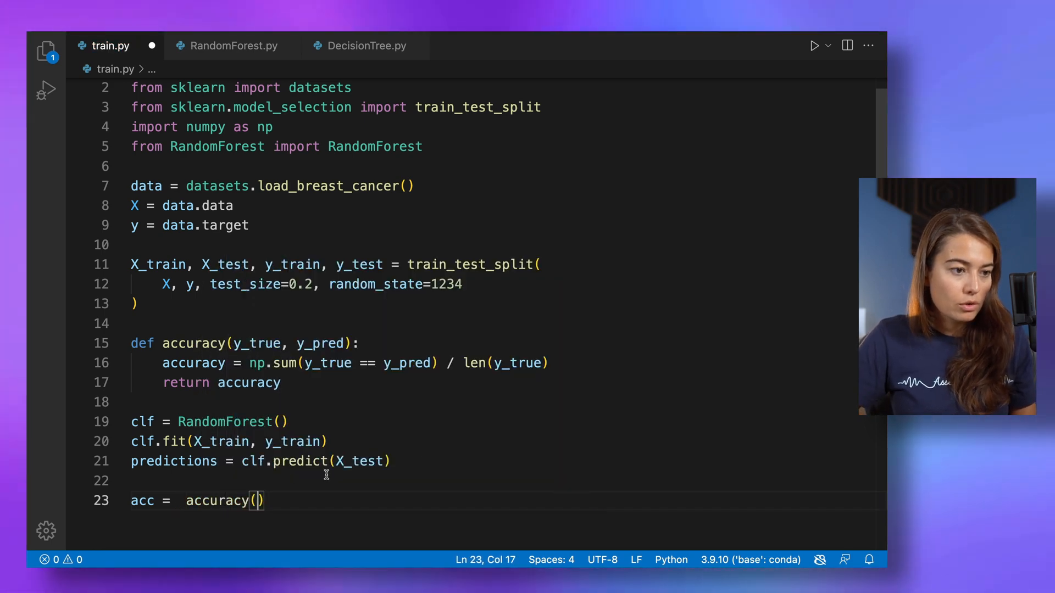
double_click(174, 461)
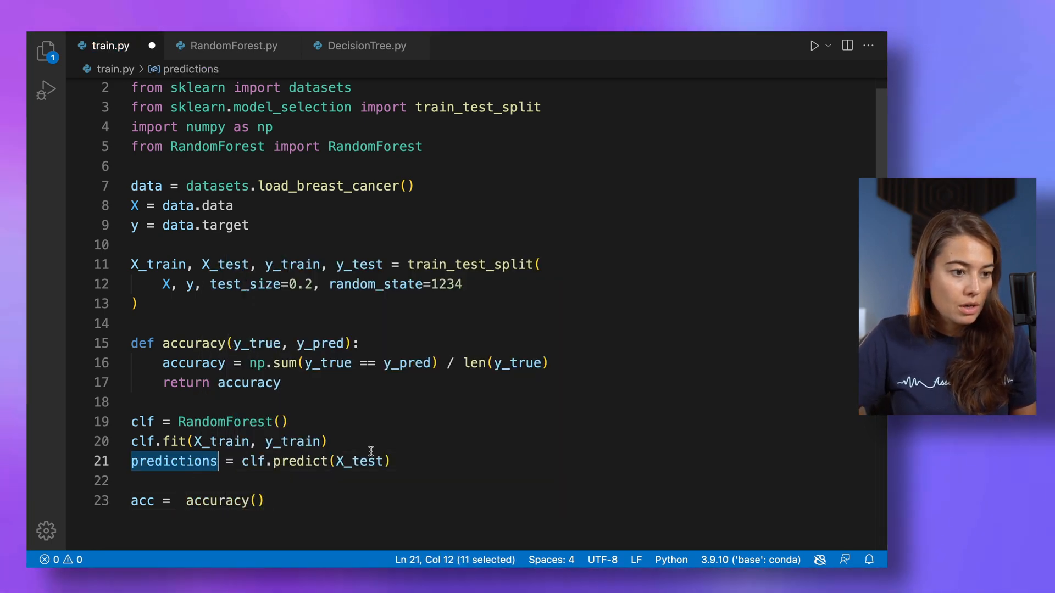
type("y_tes")
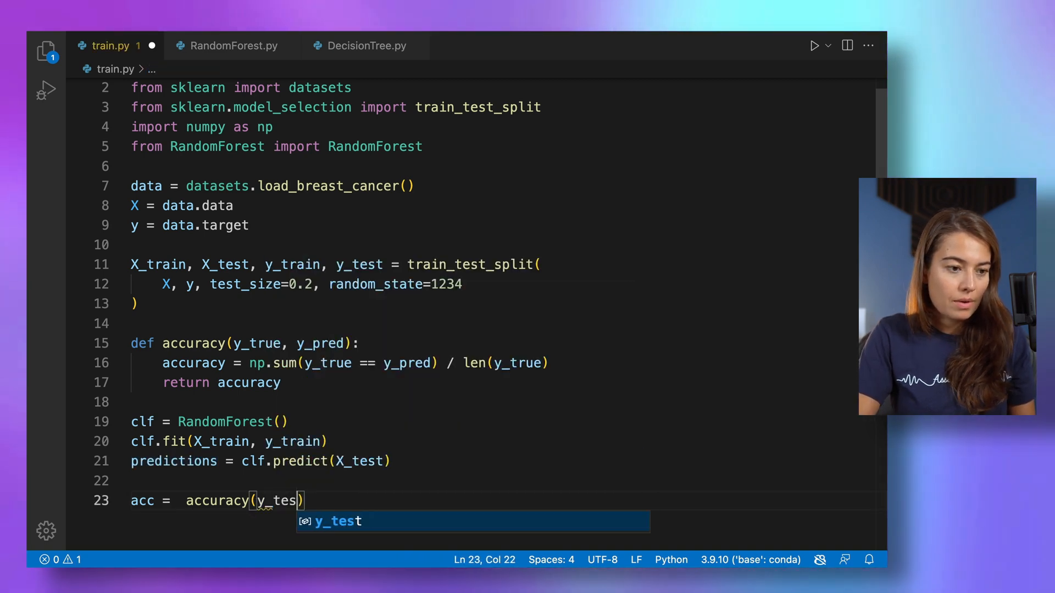
type(", prediction")
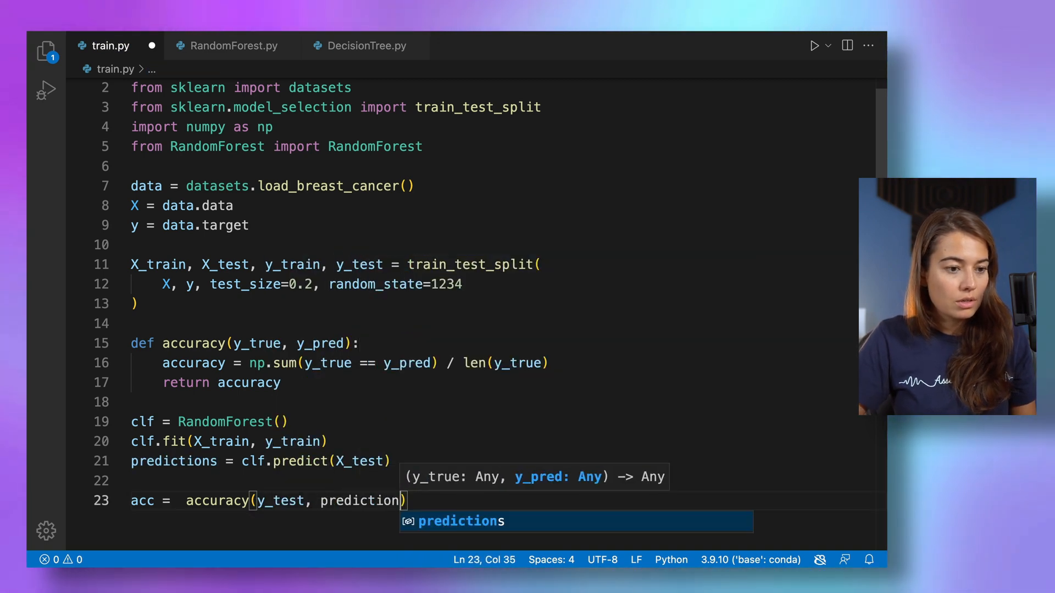
key("enter")
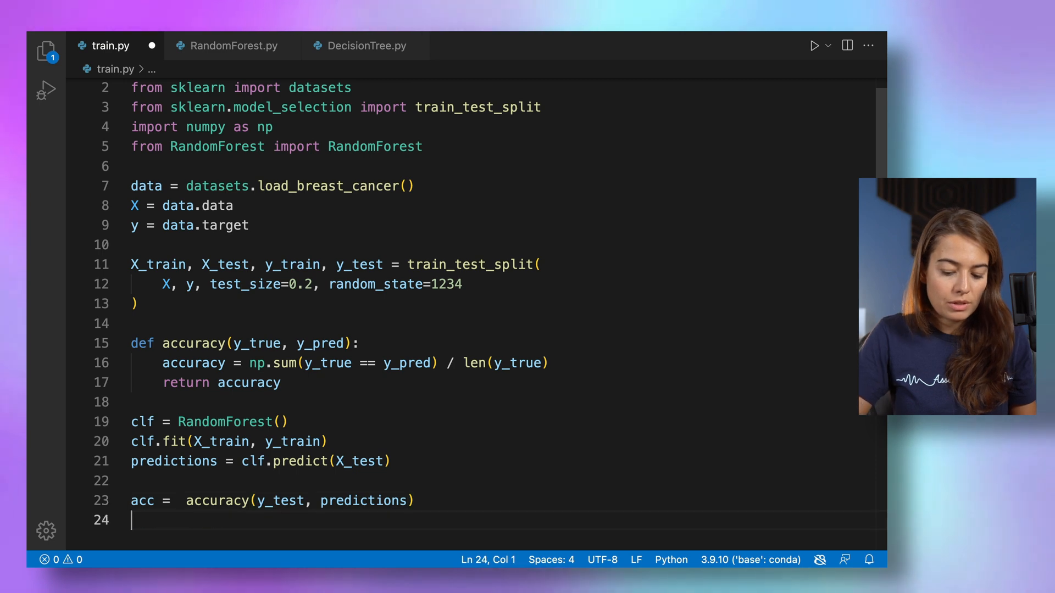
type("print(acc")
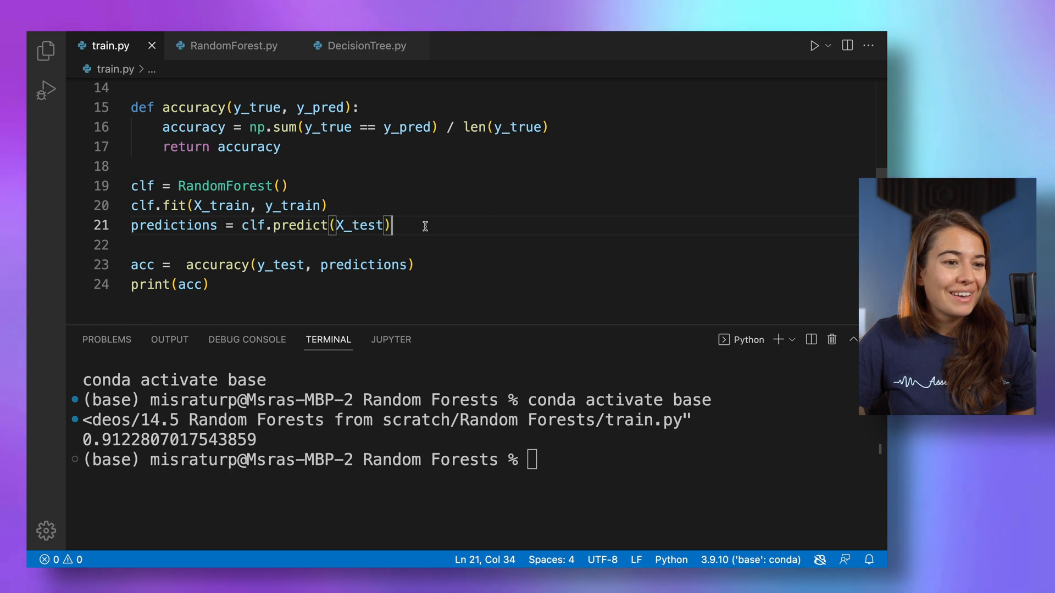
mouse_move(232, 45)
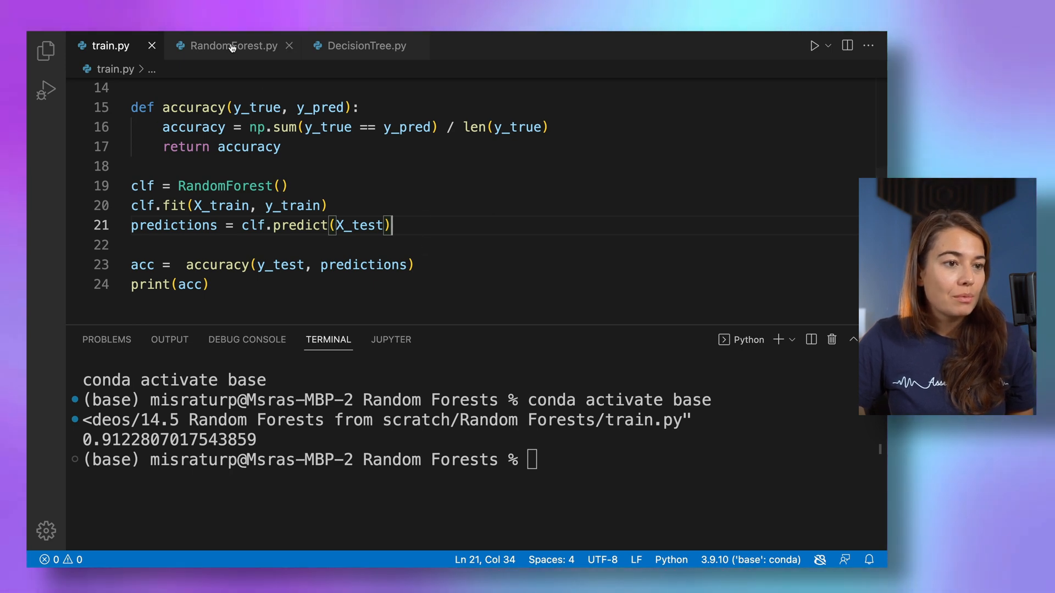
Step: Copy n_trees=10 from RandomForest.__init__ into train.py's RandomForest() call and change it to n_trees=20
left_click(232, 45)
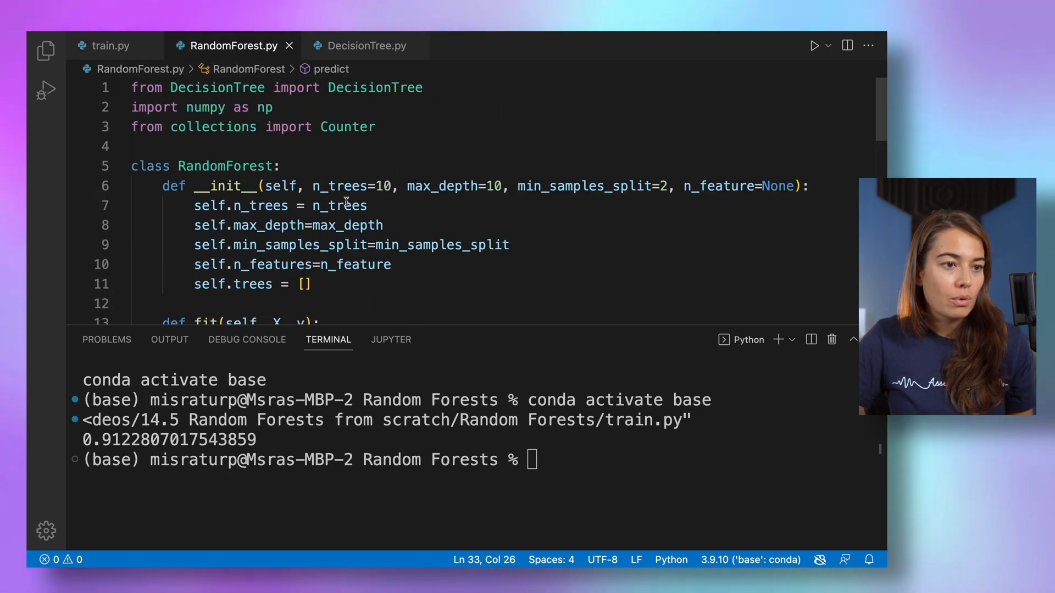
double_click(352, 187)
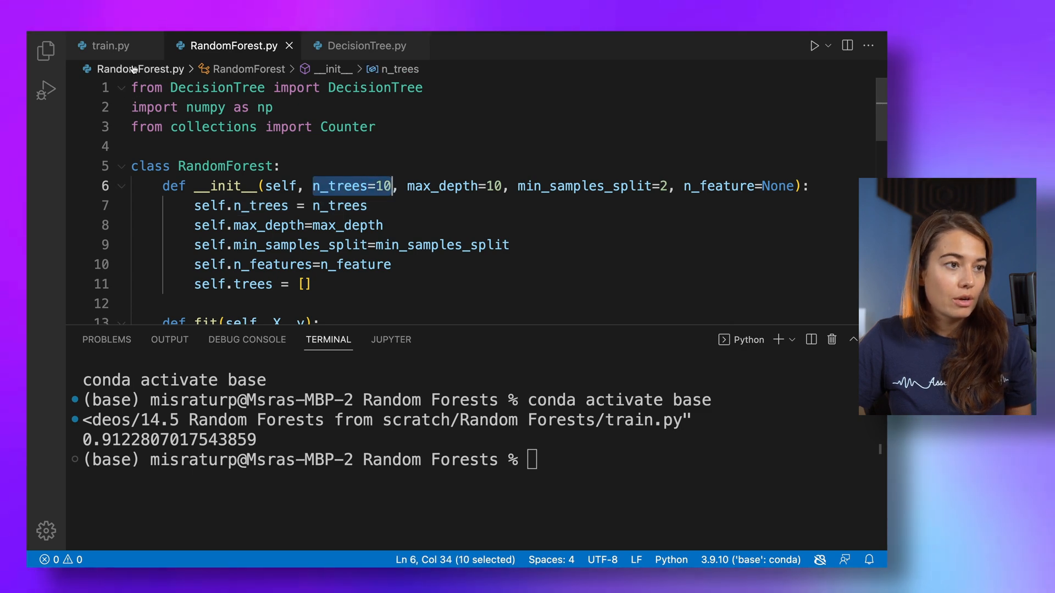
left_click(109, 45)
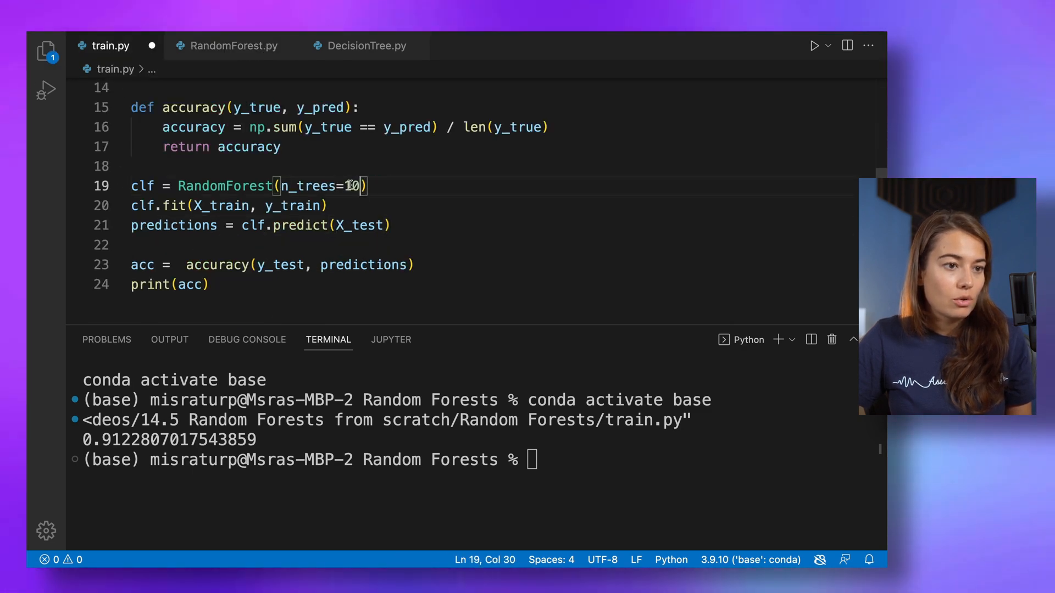
type("2")
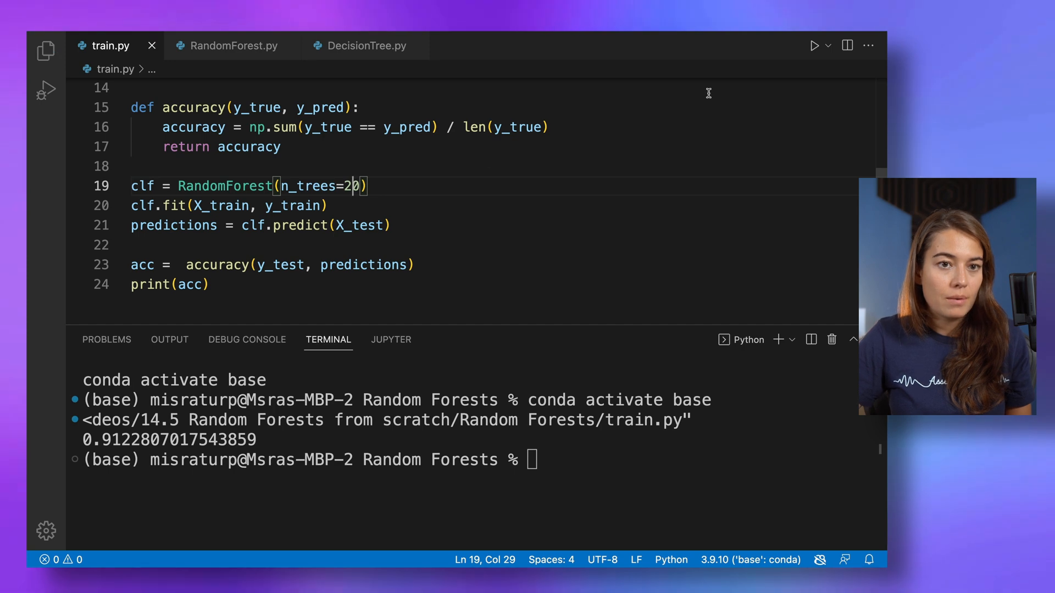